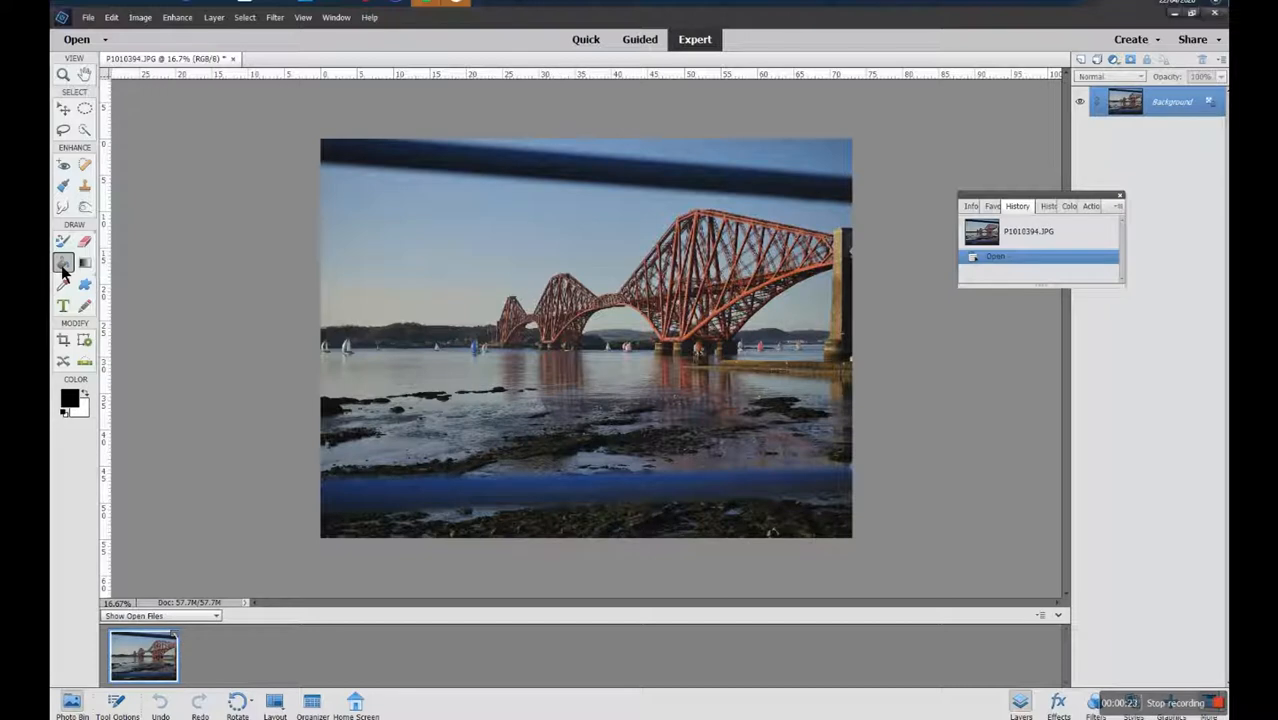
pyautogui.moveTo(62, 262)
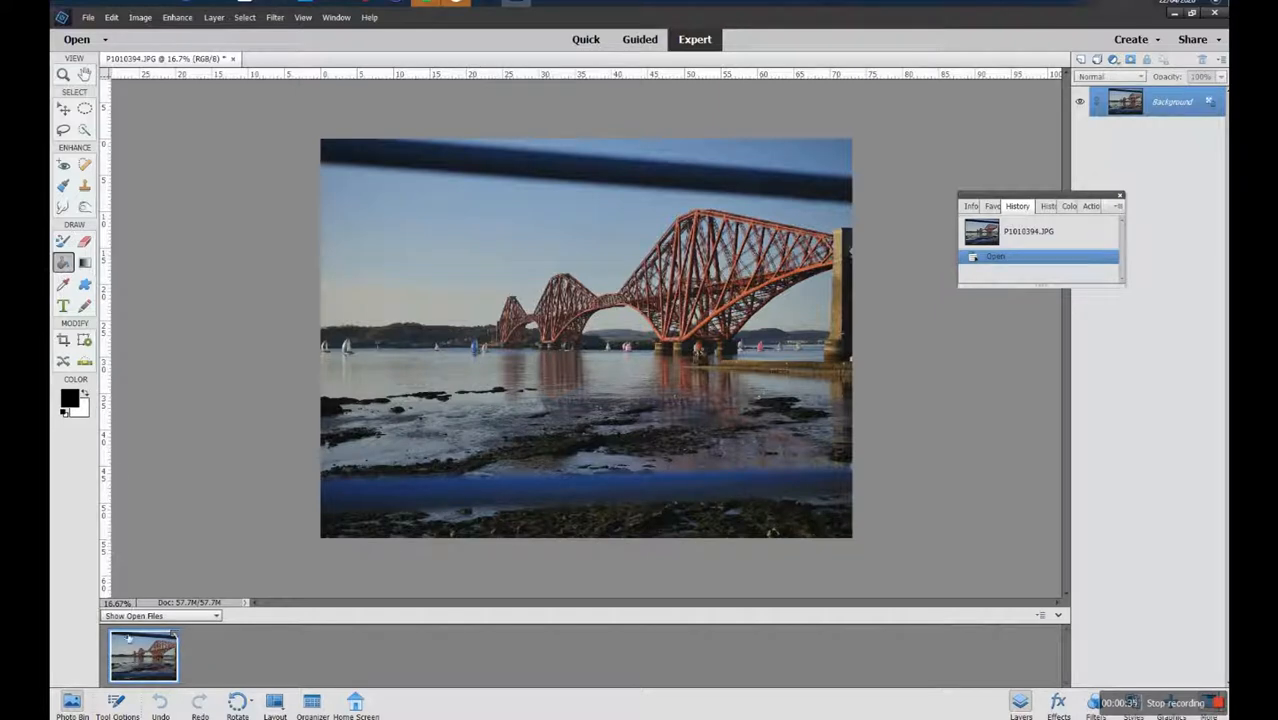
pyautogui.moveTo(460, 412)
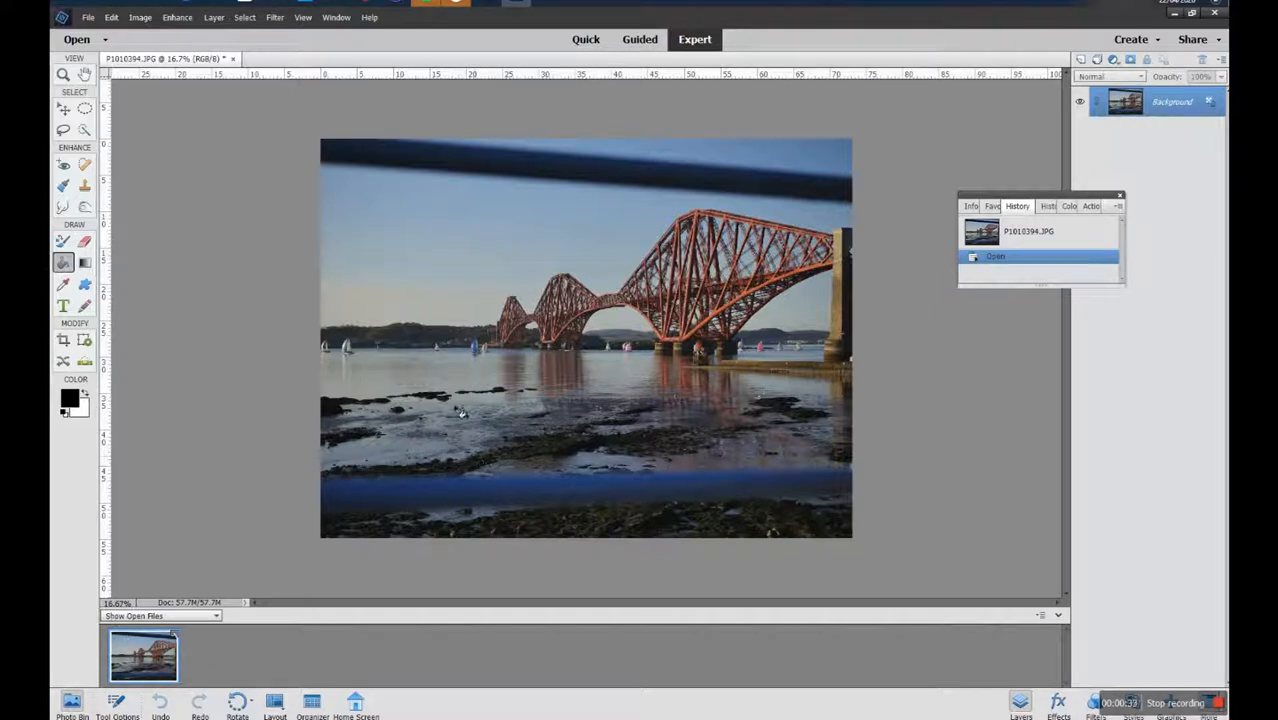
pyautogui.moveTo(218, 470)
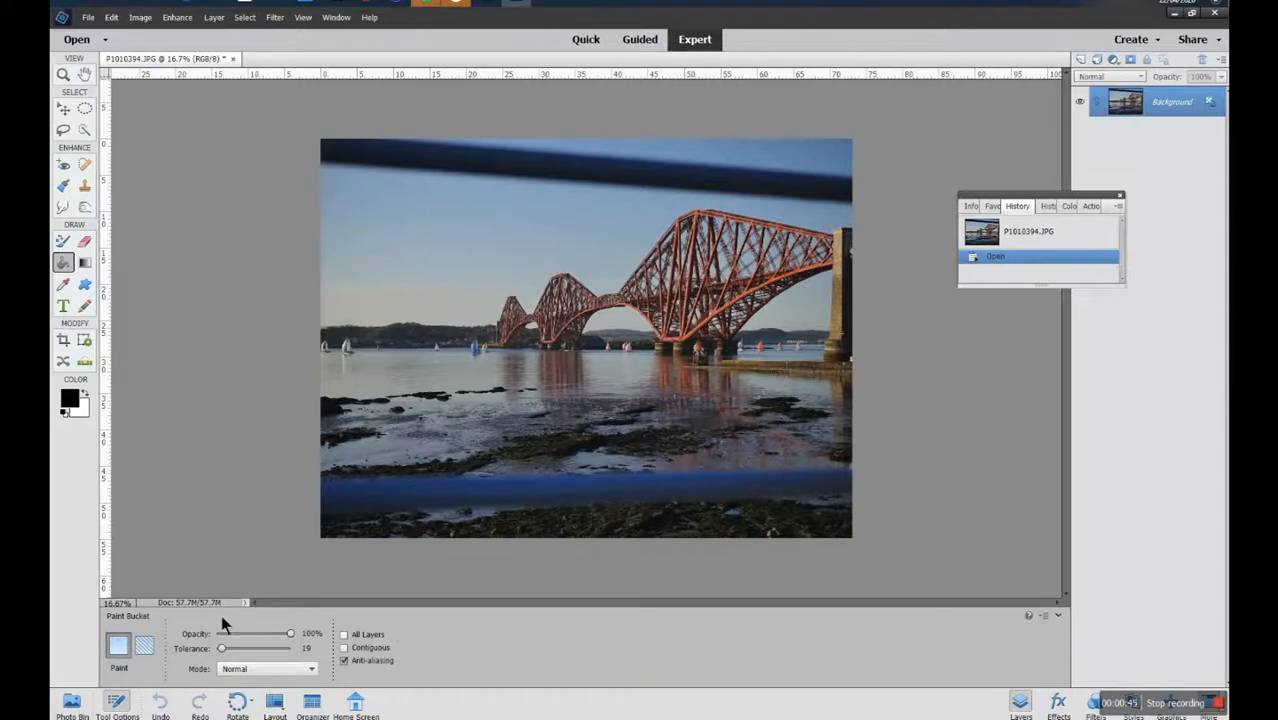
pyautogui.moveTo(144, 644)
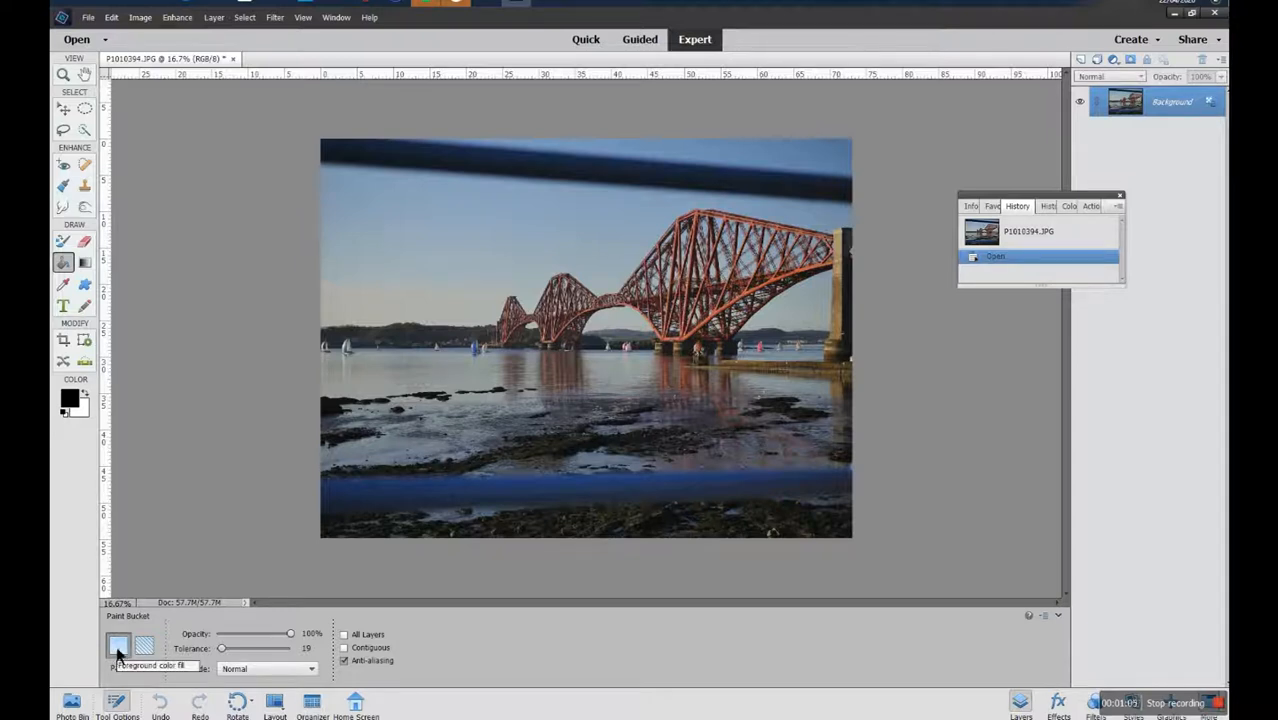
pyautogui.moveTo(206, 650)
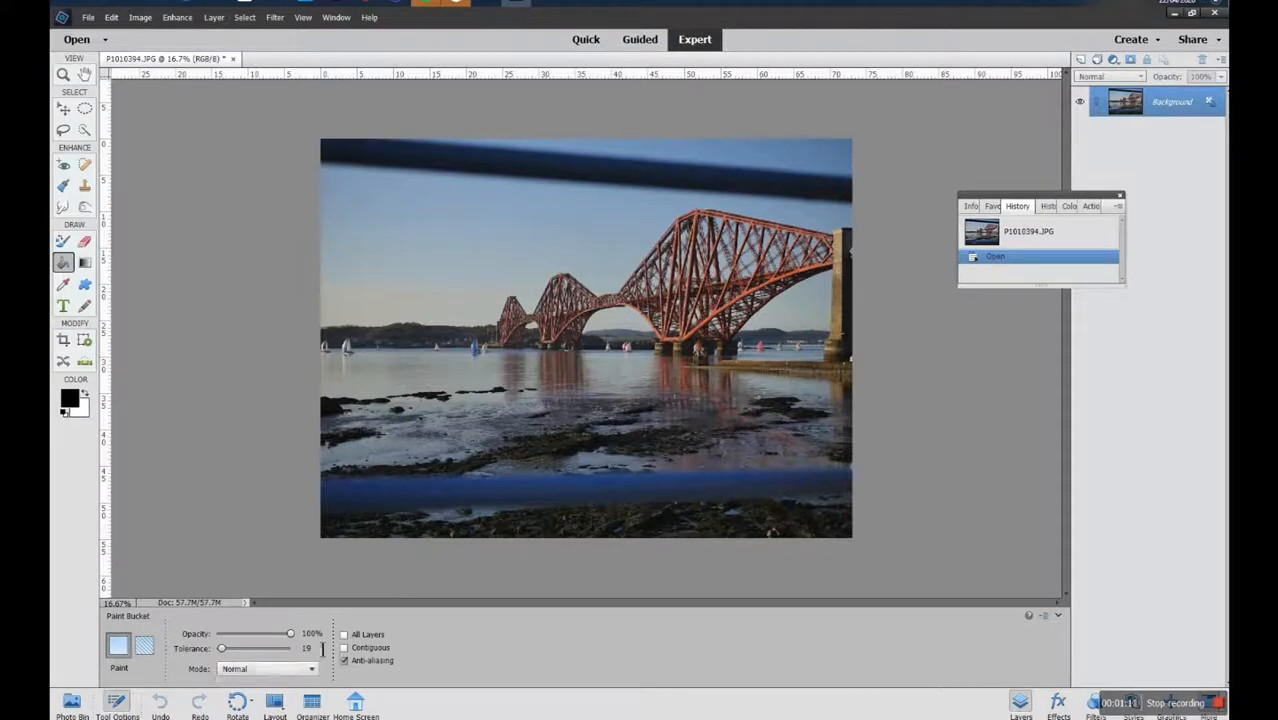
pyautogui.moveTo(92, 460)
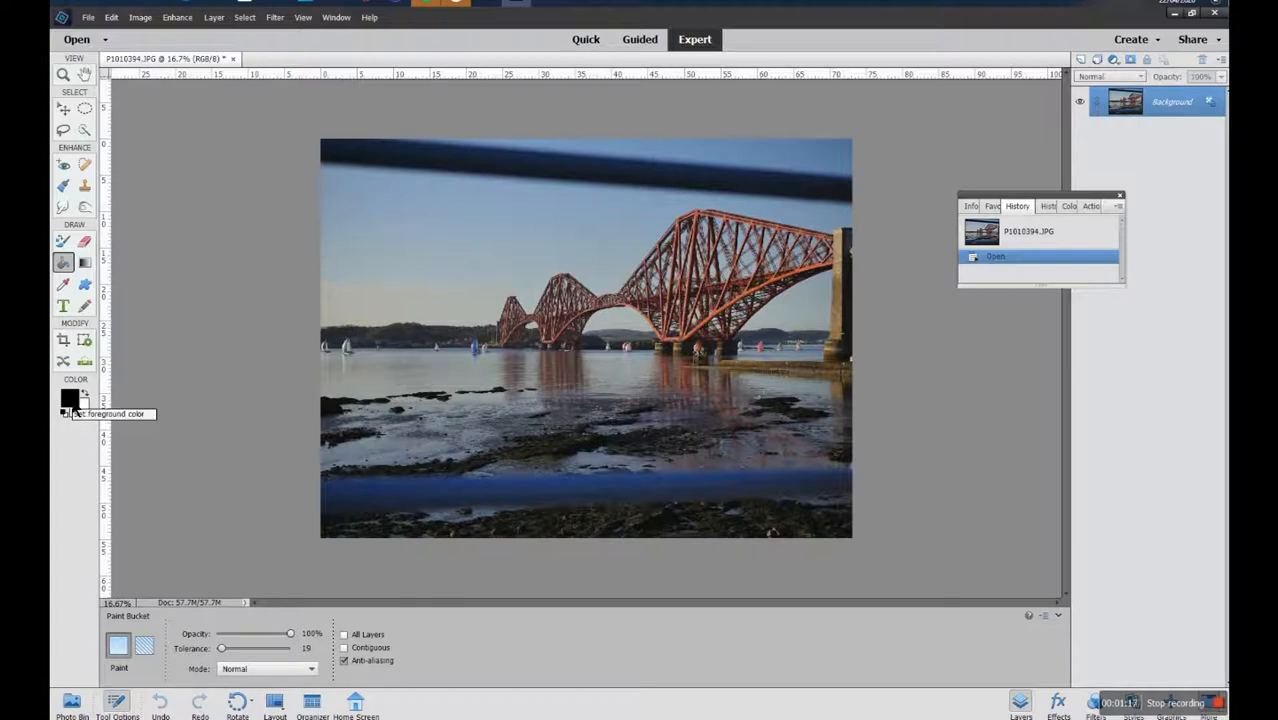
# Pick a bright green as the new foreground colour in the colour picker, hue moved to green.
pyautogui.click(68, 398)
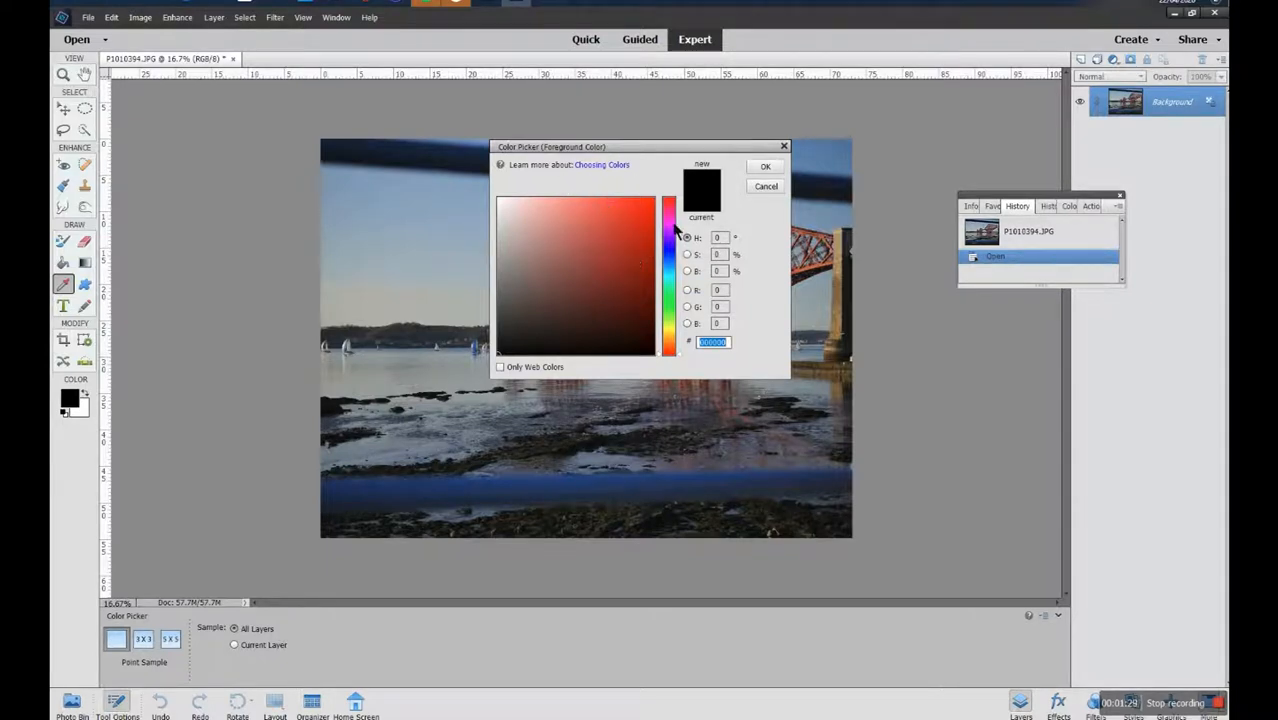
pyautogui.click(668, 262)
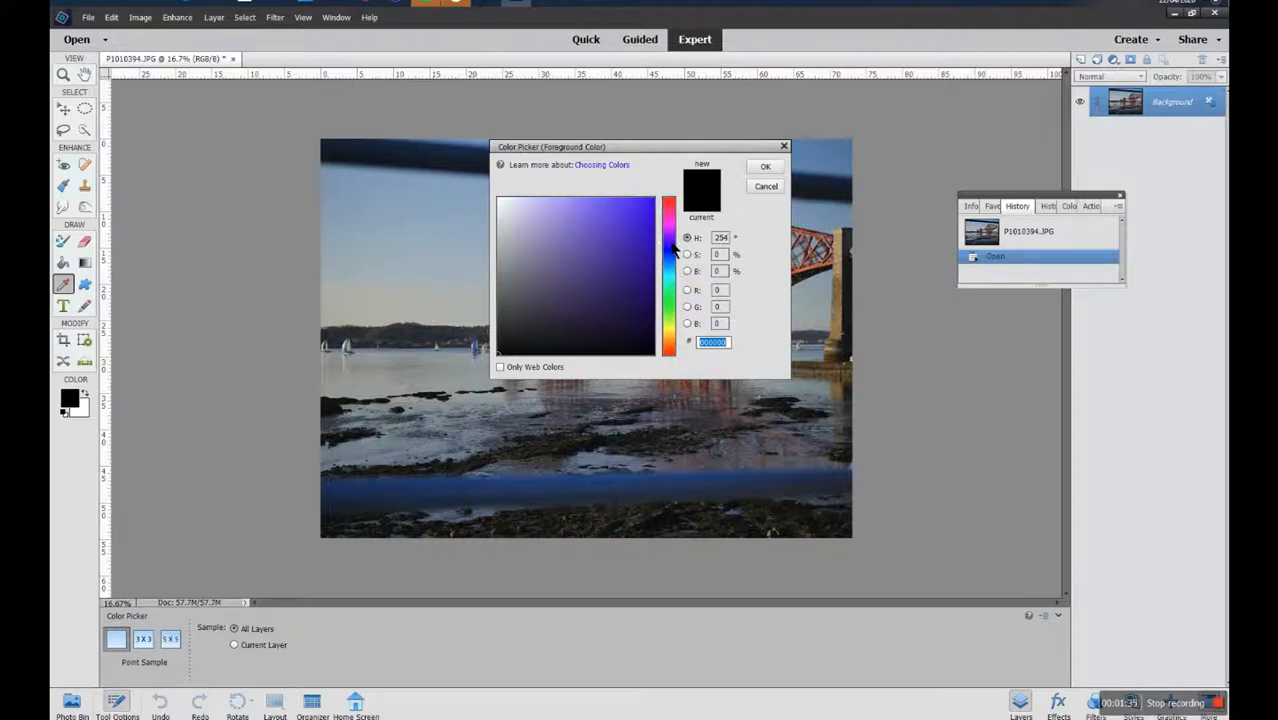
pyautogui.click(668, 304)
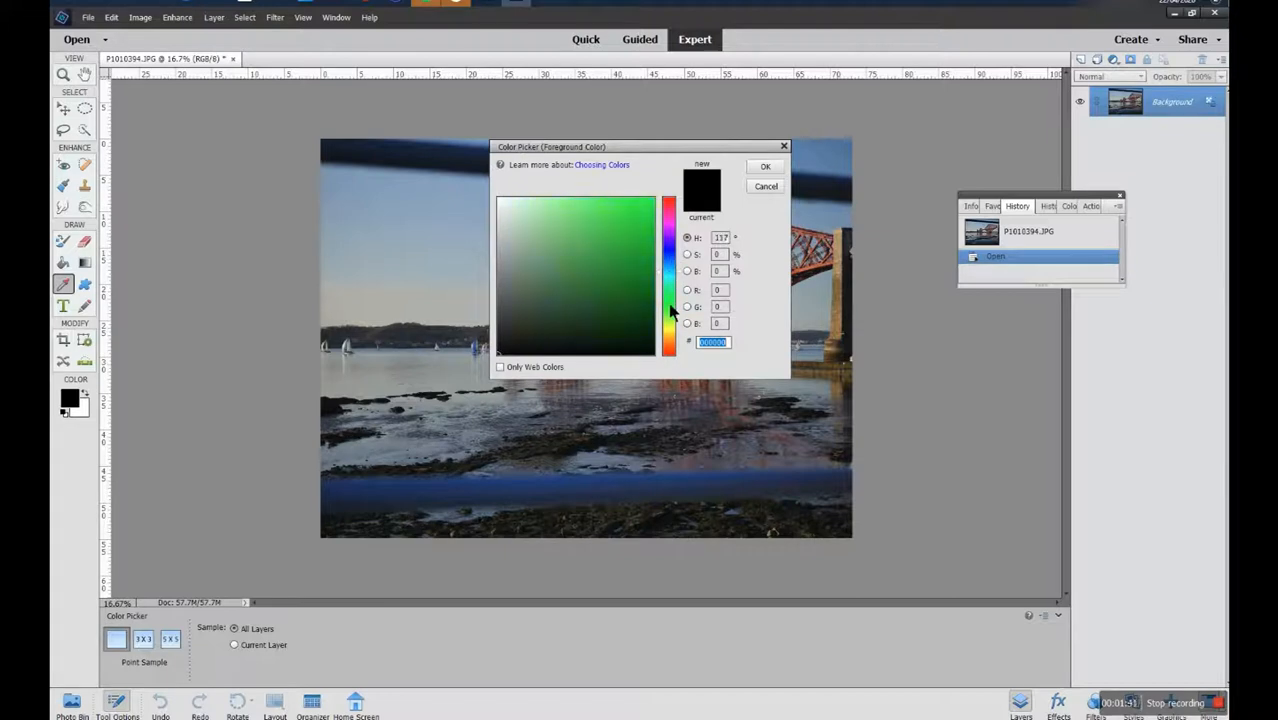
pyautogui.click(640, 218)
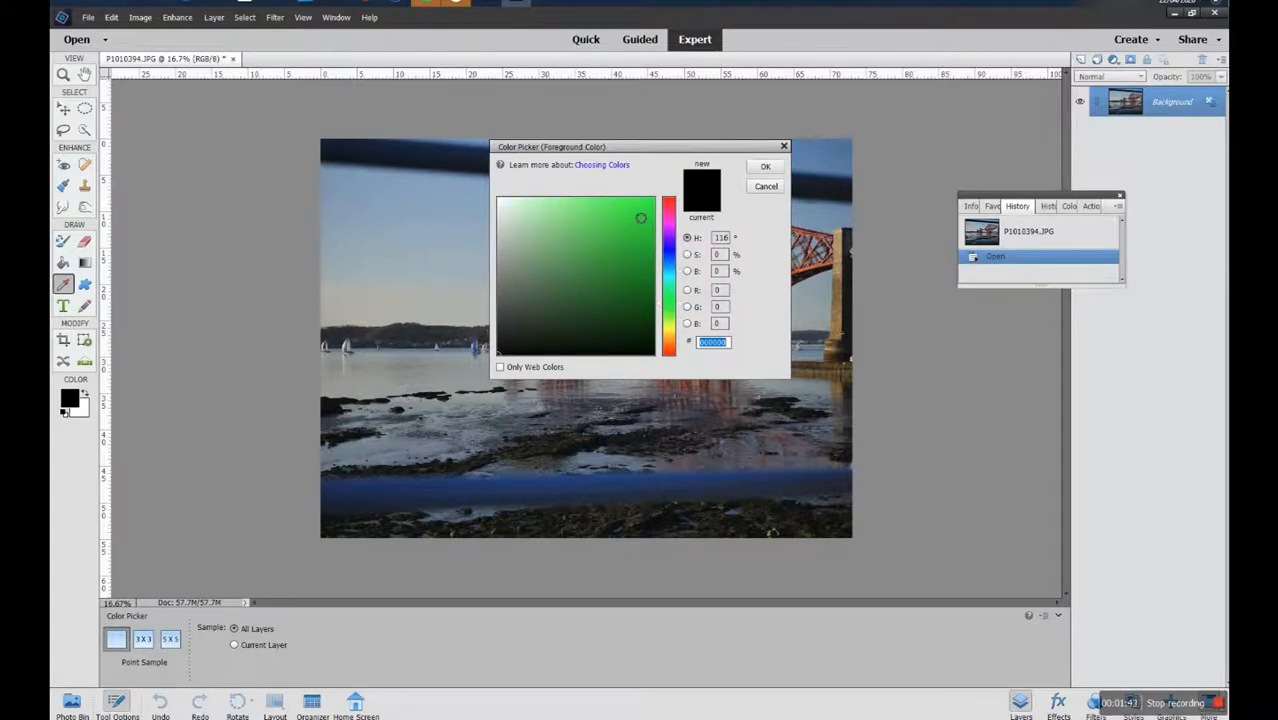
pyautogui.click(626, 216)
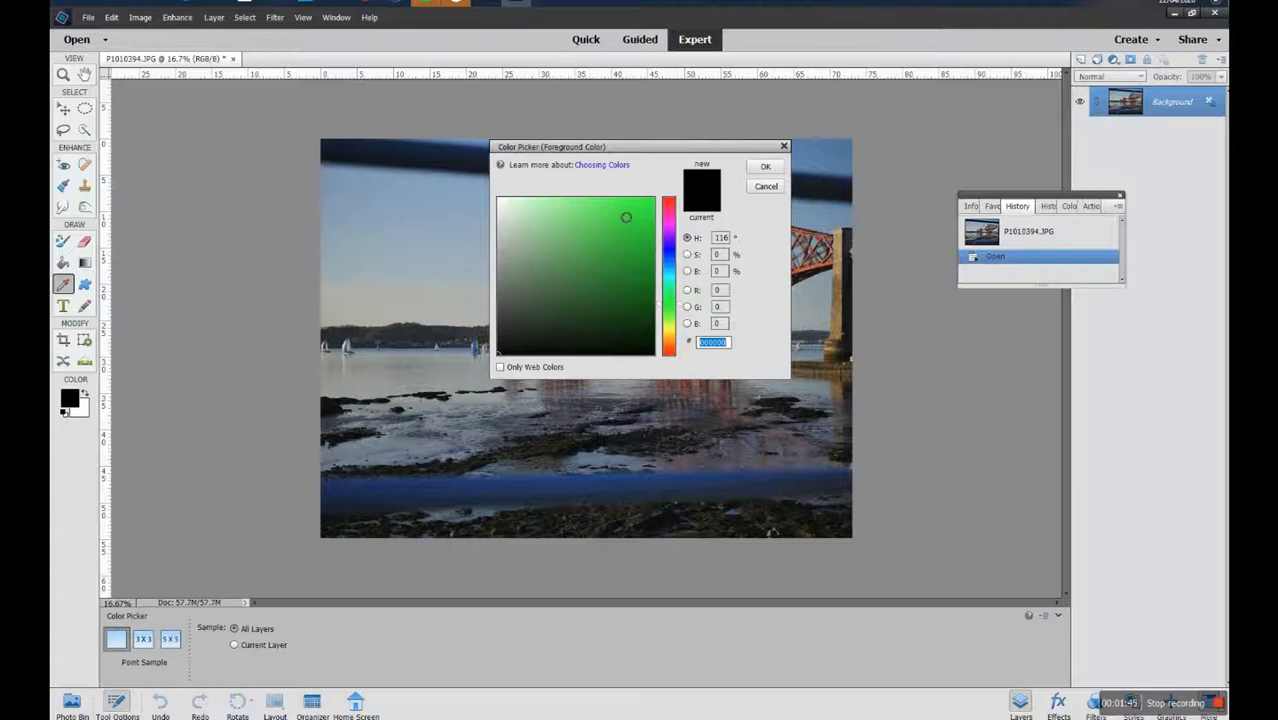
pyautogui.click(636, 218)
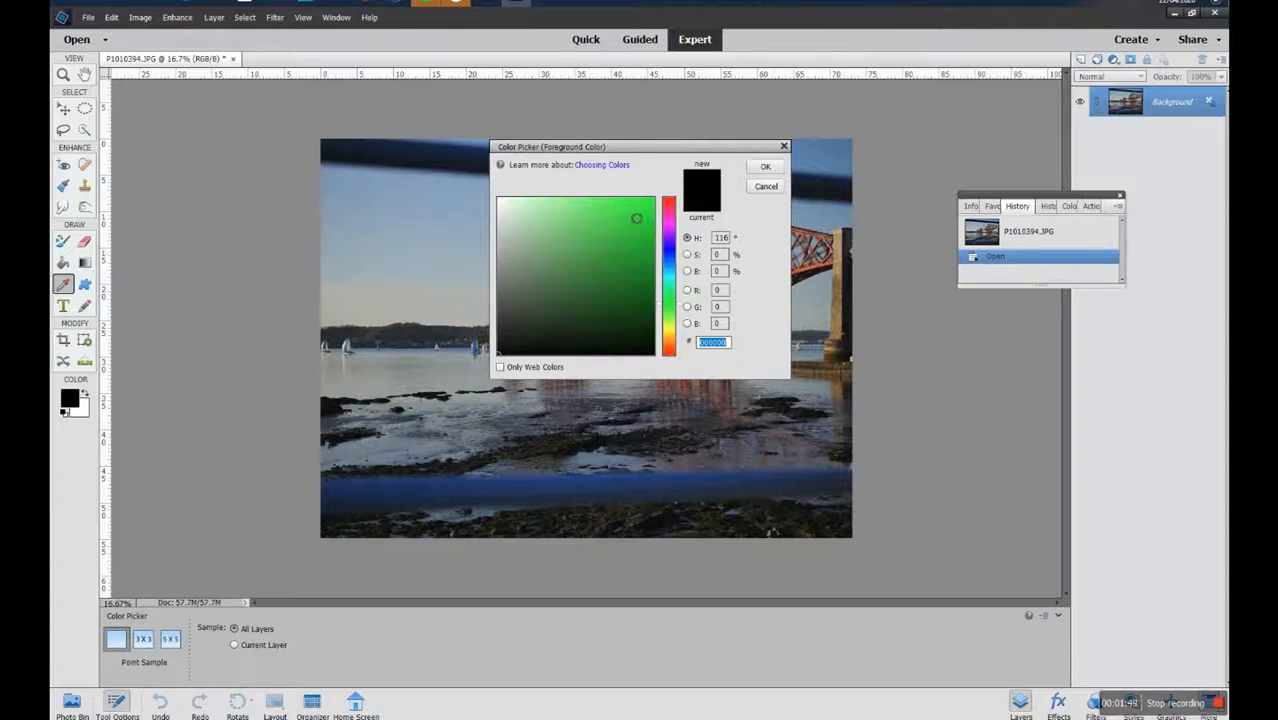
pyautogui.click(632, 212)
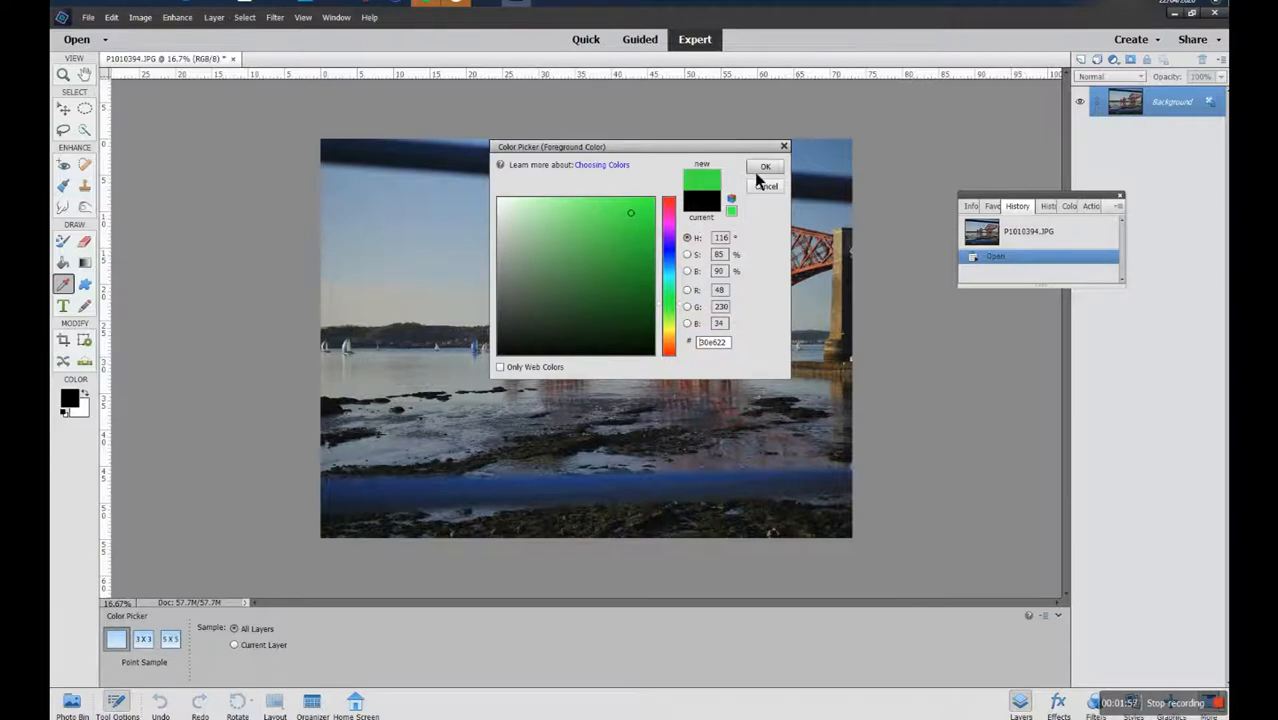
# Confirm green, fill the upper sky solid and the lower sky at about 45% opacity, then restore 100%.
pyautogui.click(764, 166)
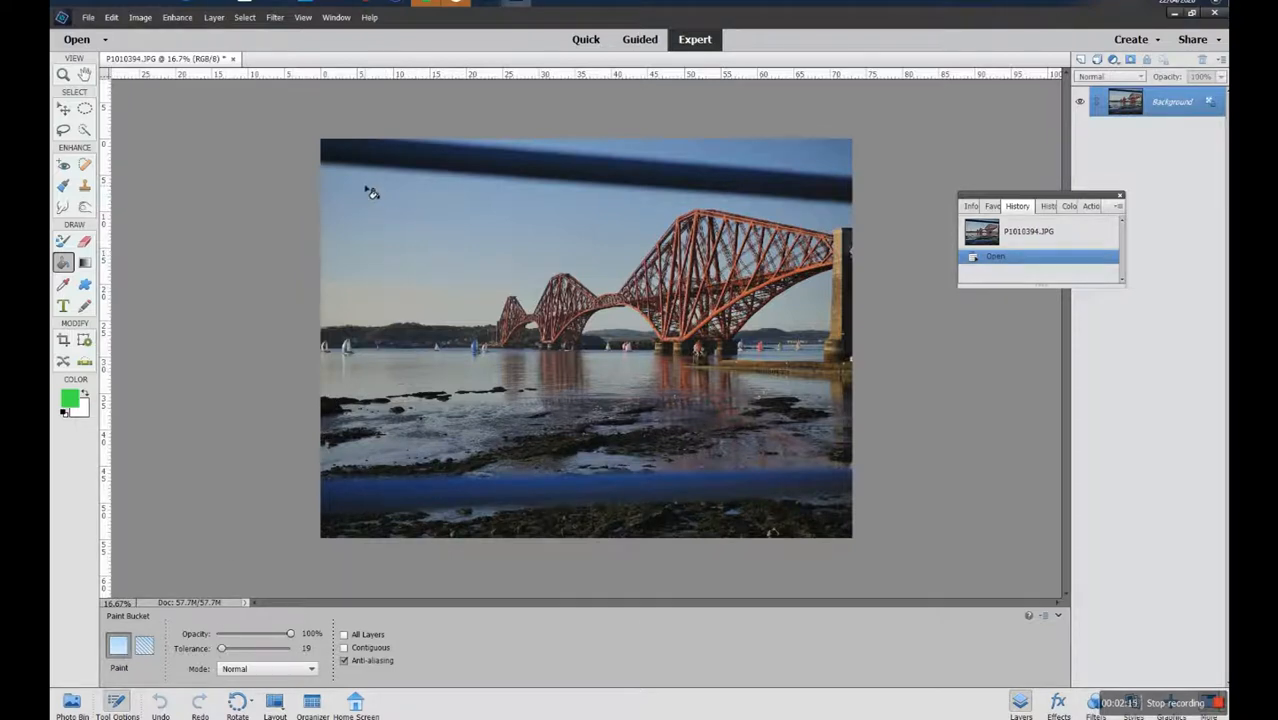
pyautogui.click(368, 192)
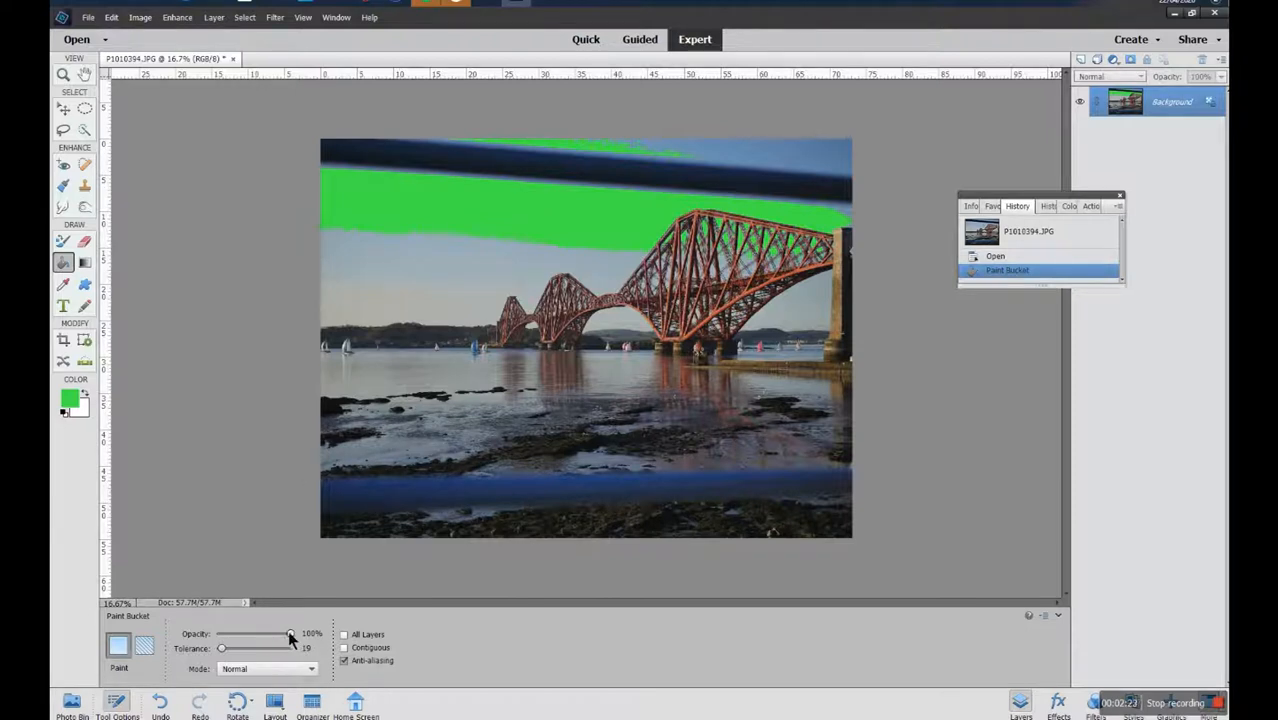
pyautogui.moveTo(292, 634); pyautogui.dragTo(262, 634)
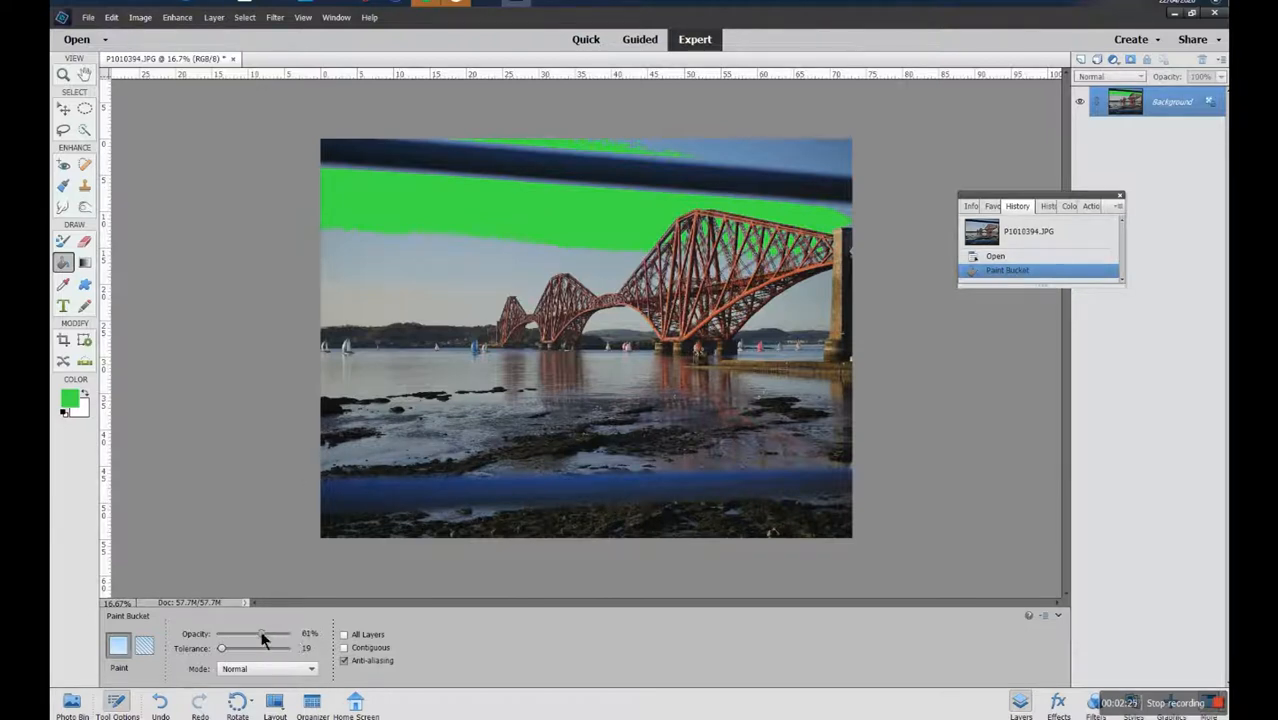
pyautogui.moveTo(262, 634); pyautogui.dragTo(244, 634)
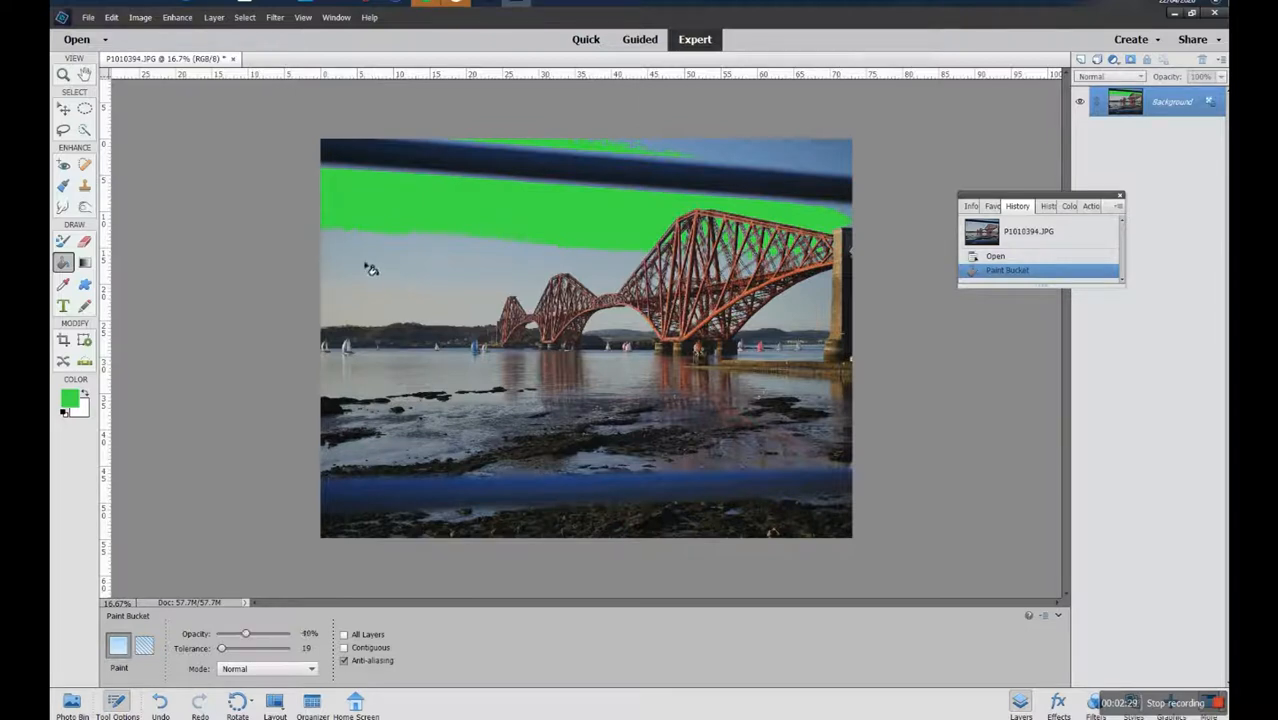
pyautogui.click(360, 328)
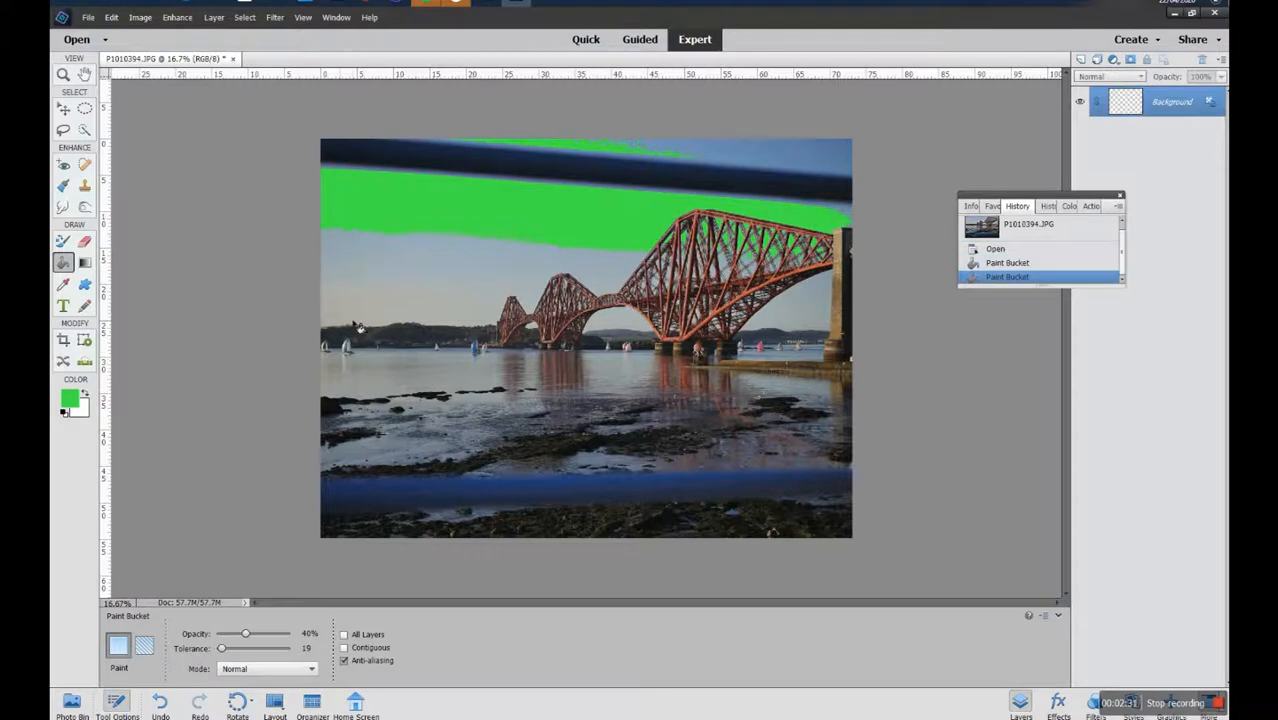
pyautogui.click(420, 270)
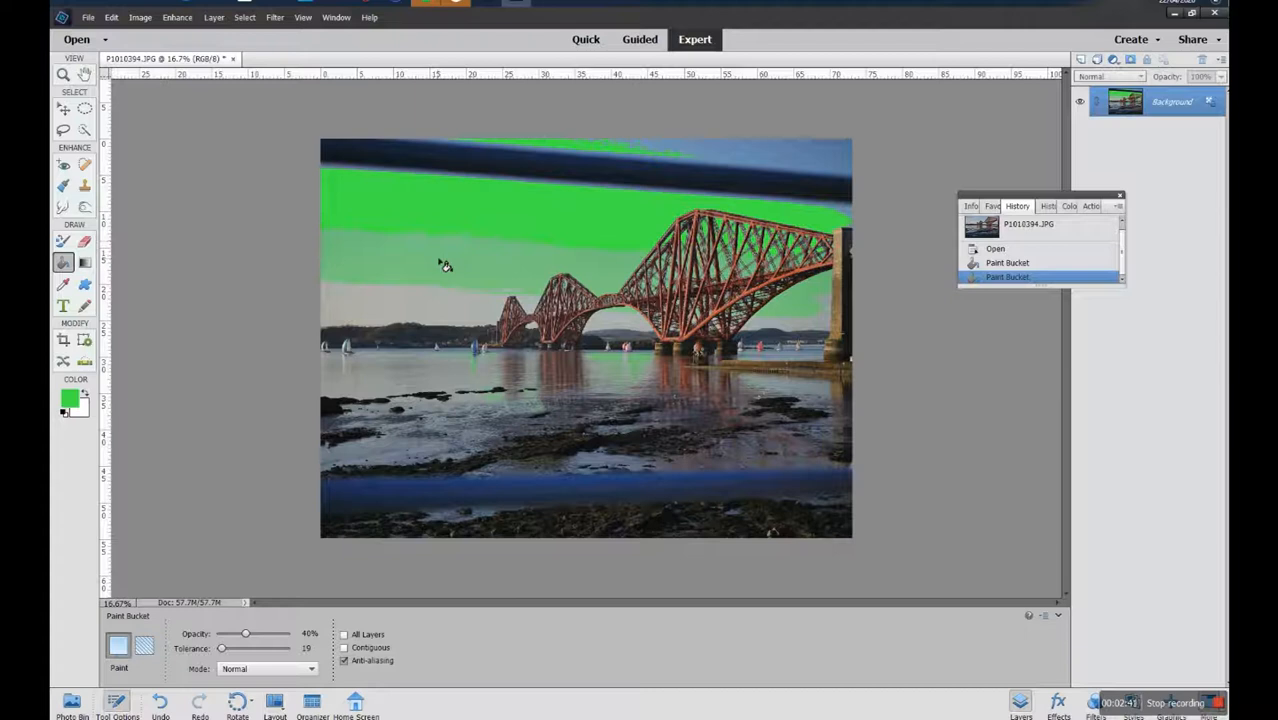
pyautogui.moveTo(362, 460)
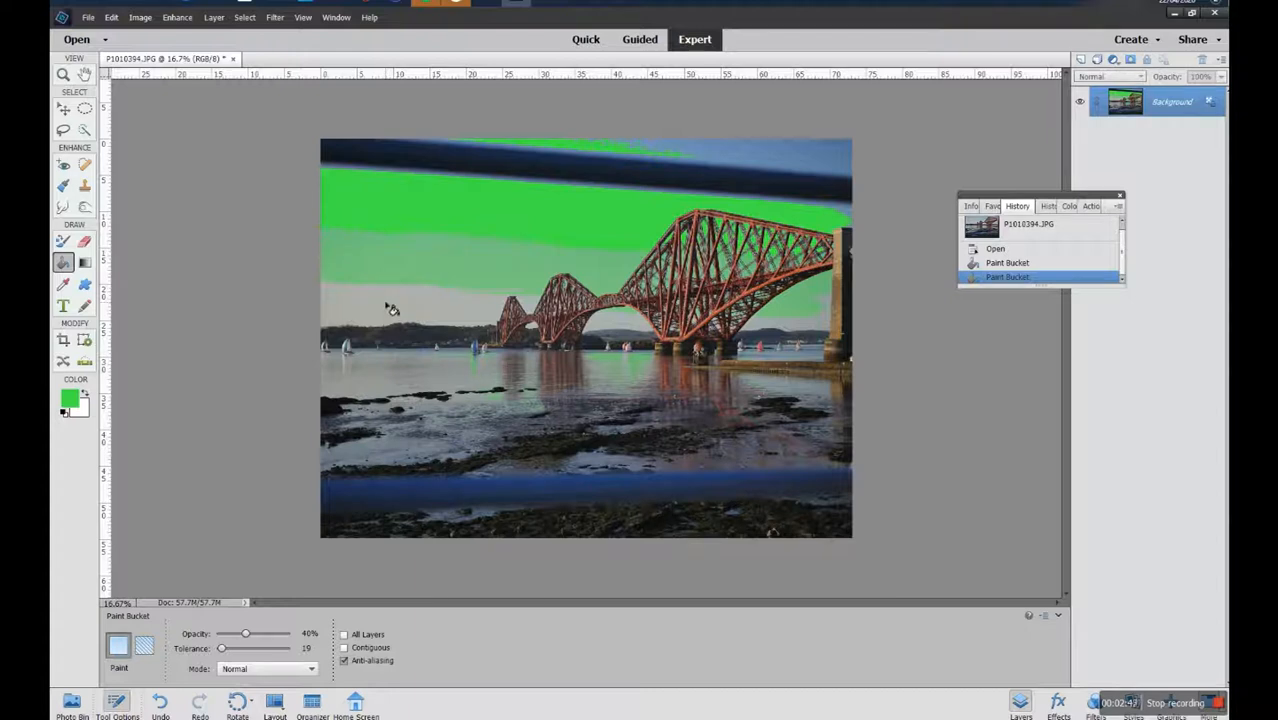
pyautogui.moveTo(436, 312)
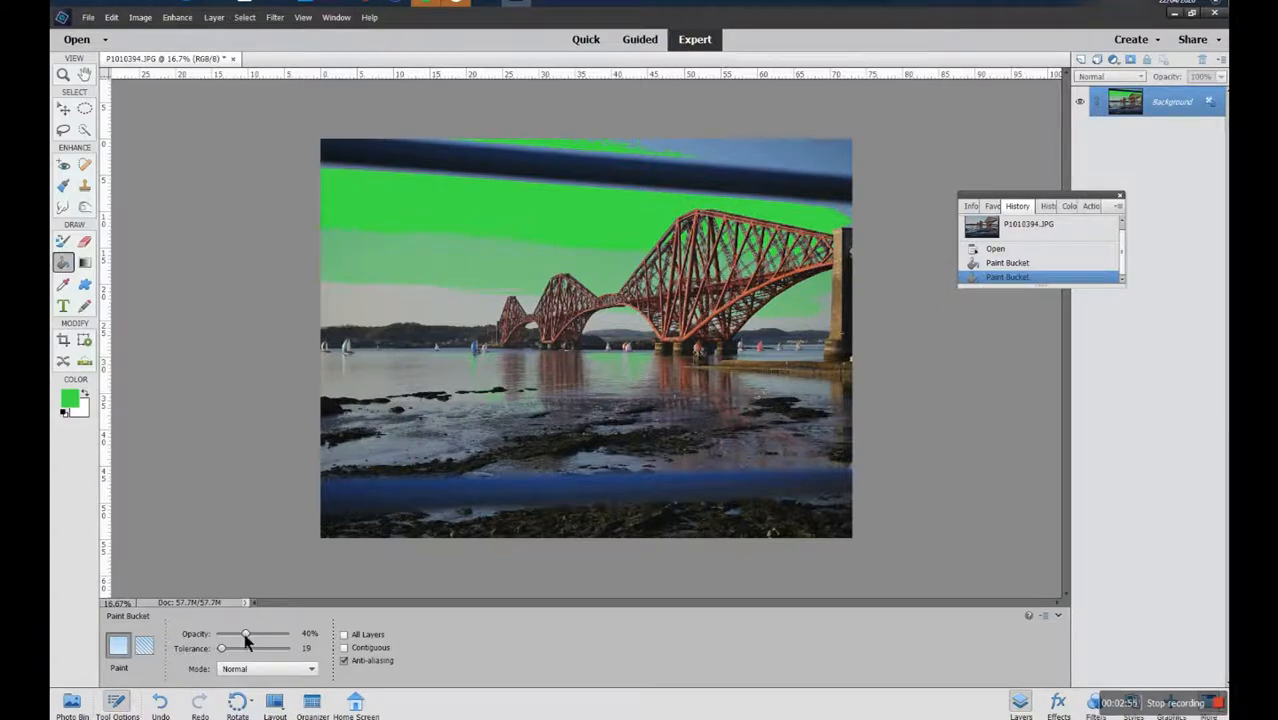
pyautogui.moveTo(244, 634); pyautogui.dragTo(290, 634)
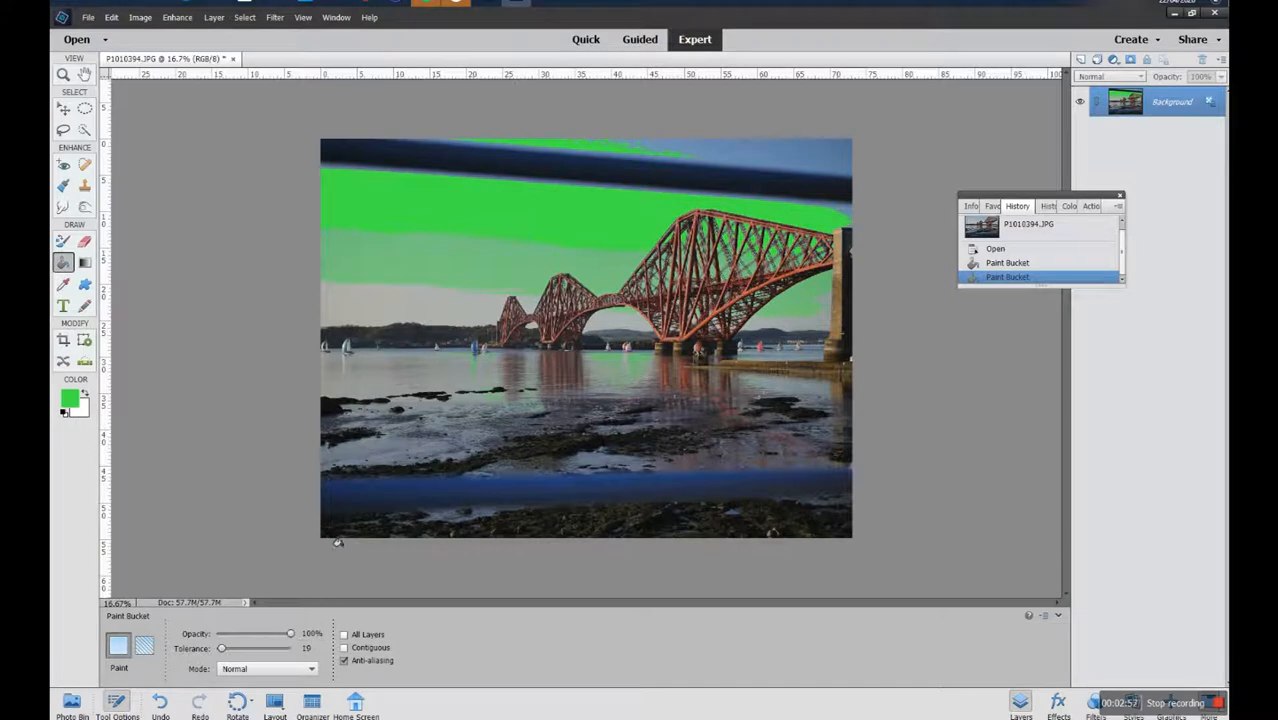
pyautogui.moveTo(904, 242)
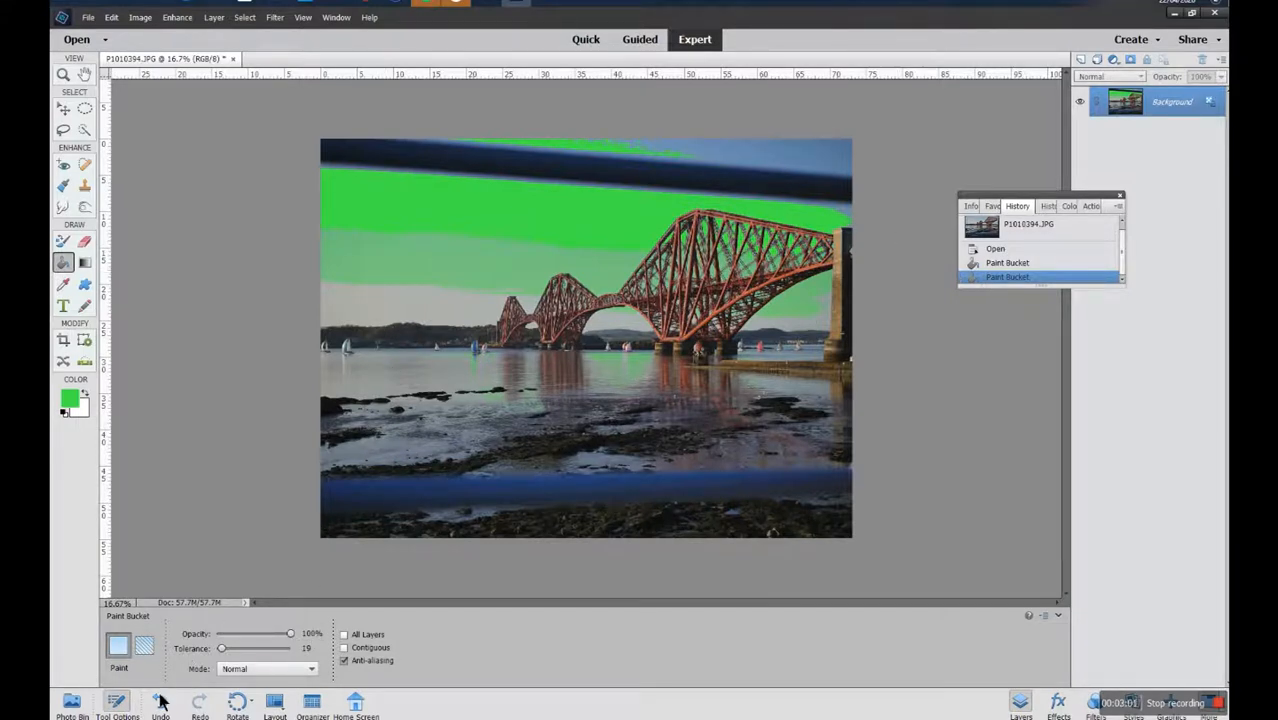
# Undo both green sky fills in History, briefly restoring the first fill before removing it.
pyautogui.click(160, 700)
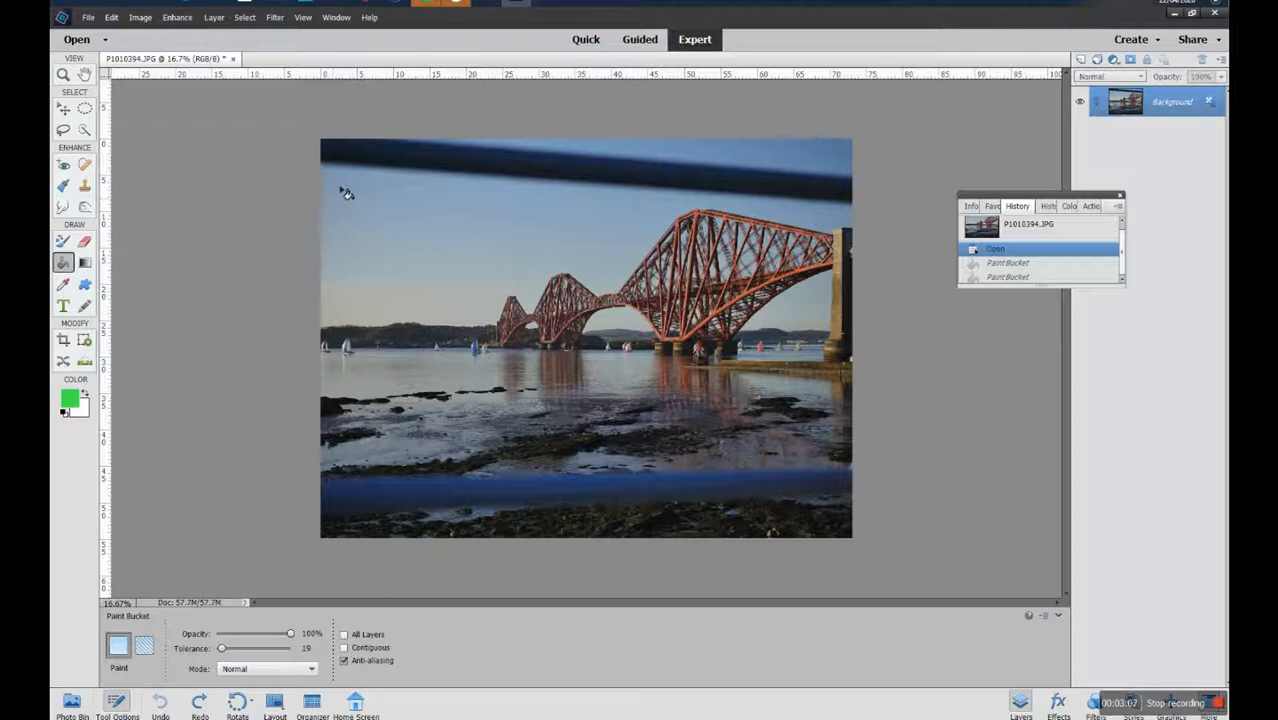
pyautogui.click(700, 194)
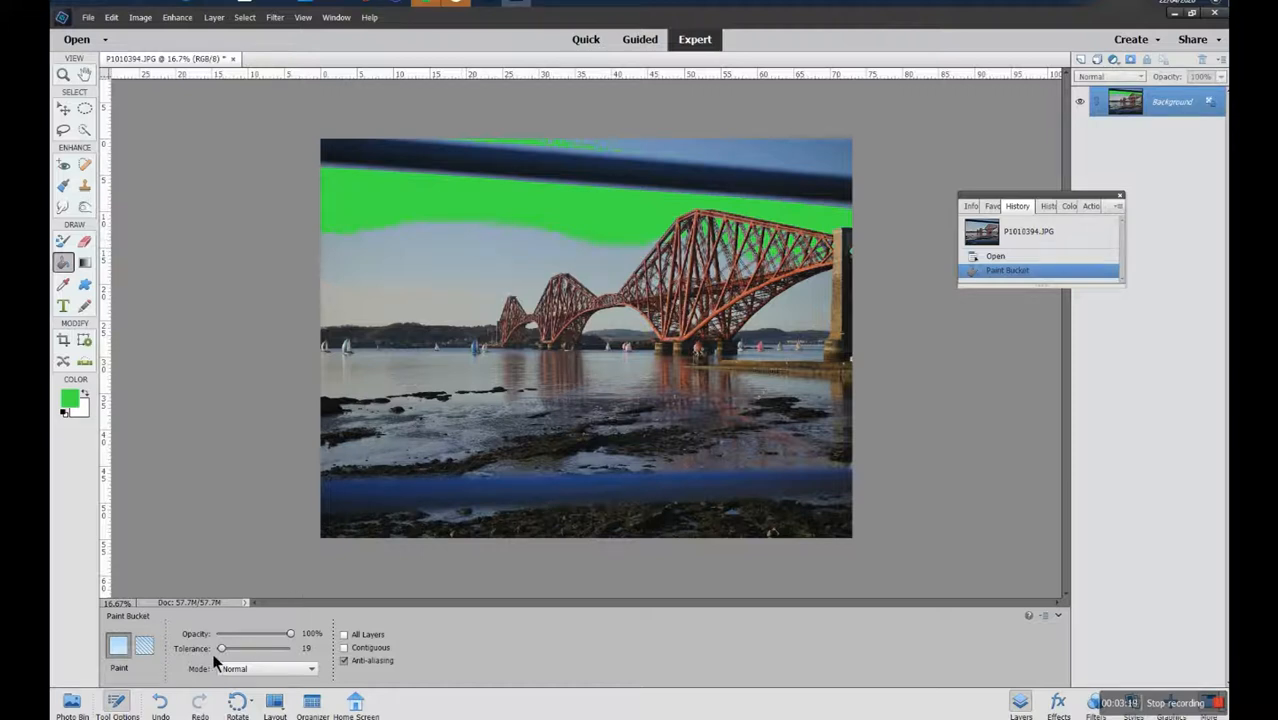
pyautogui.moveTo(550, 256)
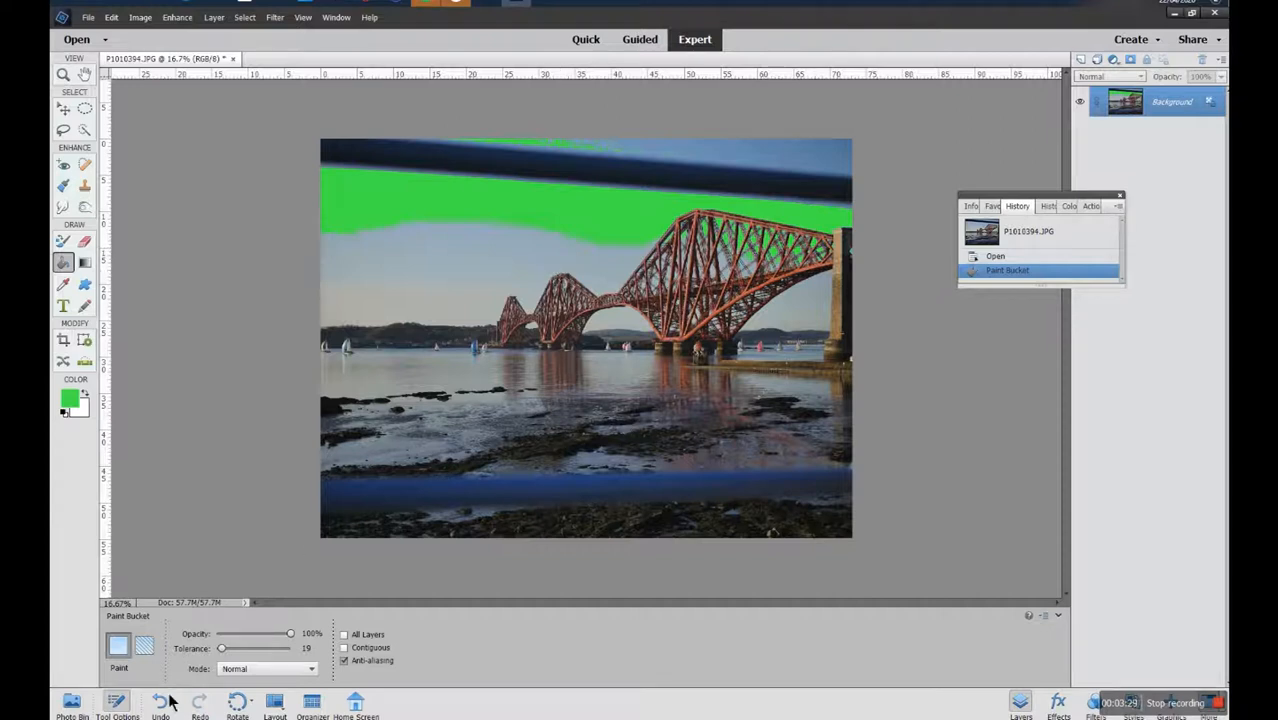
pyautogui.click(160, 700)
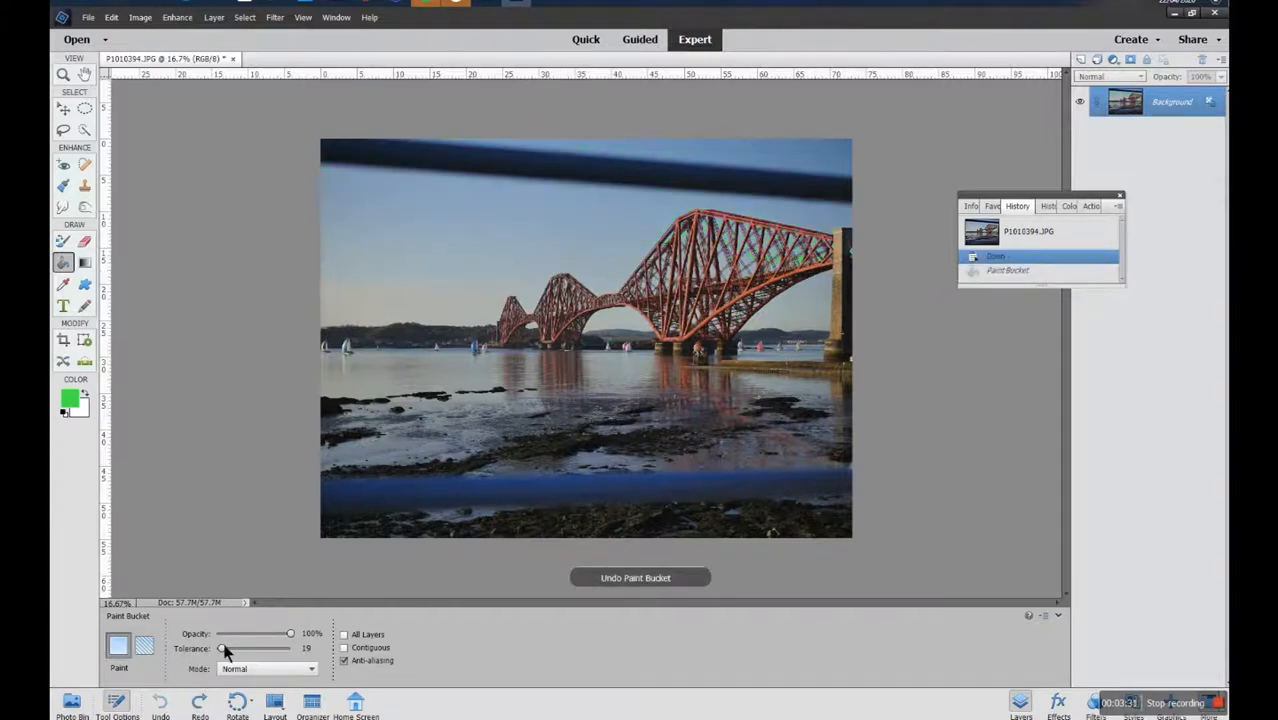
# Raise the fill tolerance, flood sky and foreground with green, then revert to the original photo.
pyautogui.moveTo(222, 648); pyautogui.dragTo(250, 648)
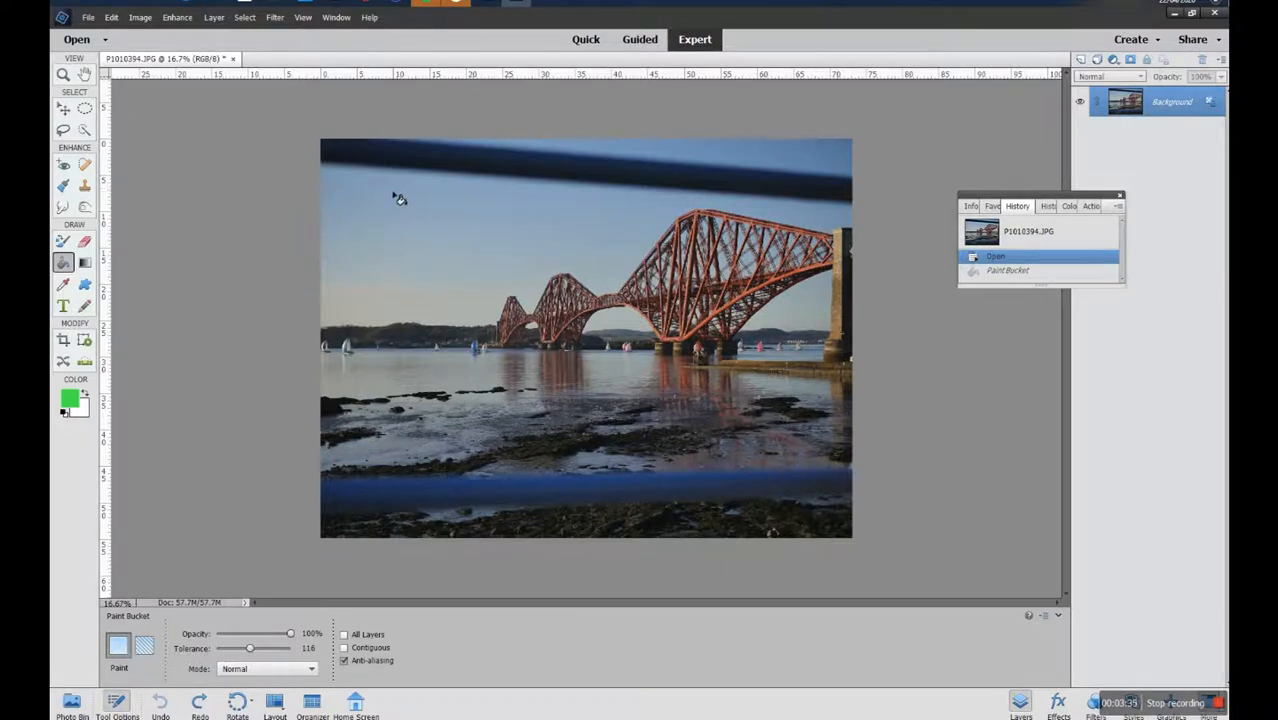
pyautogui.click(420, 180)
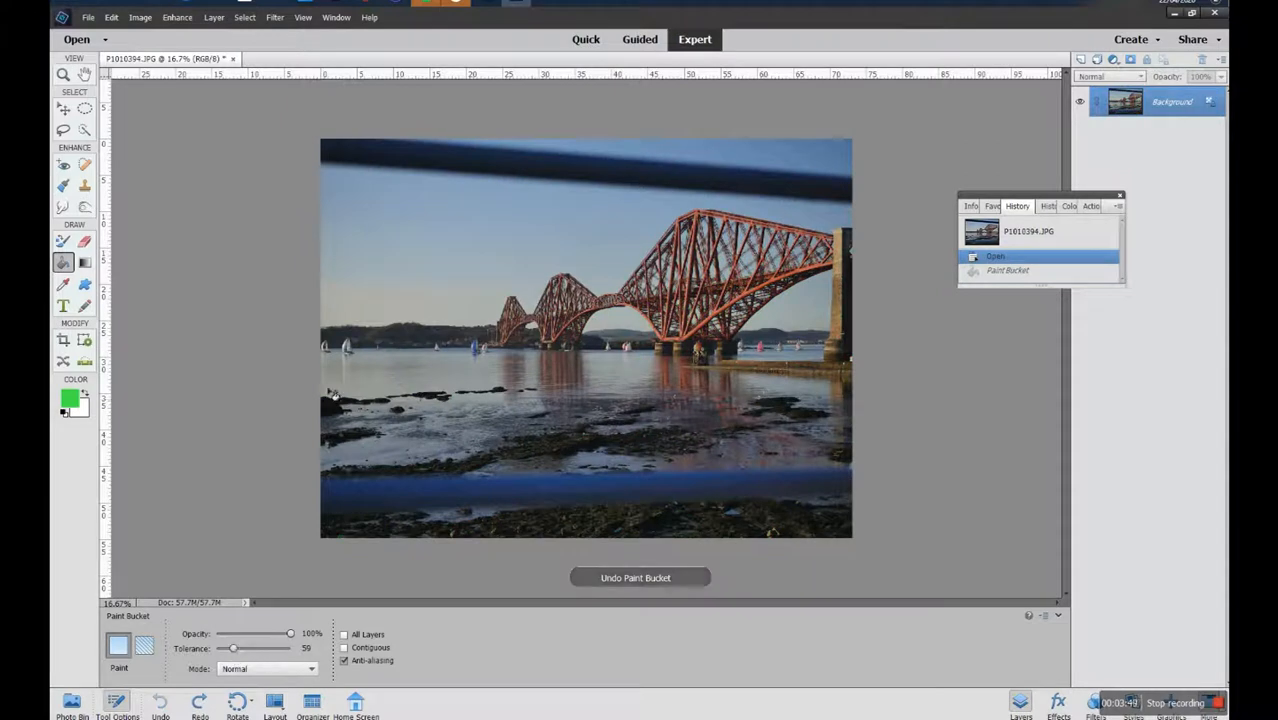
pyautogui.click(390, 430)
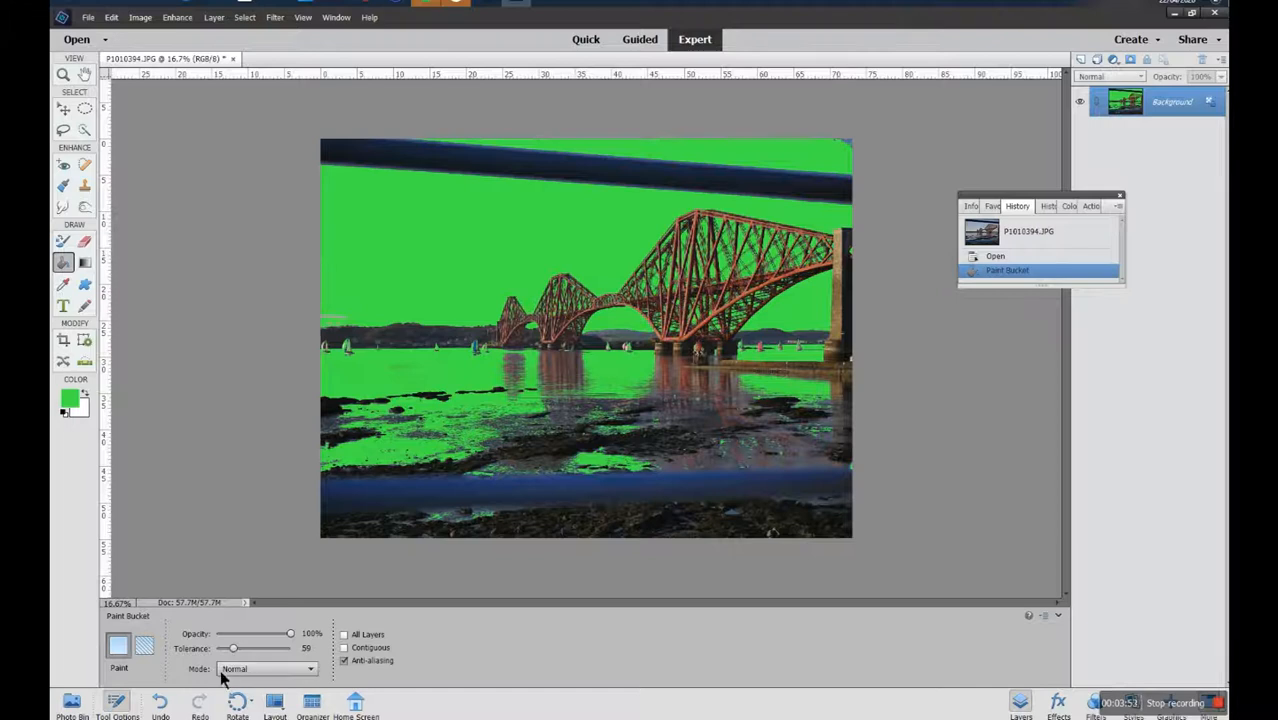
pyautogui.click(996, 256)
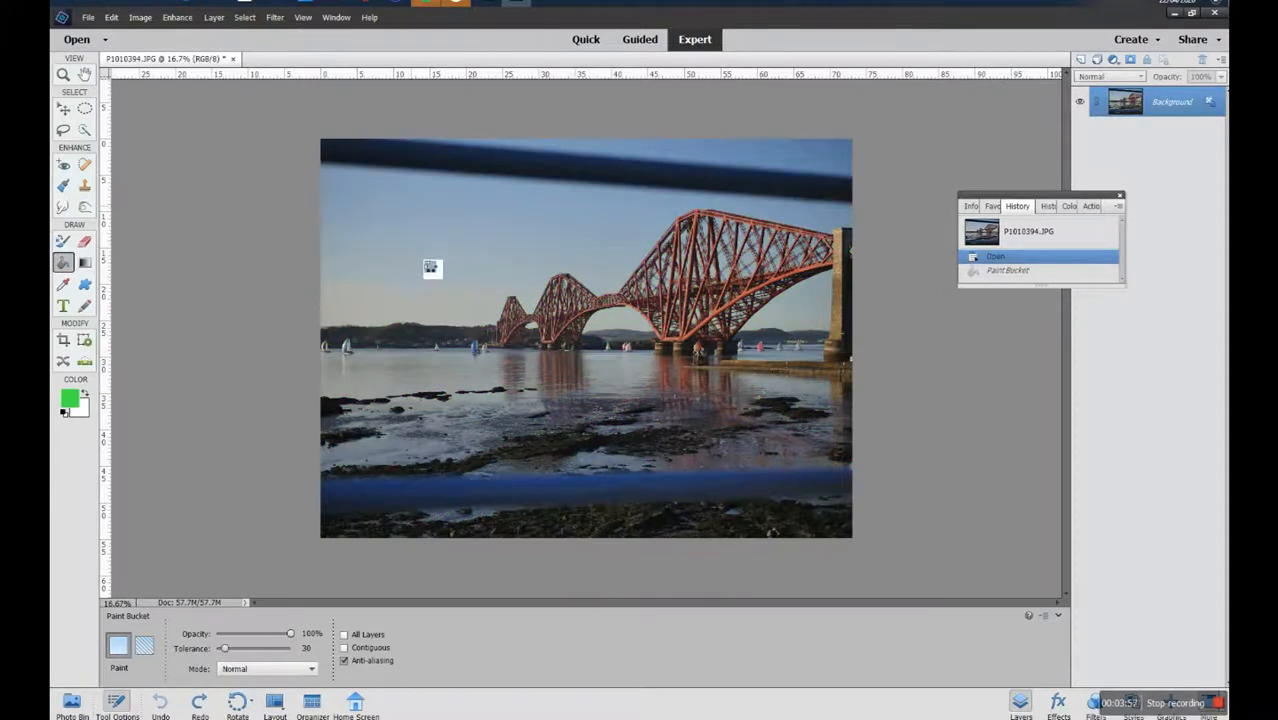
# Fill the sky green, lower the tolerance, undo the overspill and refill only thin sky patches.
pyautogui.click(432, 268)
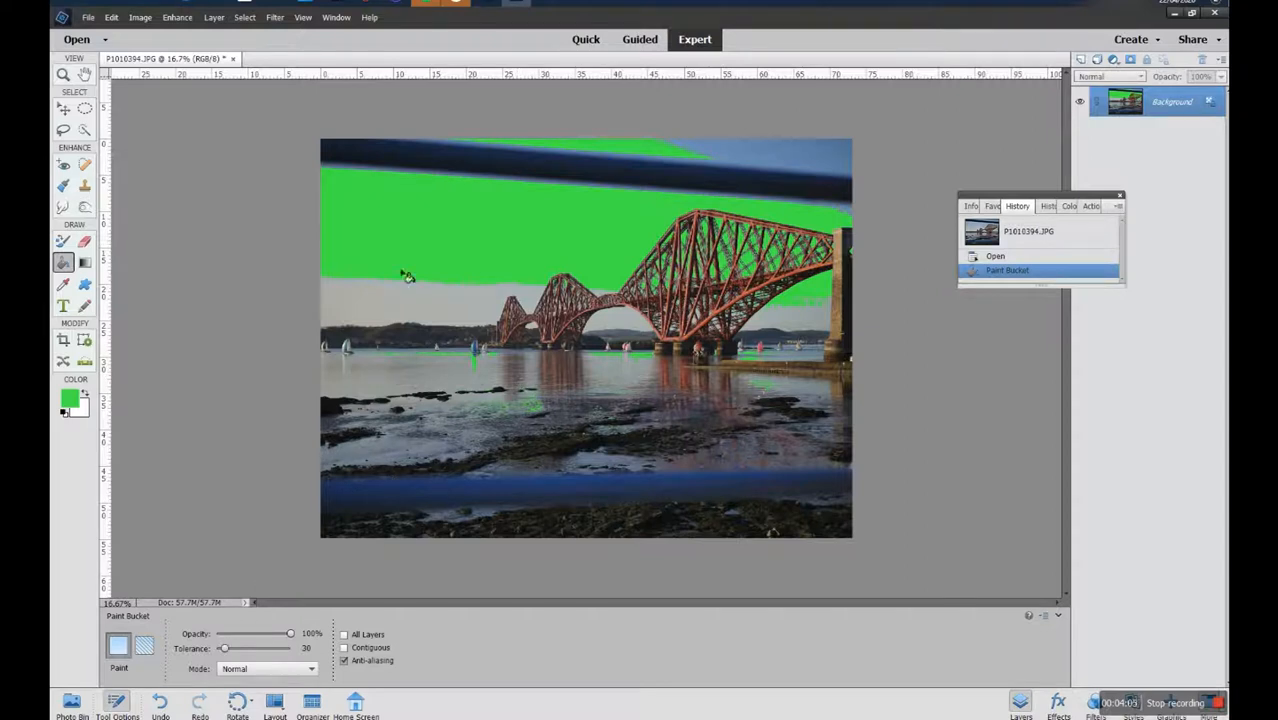
pyautogui.moveTo(390, 288)
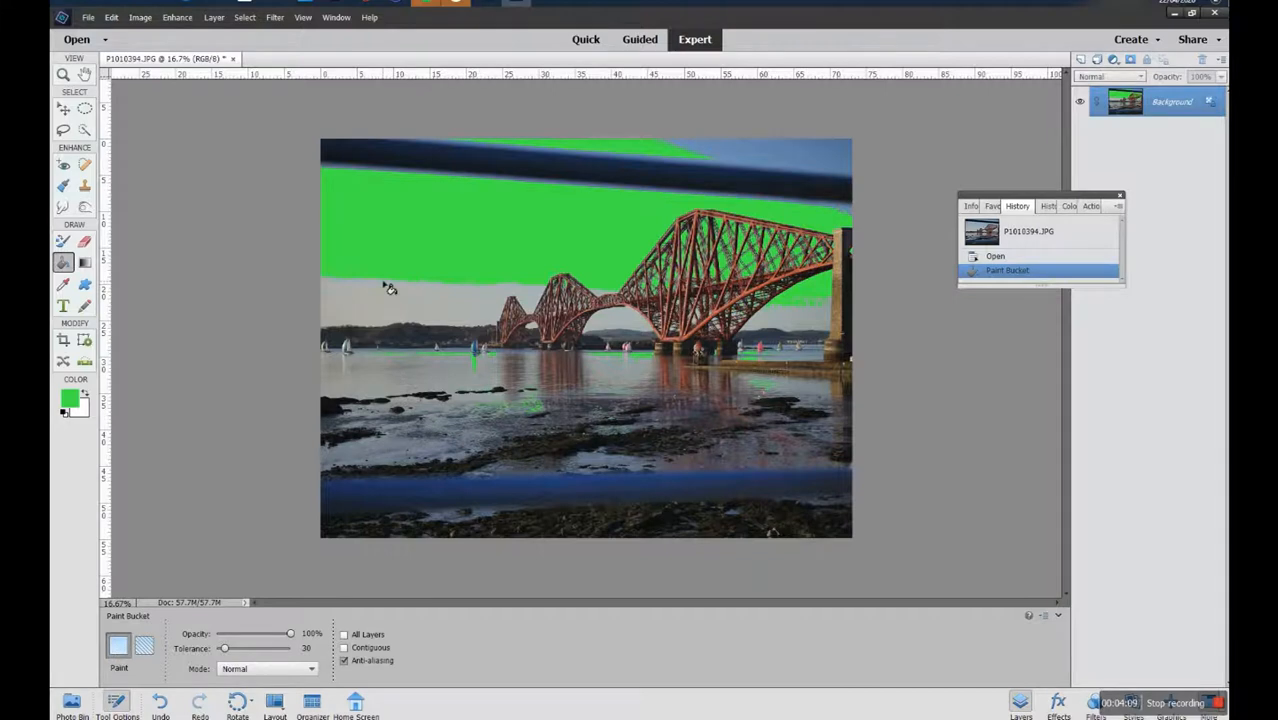
pyautogui.moveTo(528, 292)
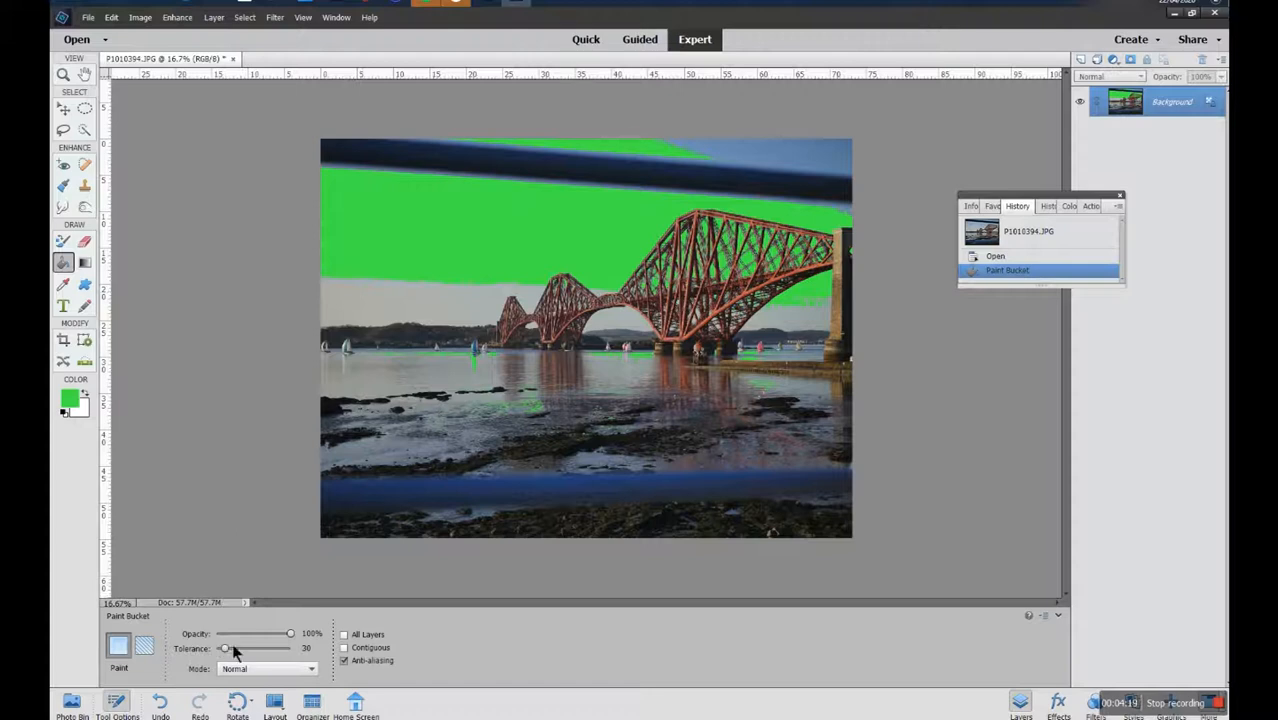
pyautogui.moveTo(240, 648); pyautogui.dragTo(222, 648)
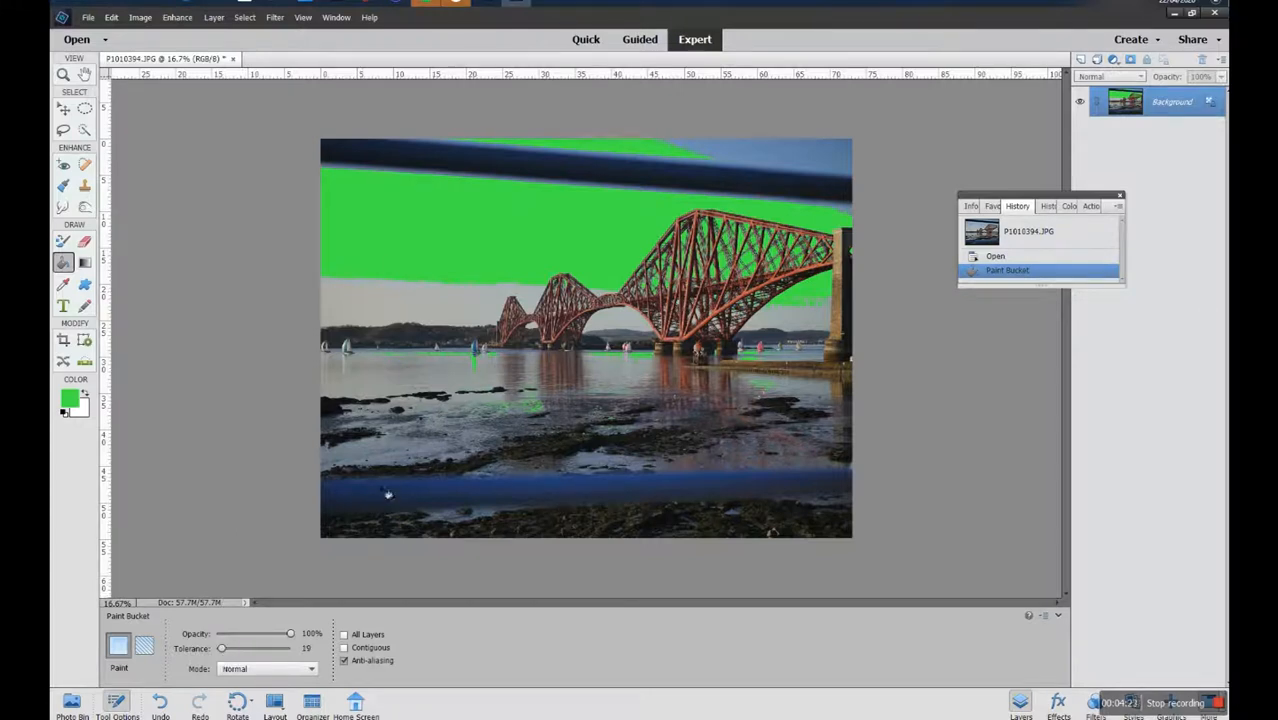
pyautogui.click(388, 494)
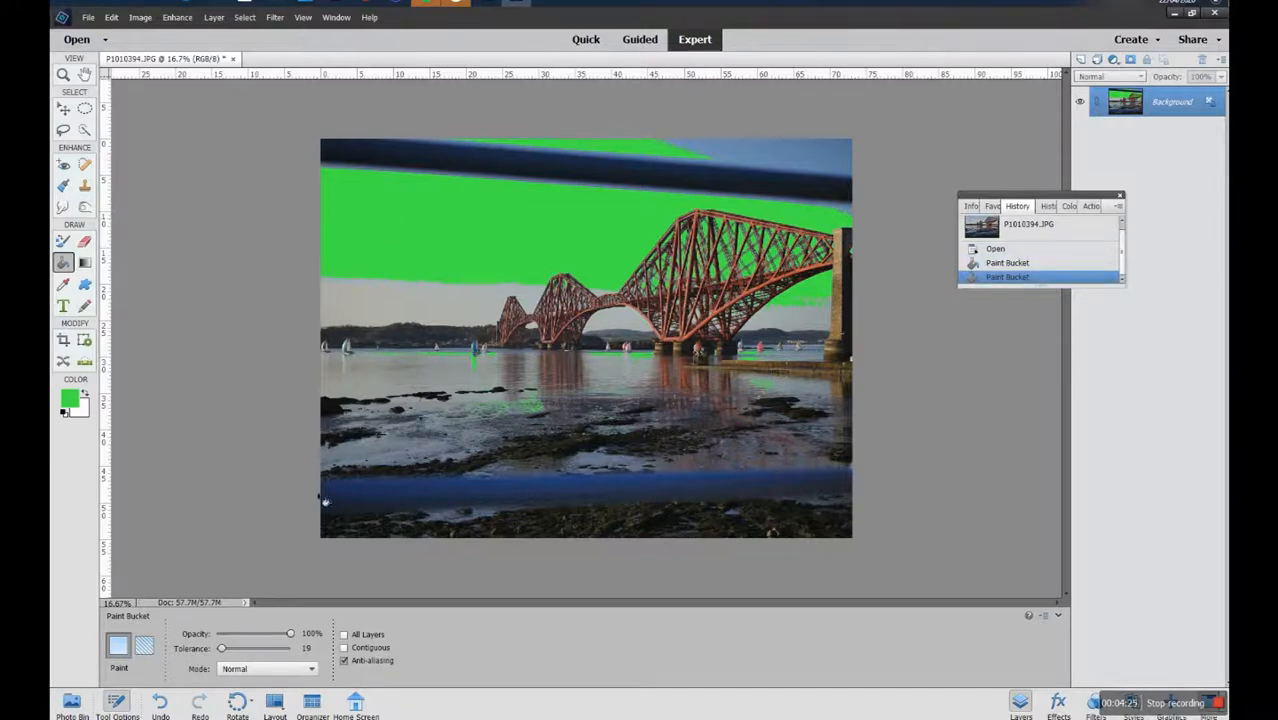
pyautogui.click(160, 702)
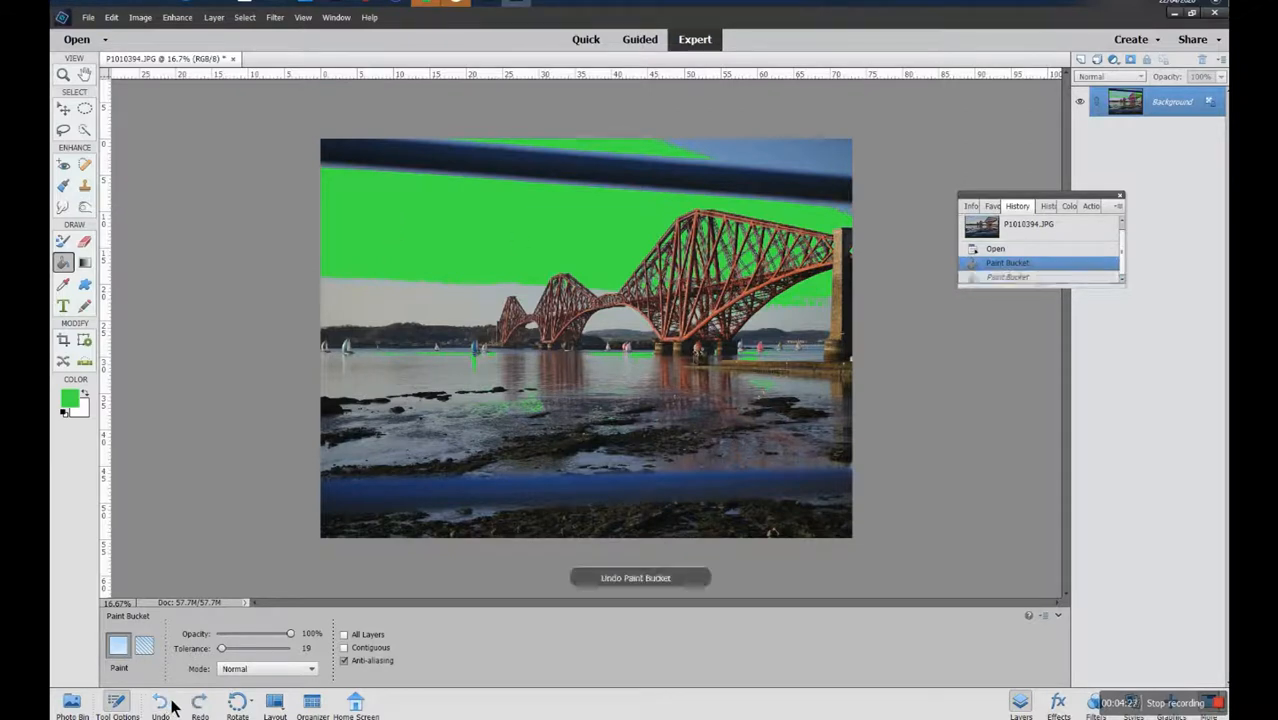
pyautogui.click(160, 702)
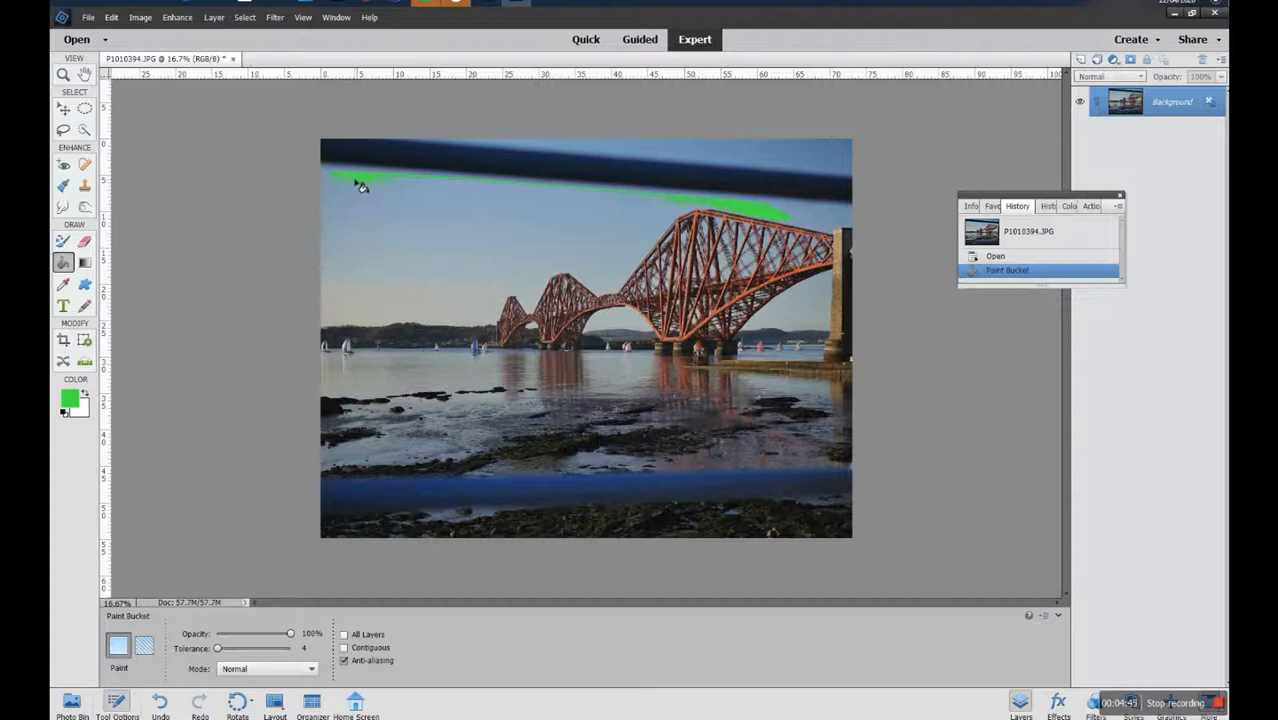
pyautogui.click(350, 216)
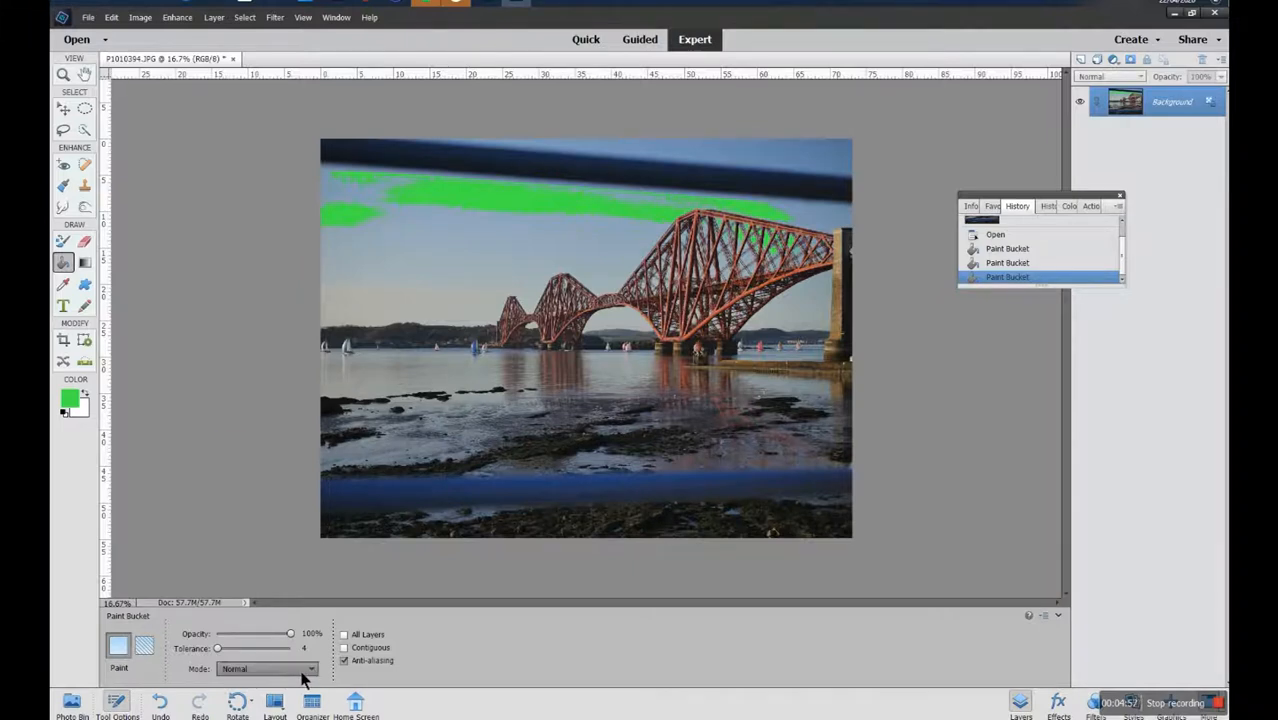
pyautogui.click(268, 668)
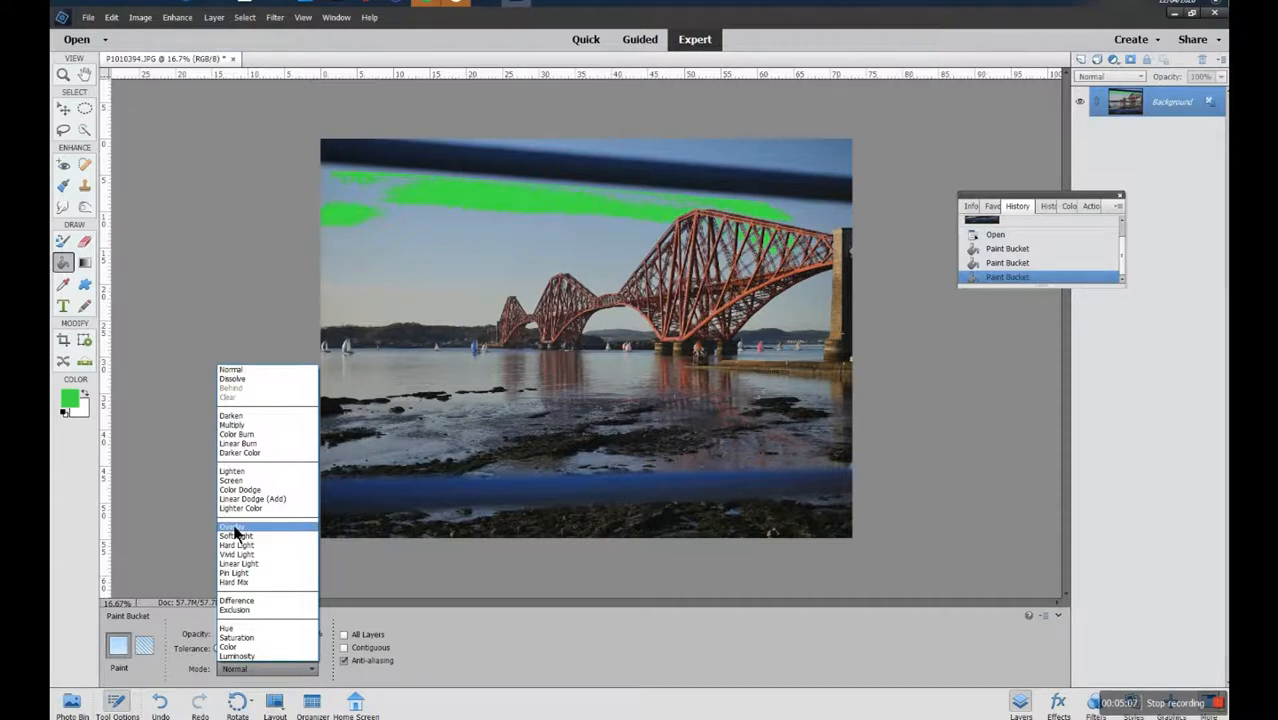
pyautogui.moveTo(258, 424)
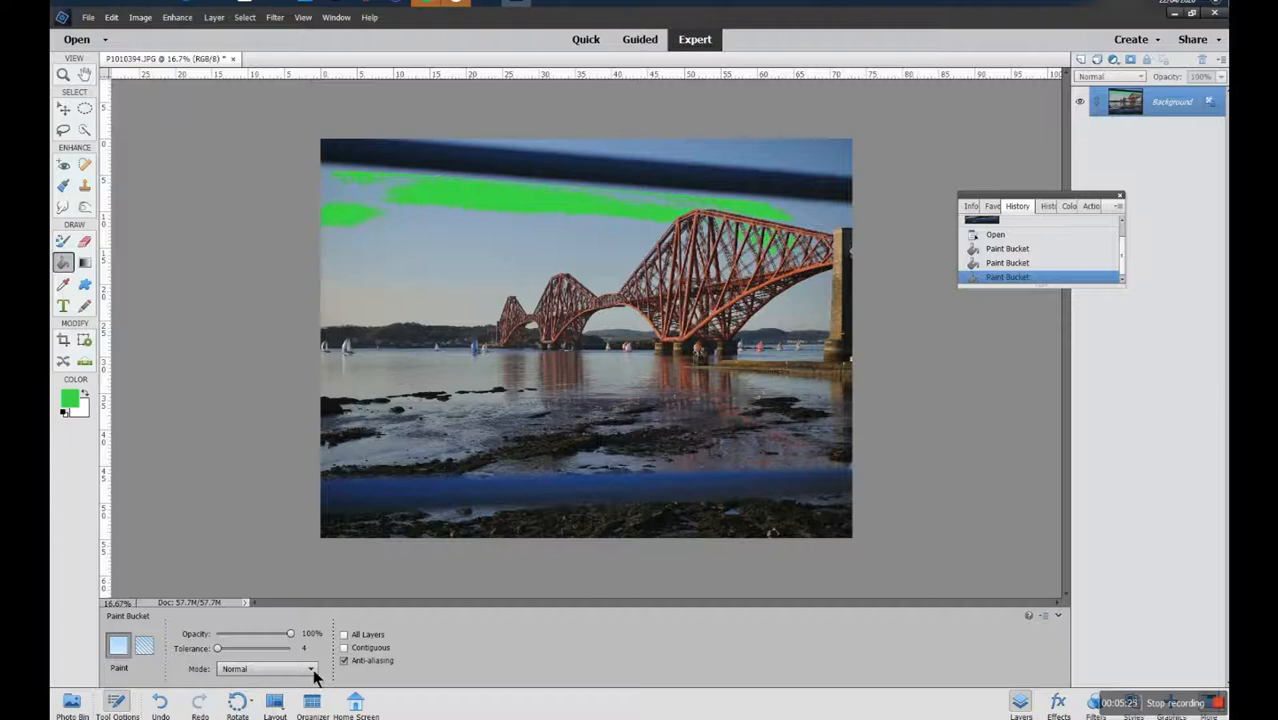
# Switch the Paint Bucket mode to Vivid Light and fill more of the sky with green.
pyautogui.click(304, 668)
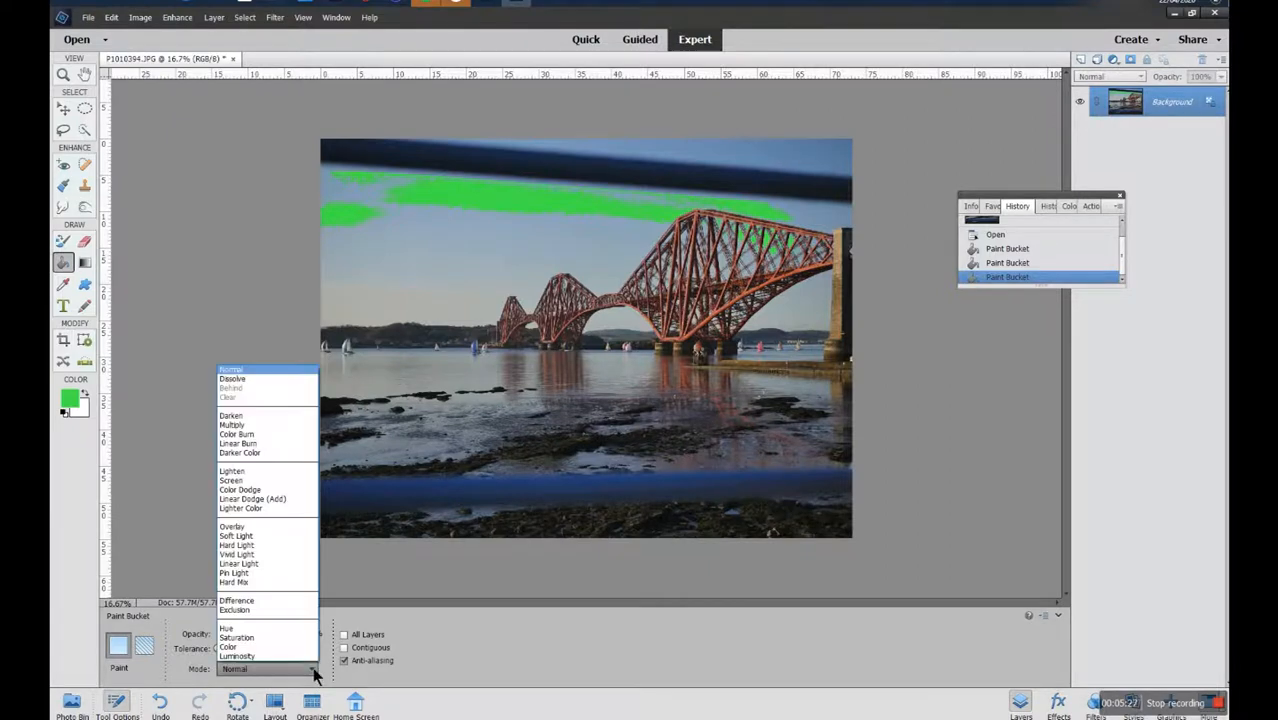
pyautogui.click(232, 528)
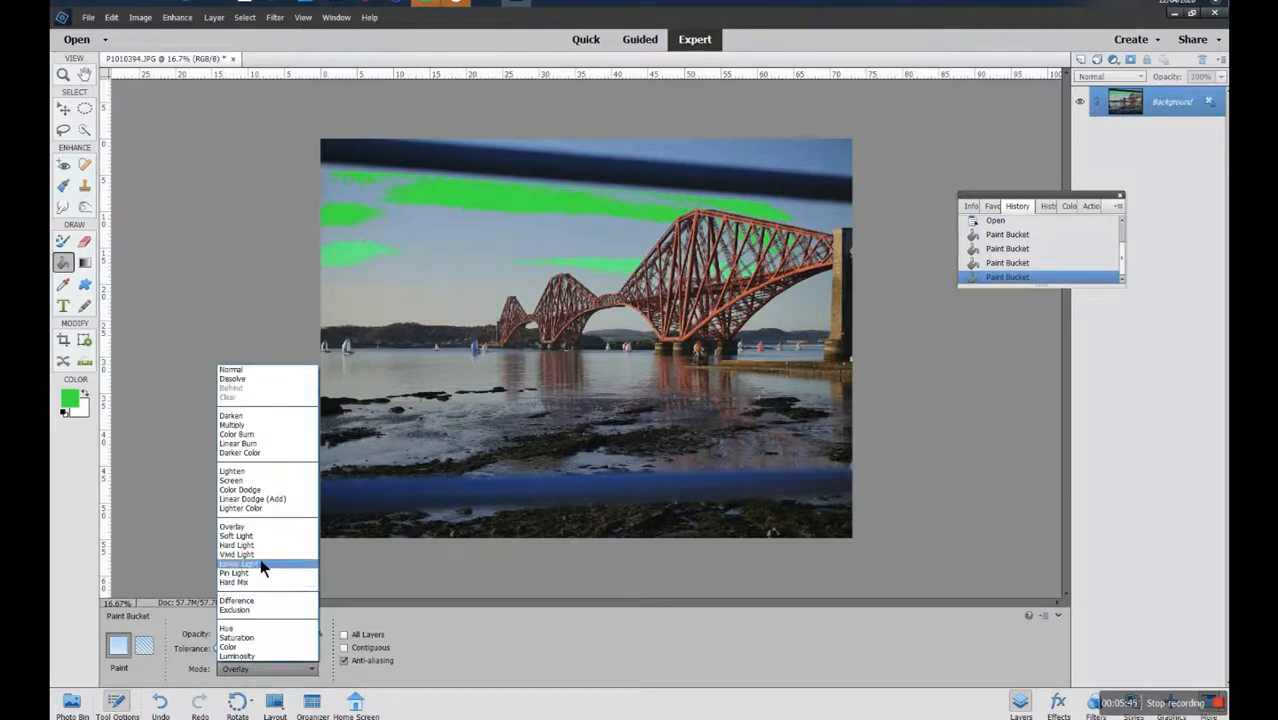
pyautogui.click(238, 554)
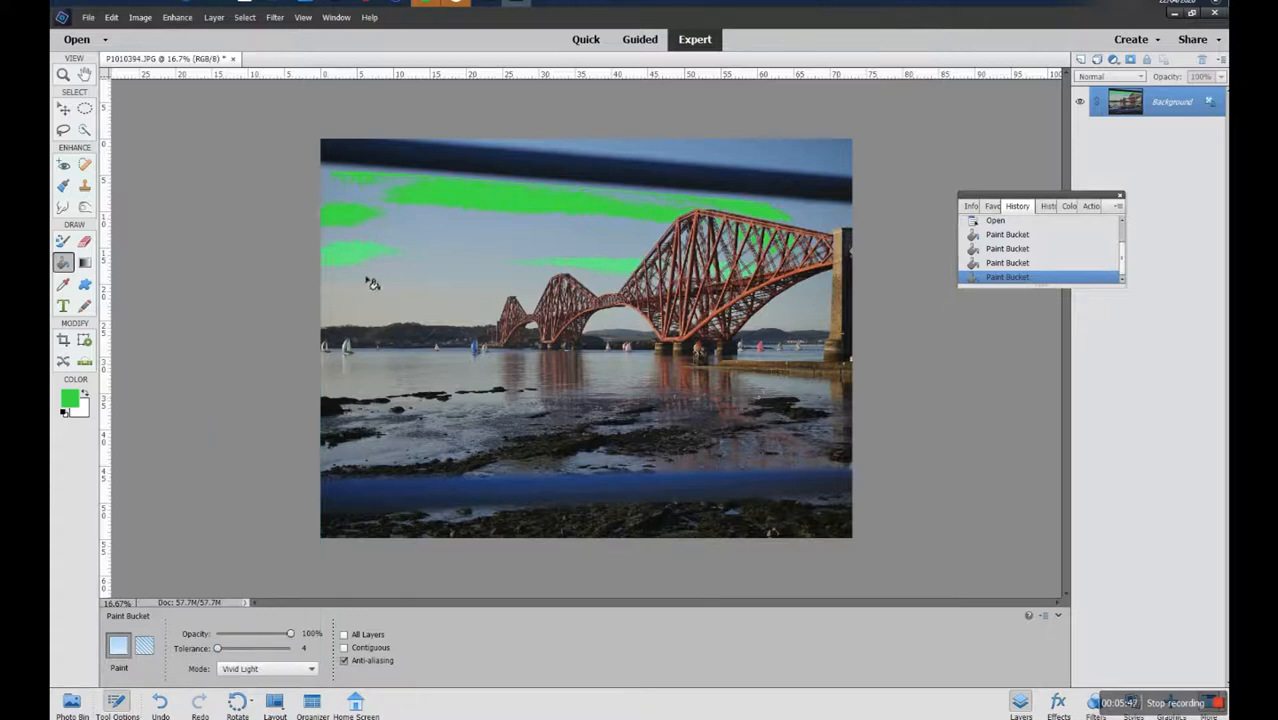
pyautogui.click(372, 284)
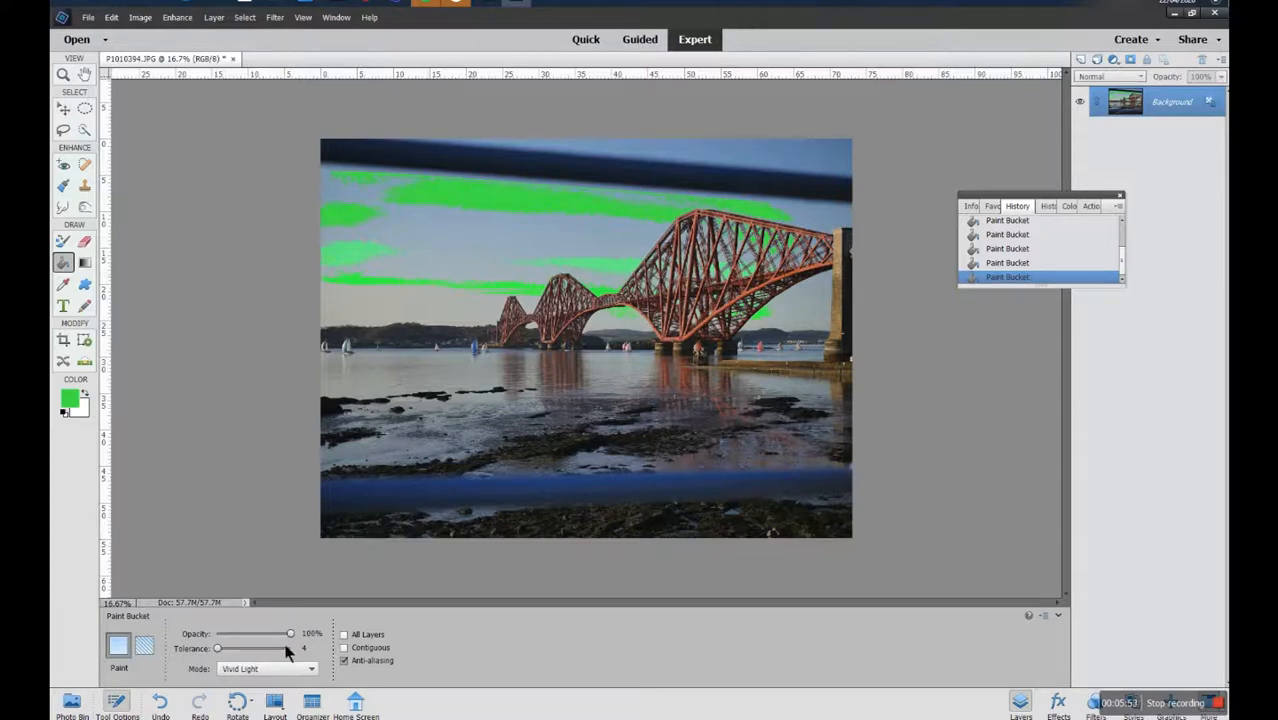
# Try Hue and Overlay blend modes for the fill, then set the mode back to Normal.
pyautogui.click(264, 668)
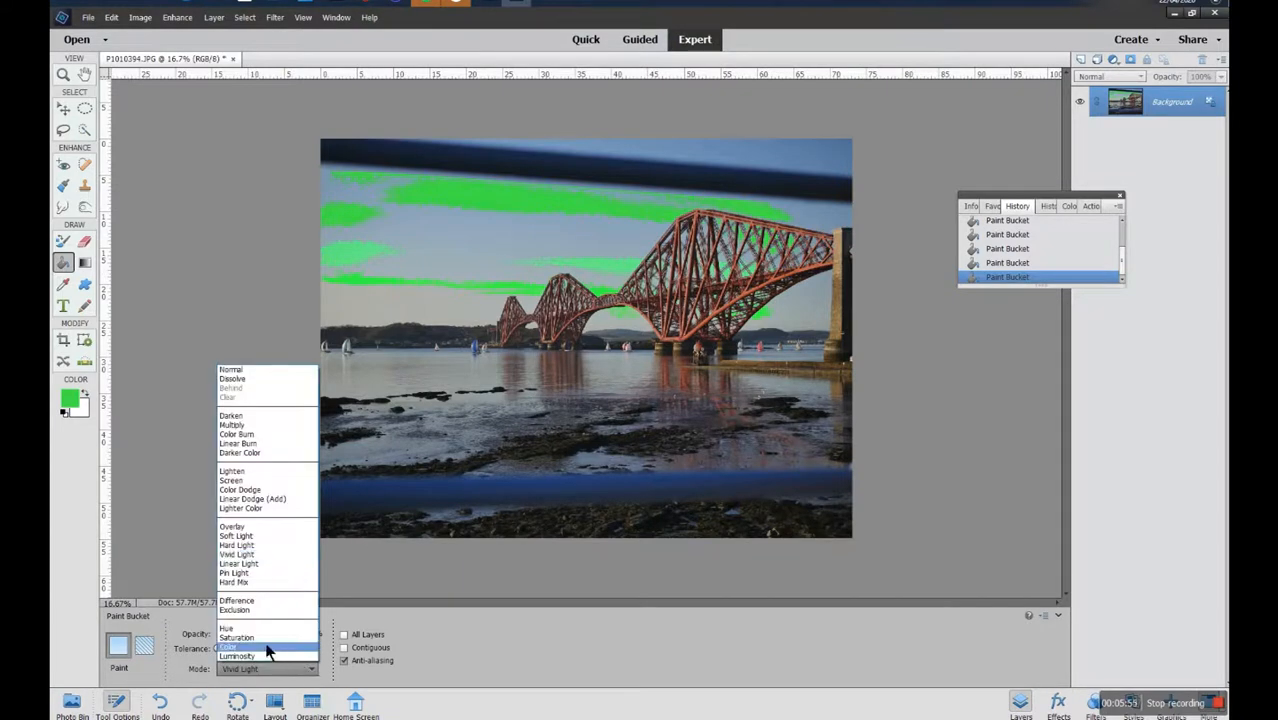
pyautogui.click(226, 628)
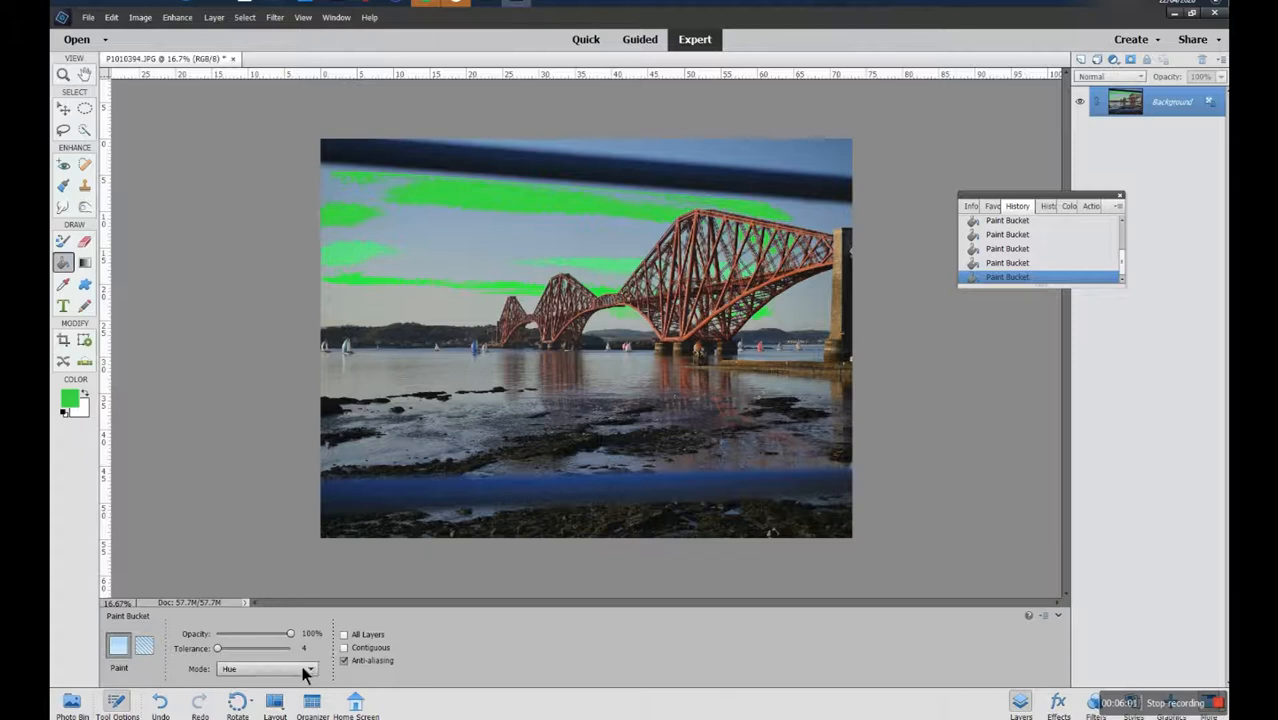
pyautogui.click(264, 668)
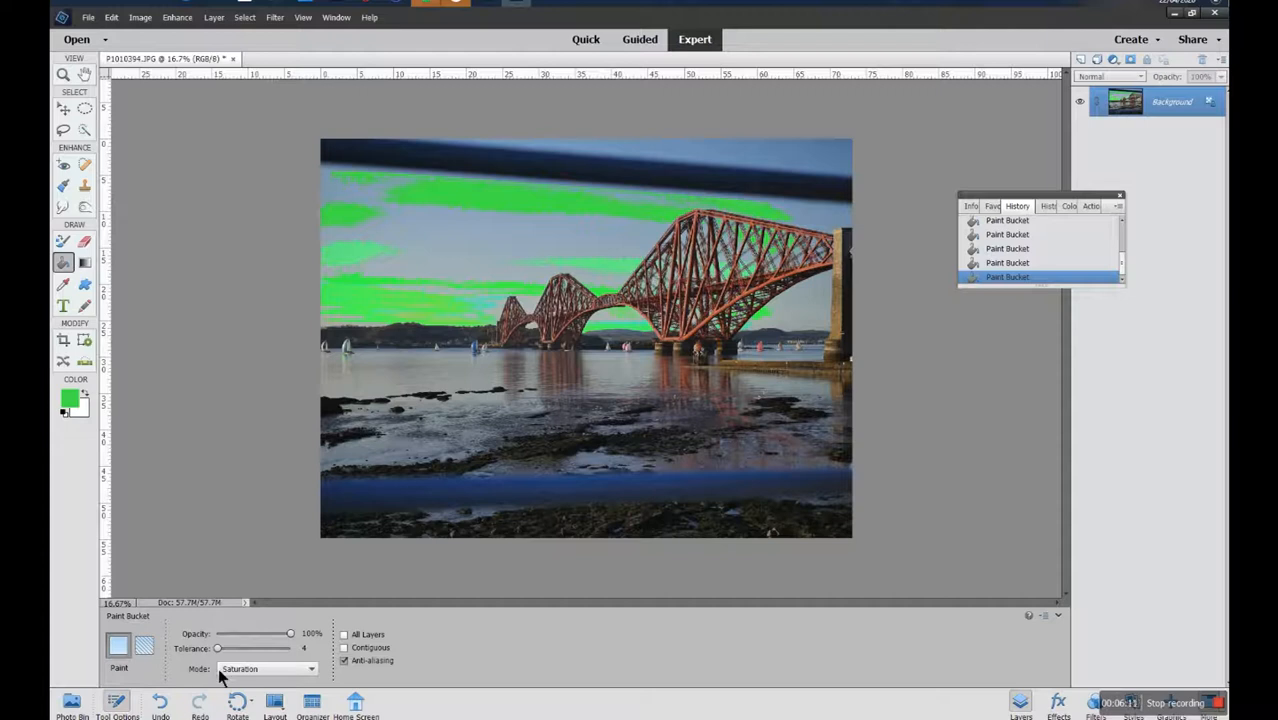
pyautogui.click(264, 668)
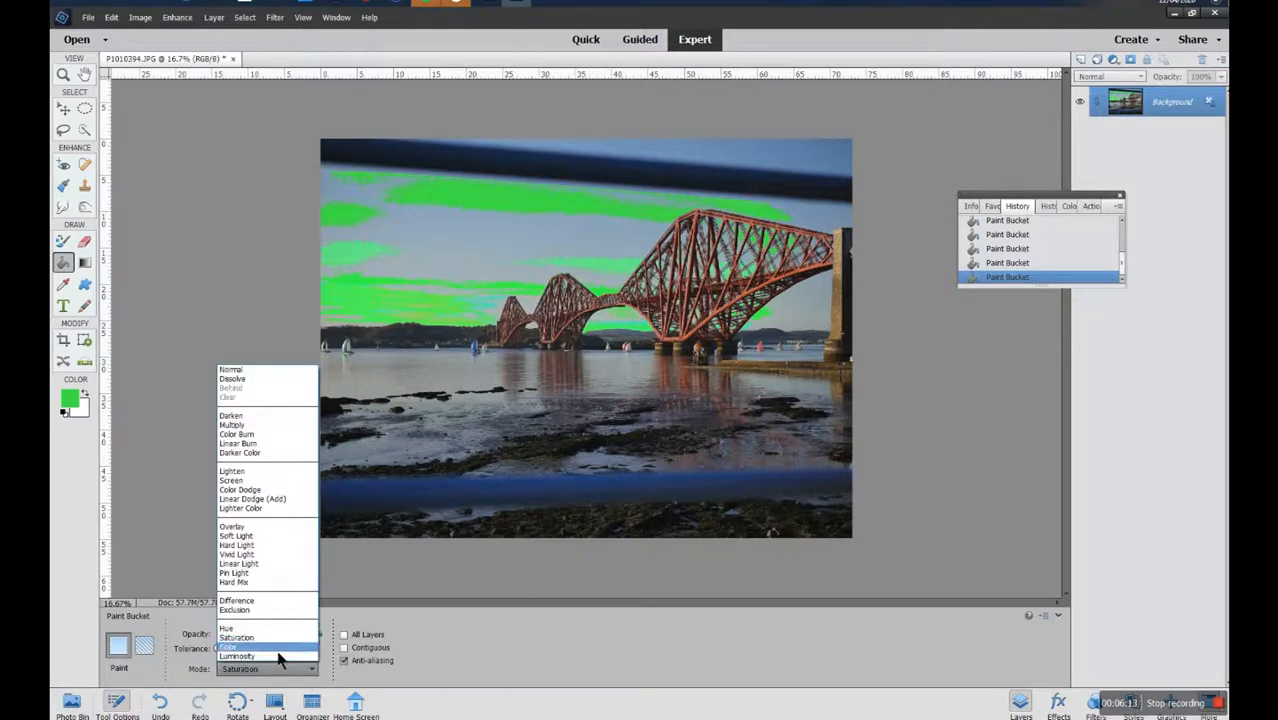
pyautogui.moveTo(256, 528)
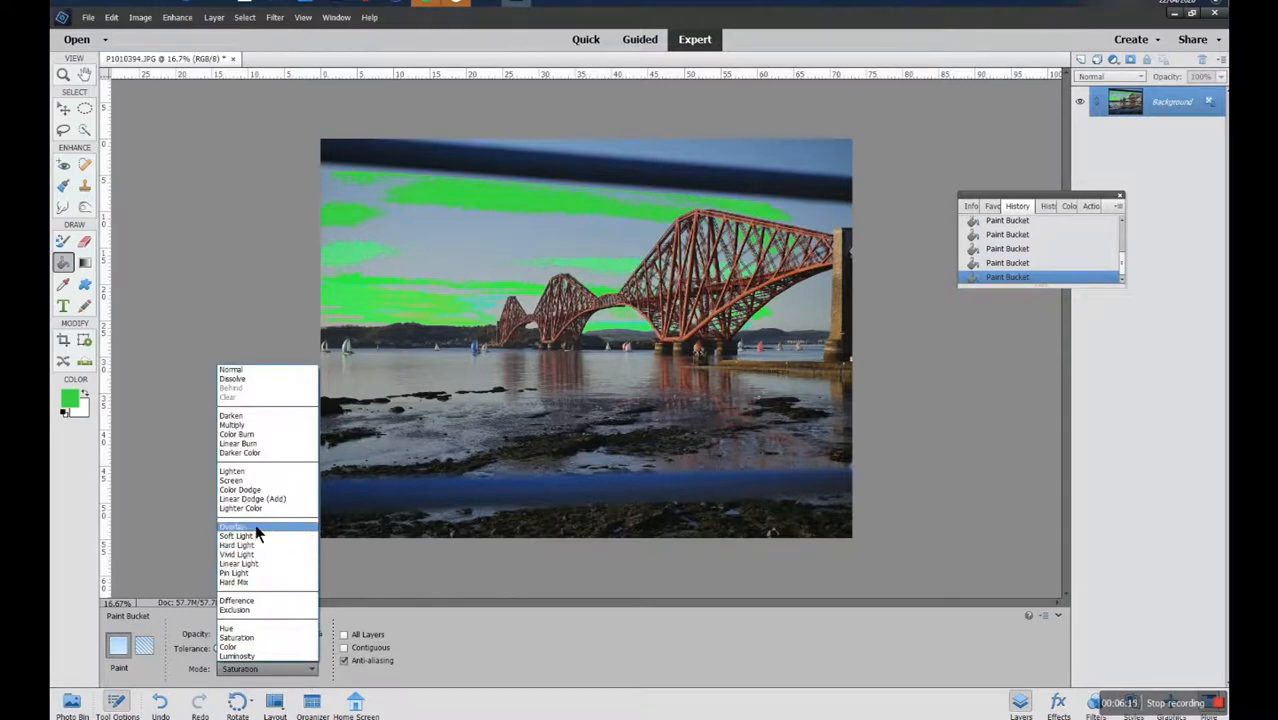
pyautogui.click(232, 528)
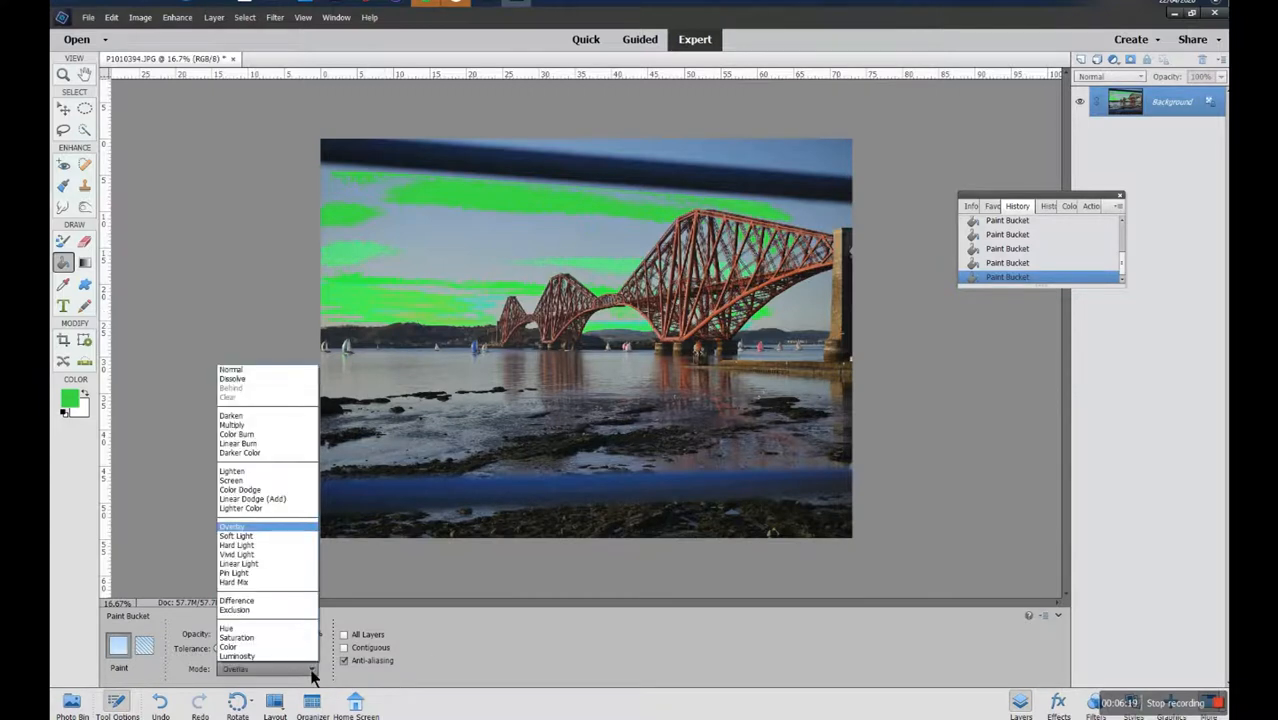
pyautogui.click(230, 368)
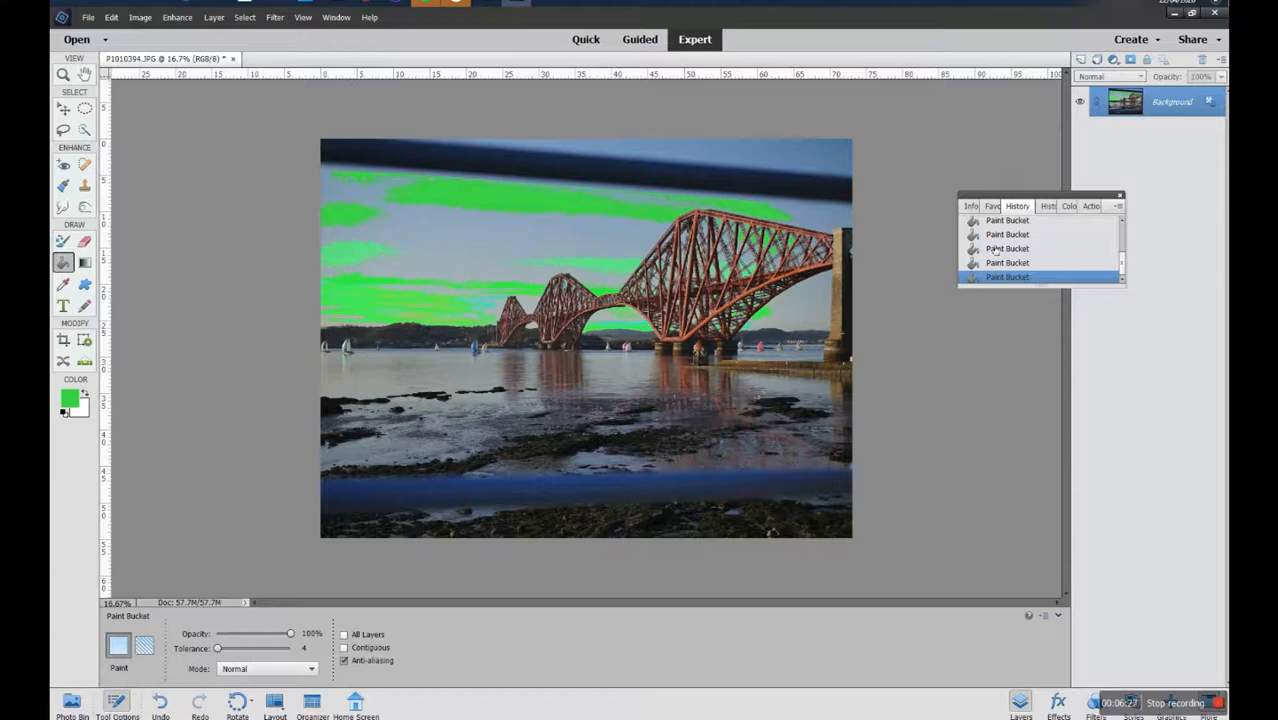
# Move the History panel aside, show it via Window, and revert the photo to its Open state.
pyautogui.moveTo(1018, 206); pyautogui.dragTo(976, 236)
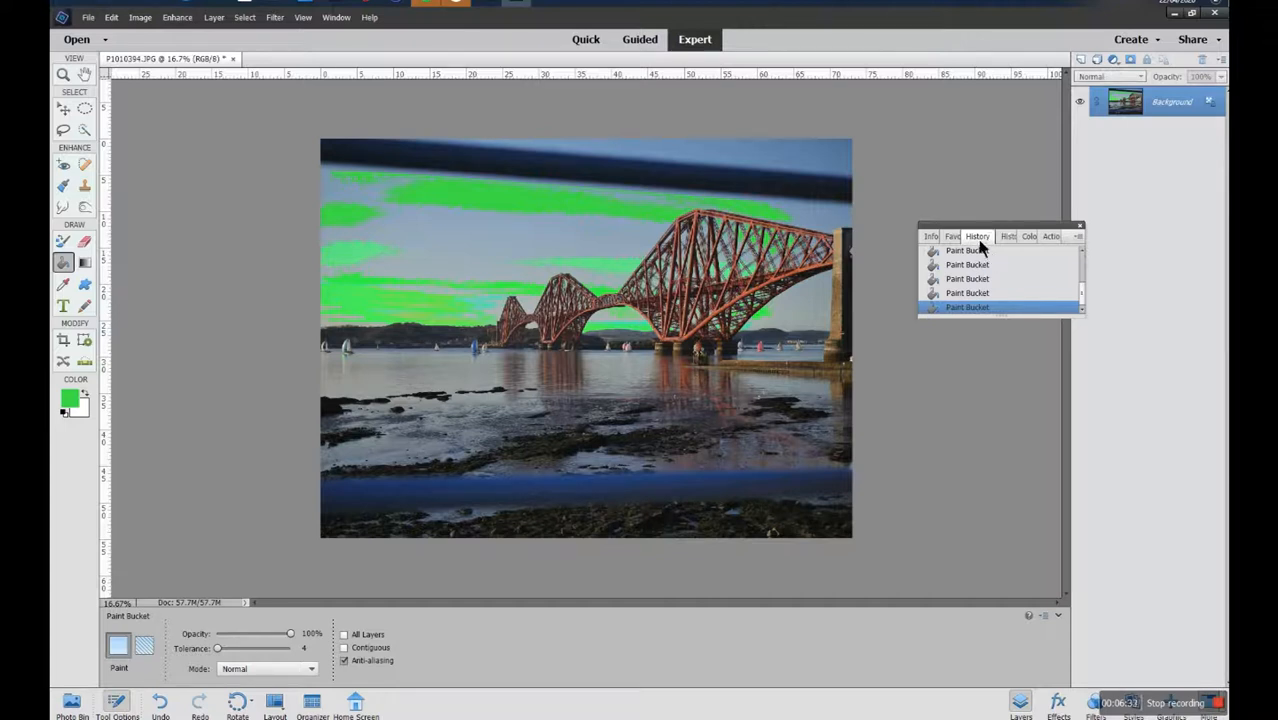
pyautogui.moveTo(650, 156)
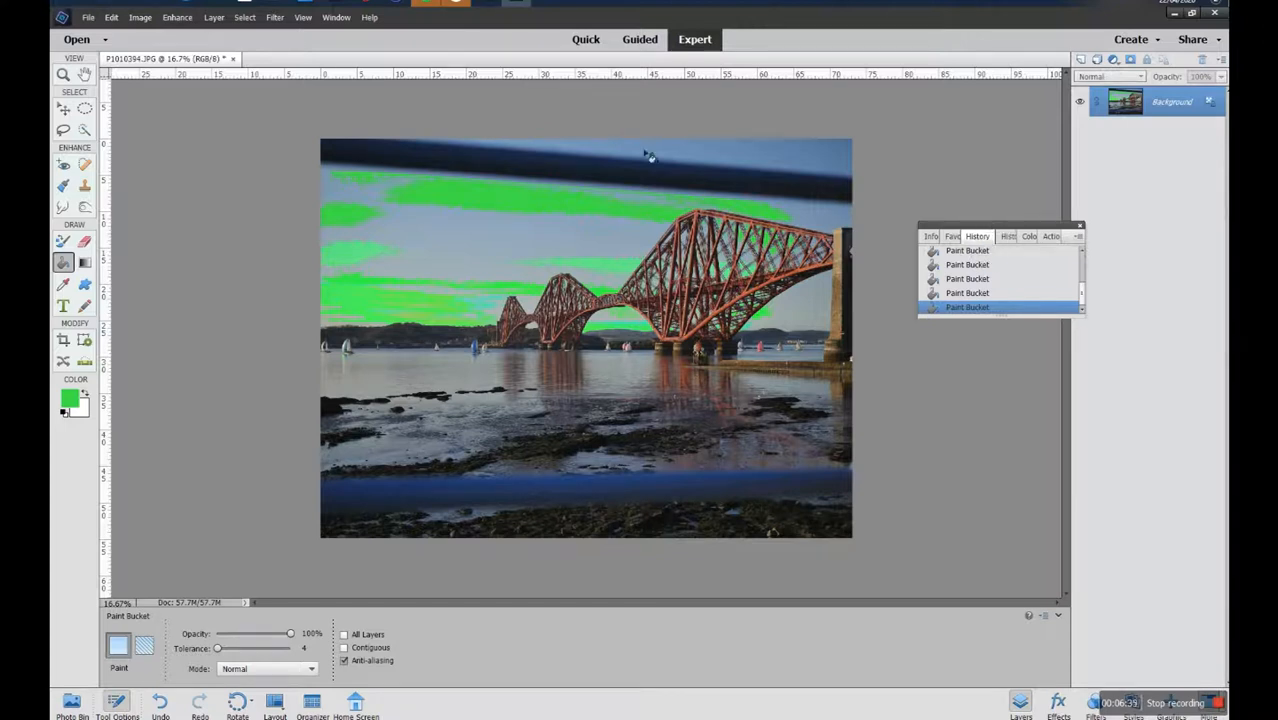
pyautogui.click(336, 16)
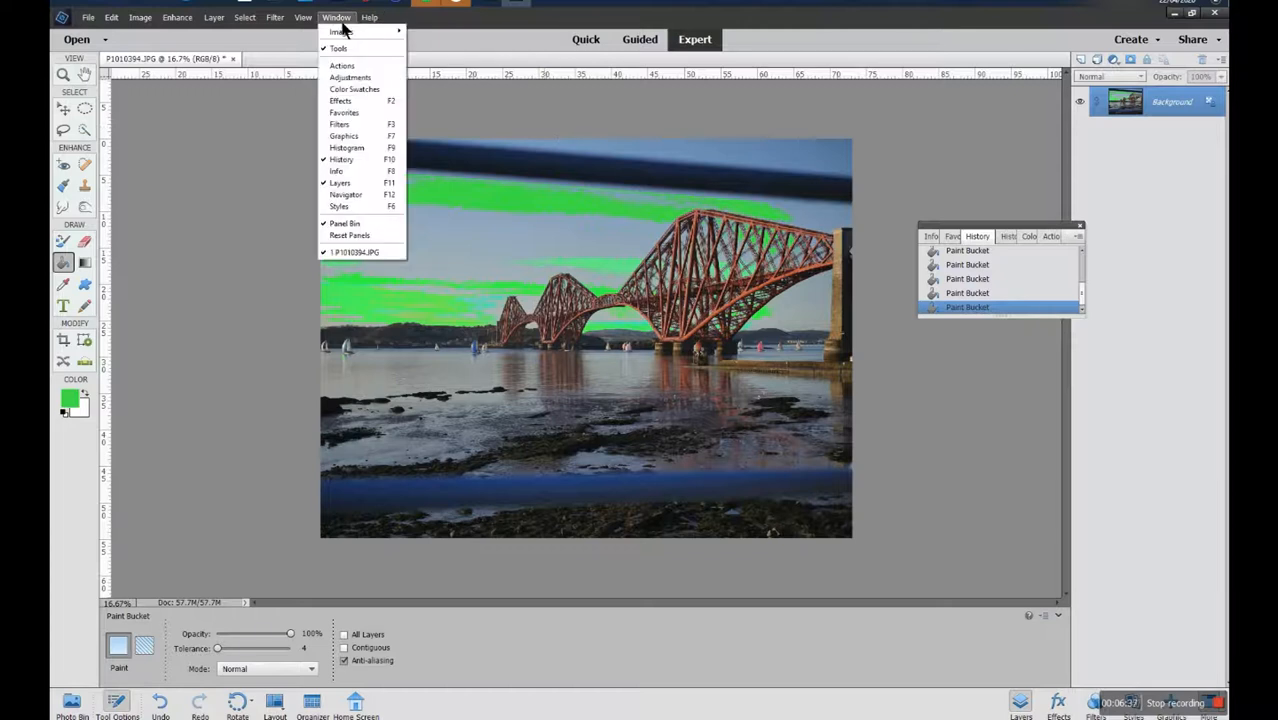
pyautogui.moveTo(340, 160)
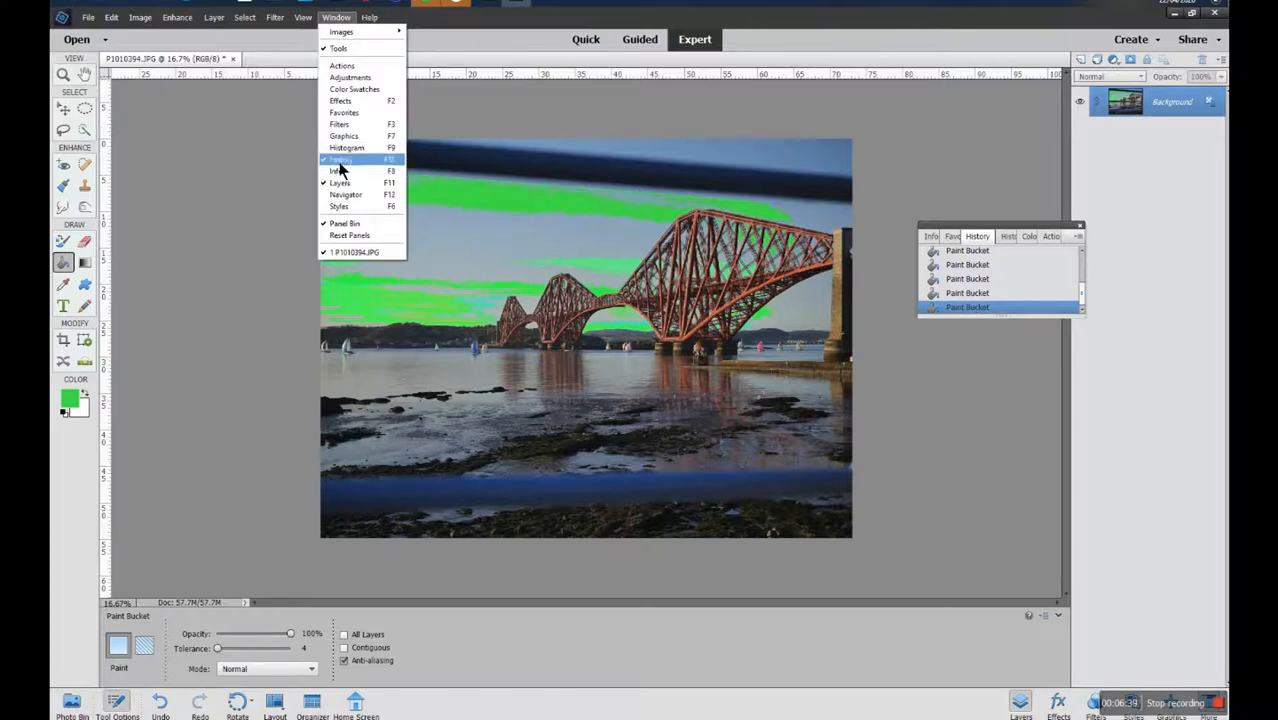
pyautogui.moveTo(346, 148)
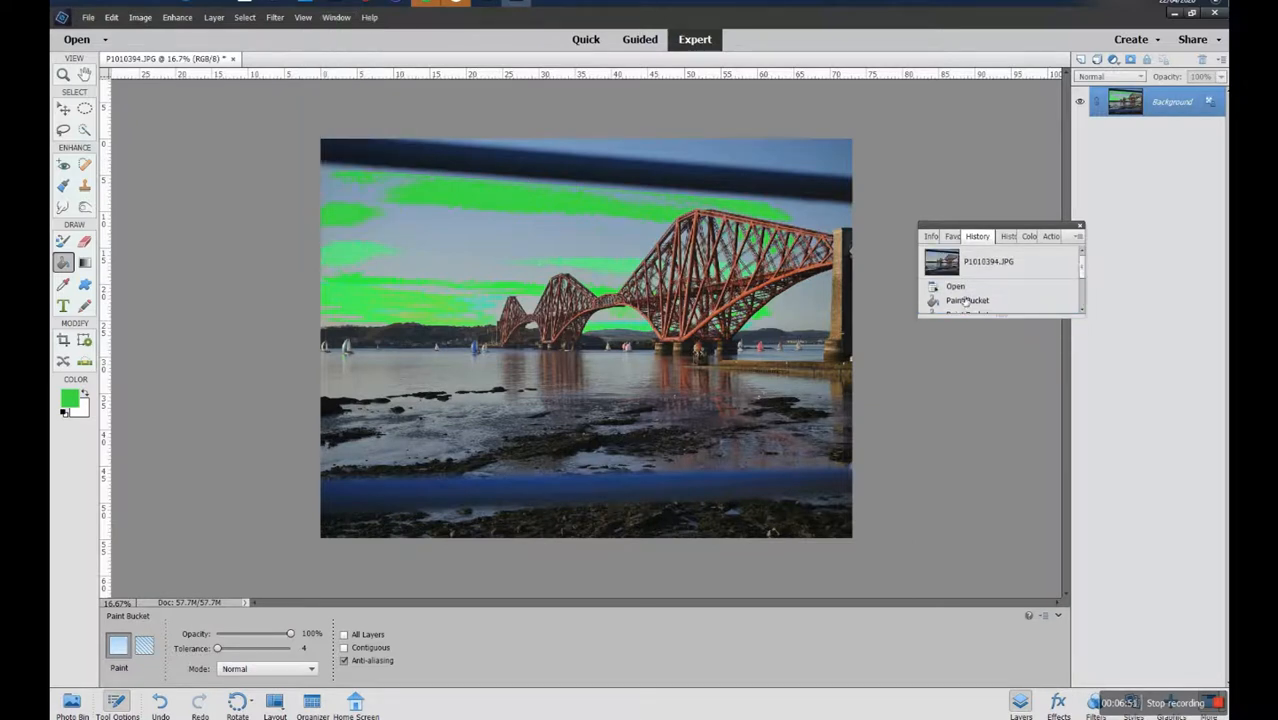
pyautogui.click(956, 288)
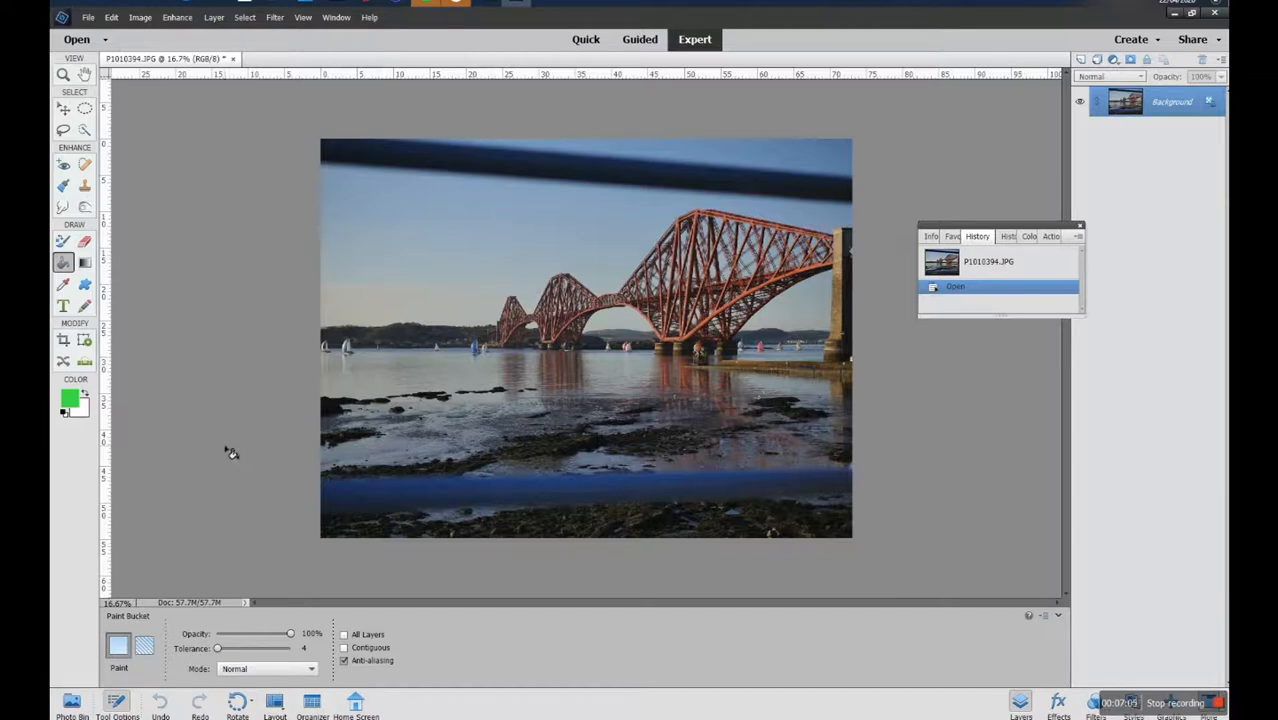
pyautogui.moveTo(258, 448)
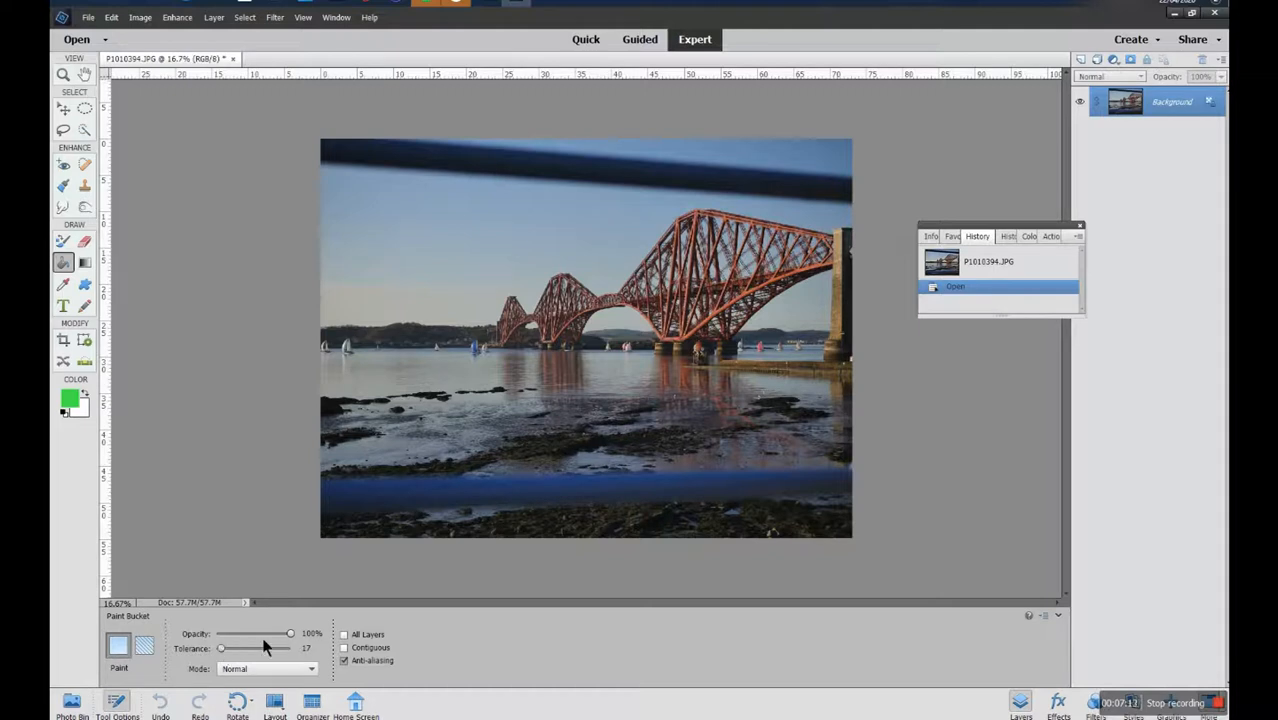
# Fill the sky with solid green, then again in Difference mode, turning it purple with green bands.
pyautogui.click(268, 668)
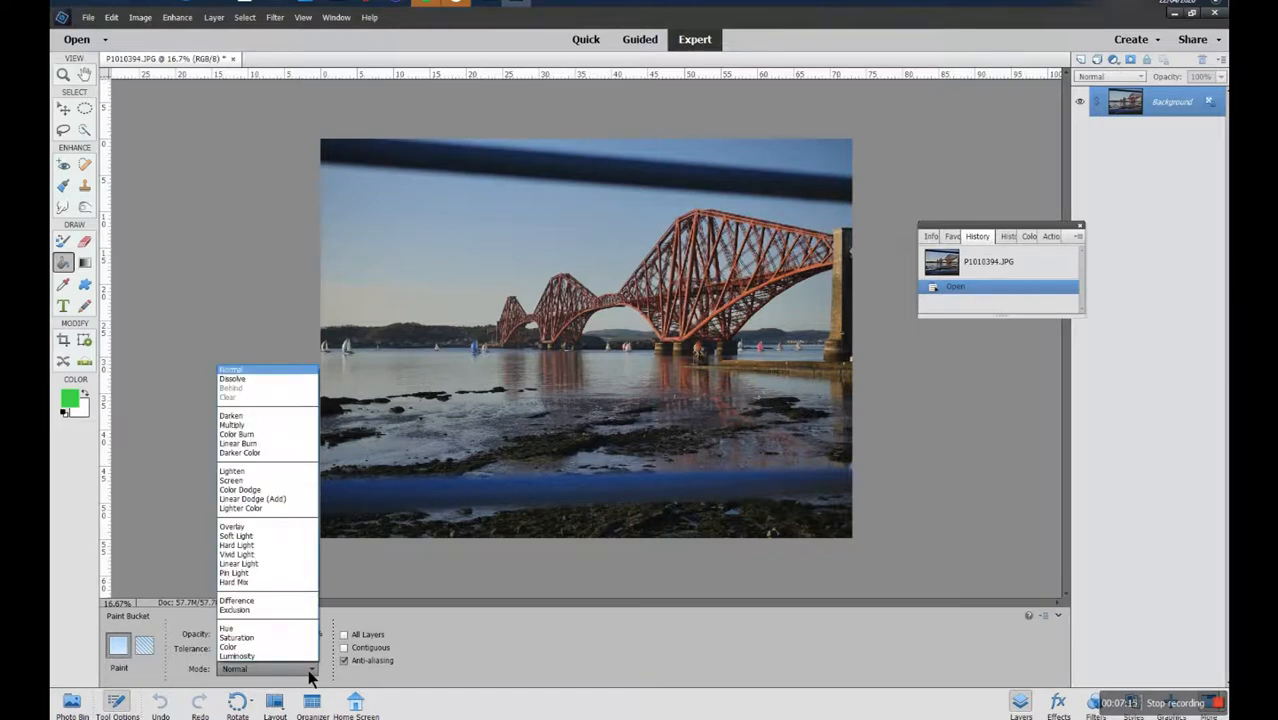
pyautogui.moveTo(234, 572)
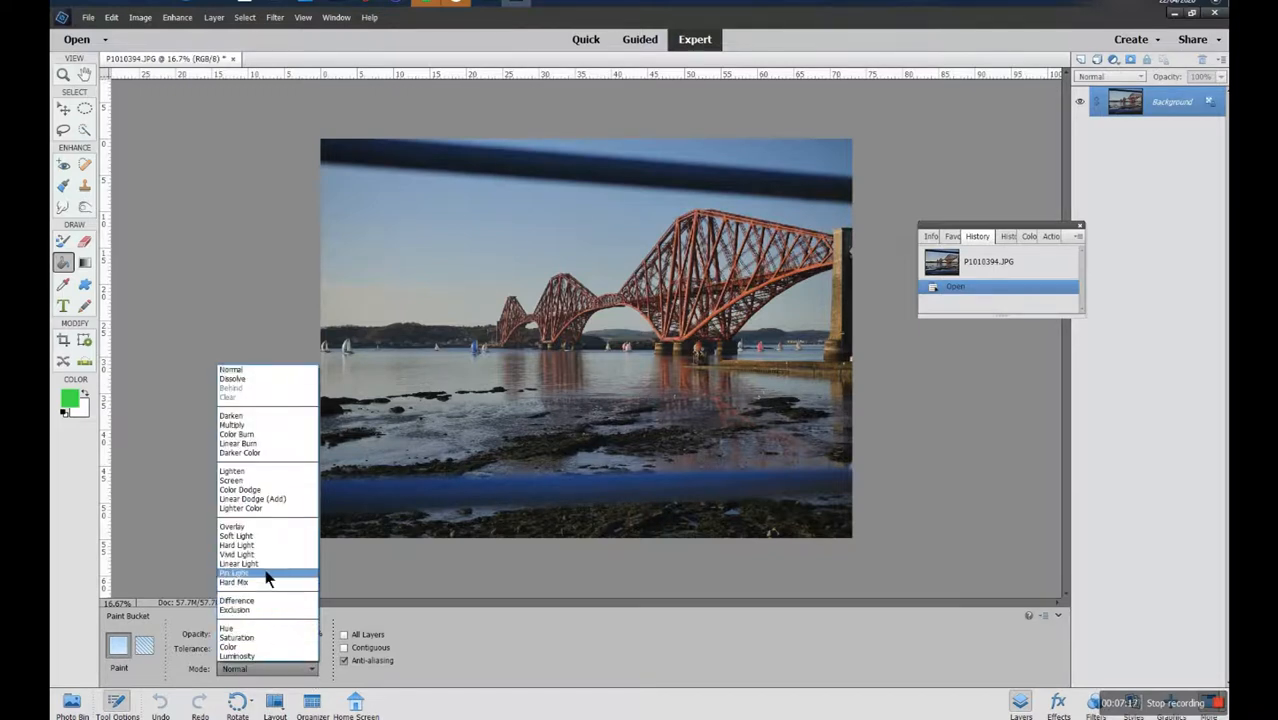
pyautogui.moveTo(264, 582)
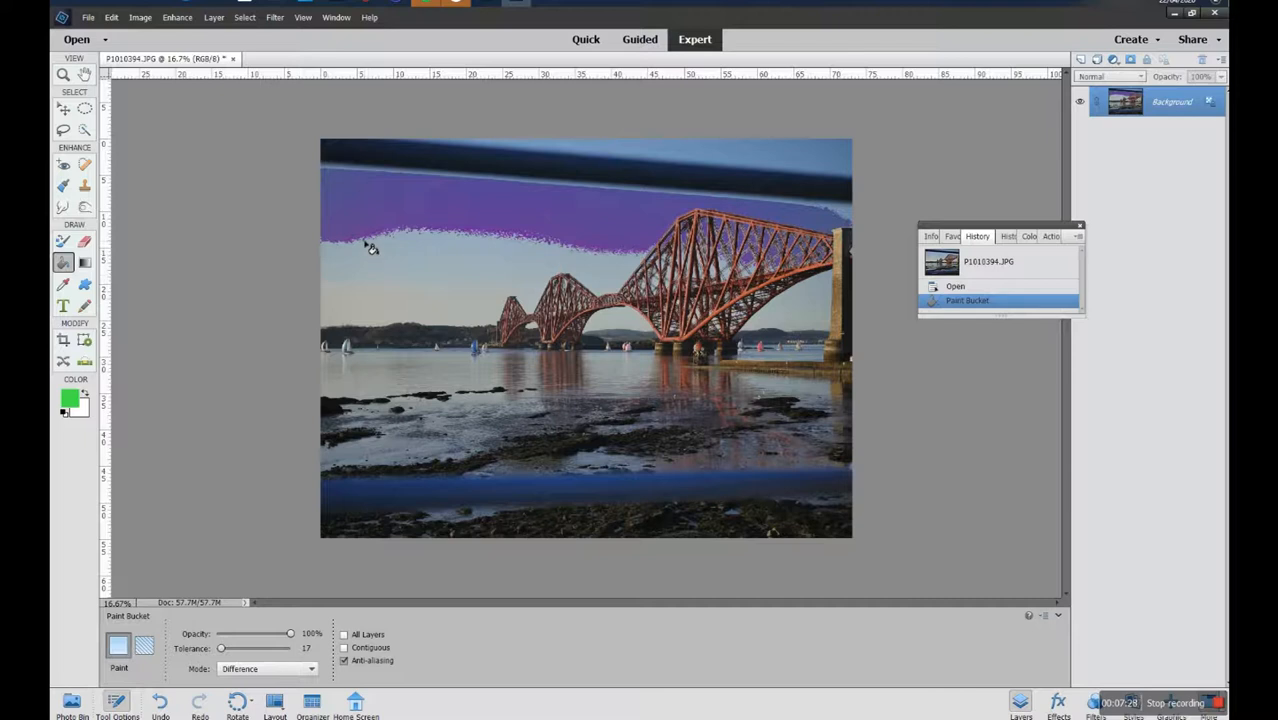
pyautogui.moveTo(440, 260)
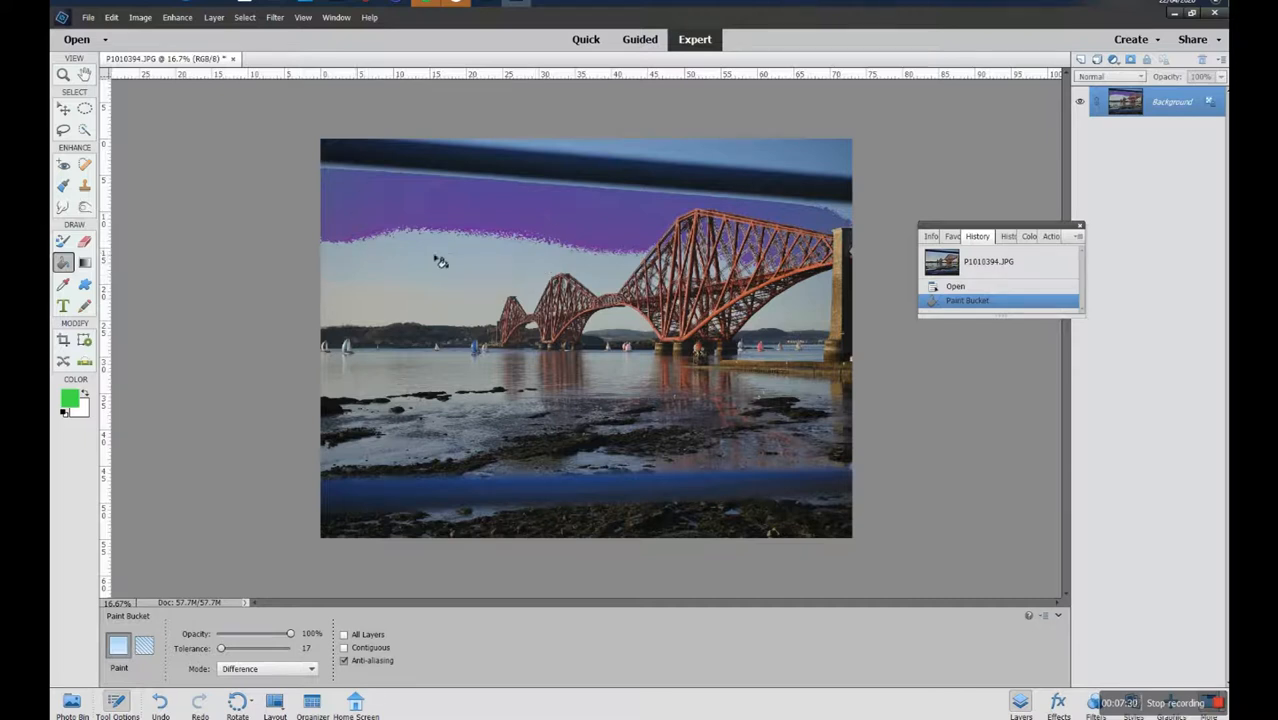
pyautogui.moveTo(430, 216)
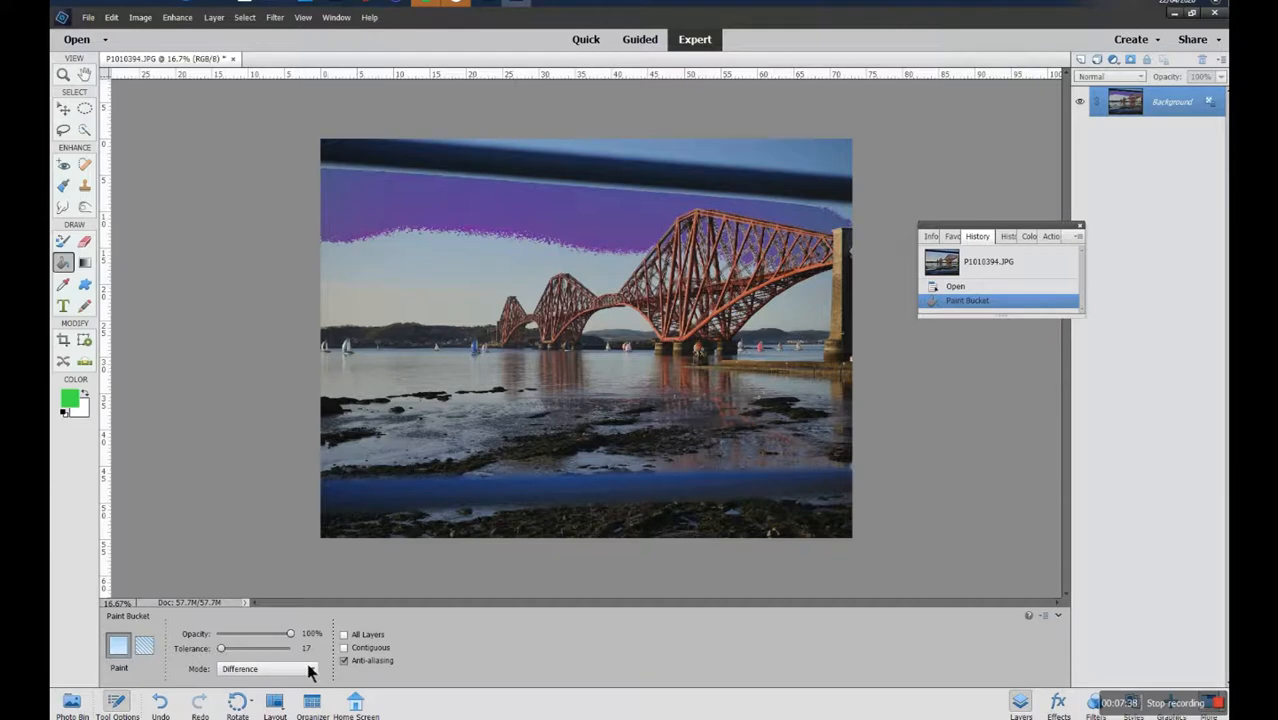
pyautogui.click(260, 668)
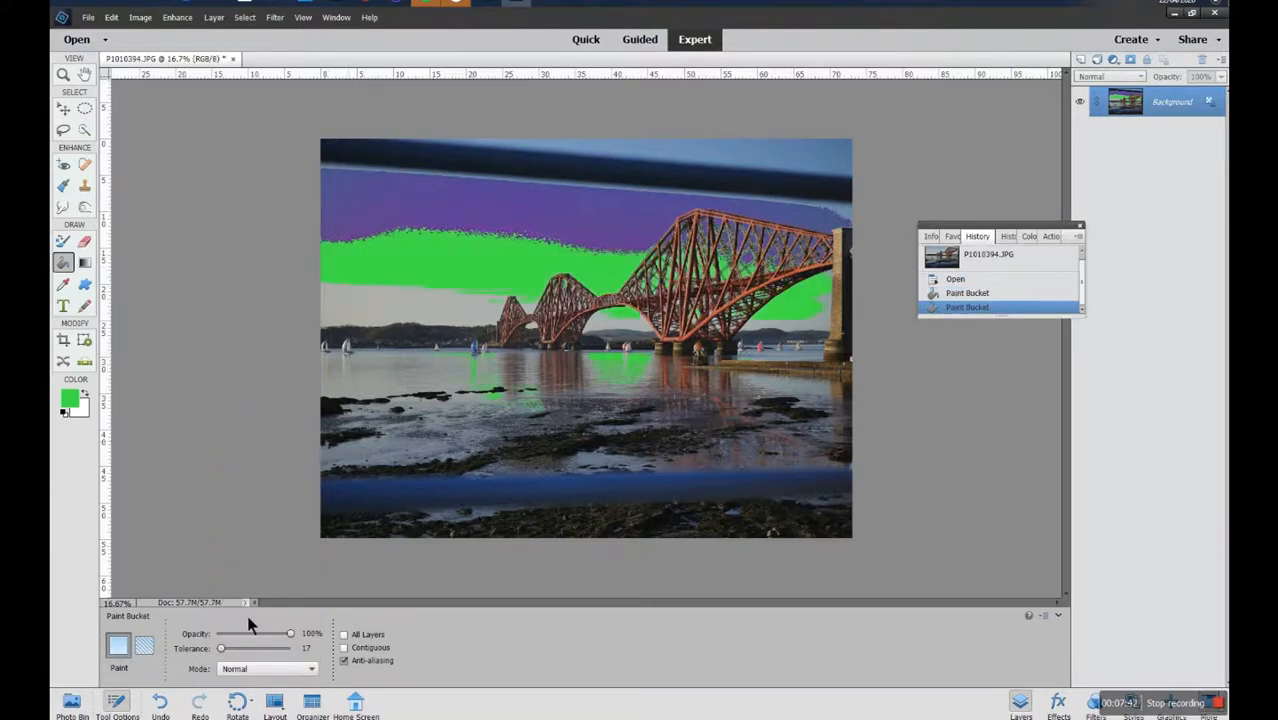
pyautogui.click(264, 668)
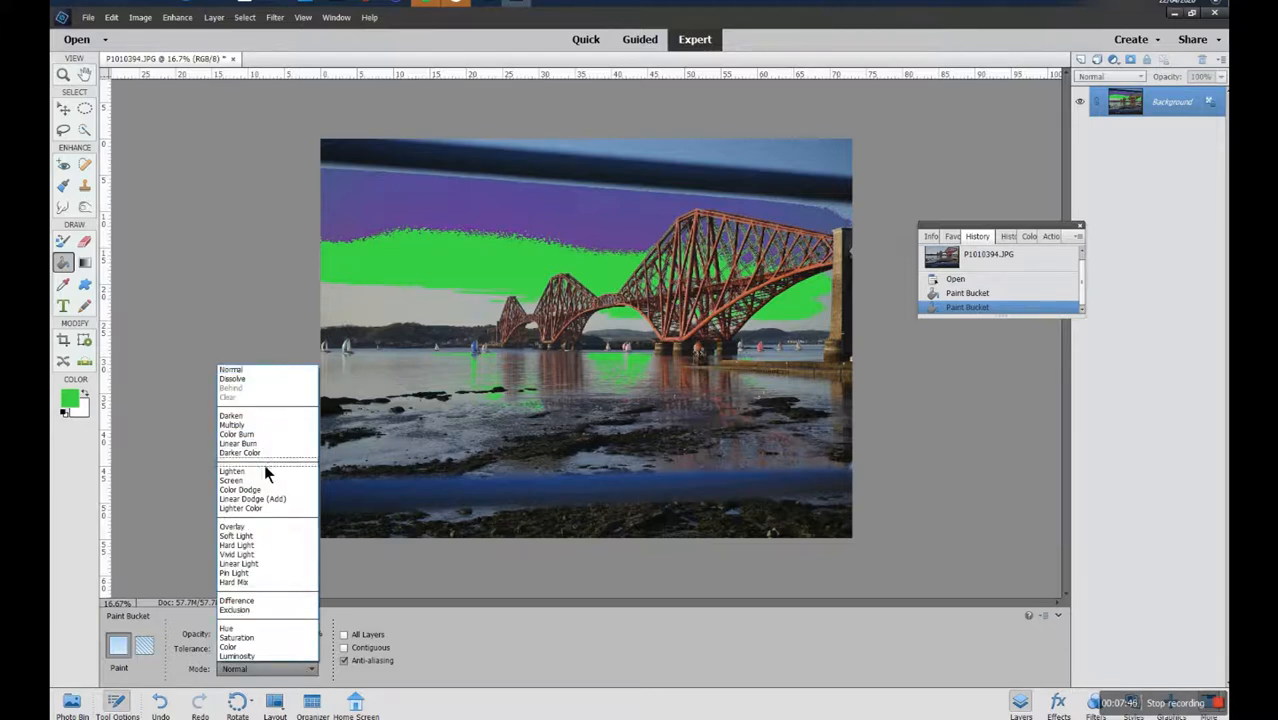
pyautogui.moveTo(252, 498)
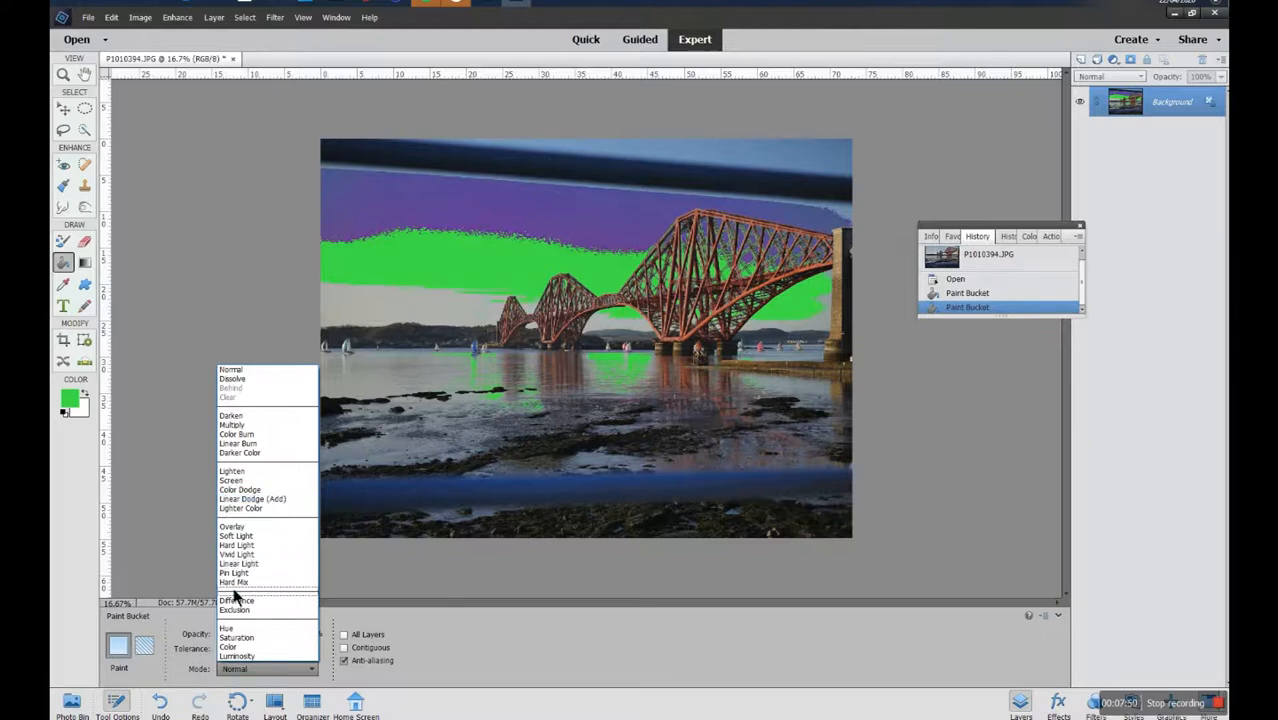
pyautogui.click(238, 600)
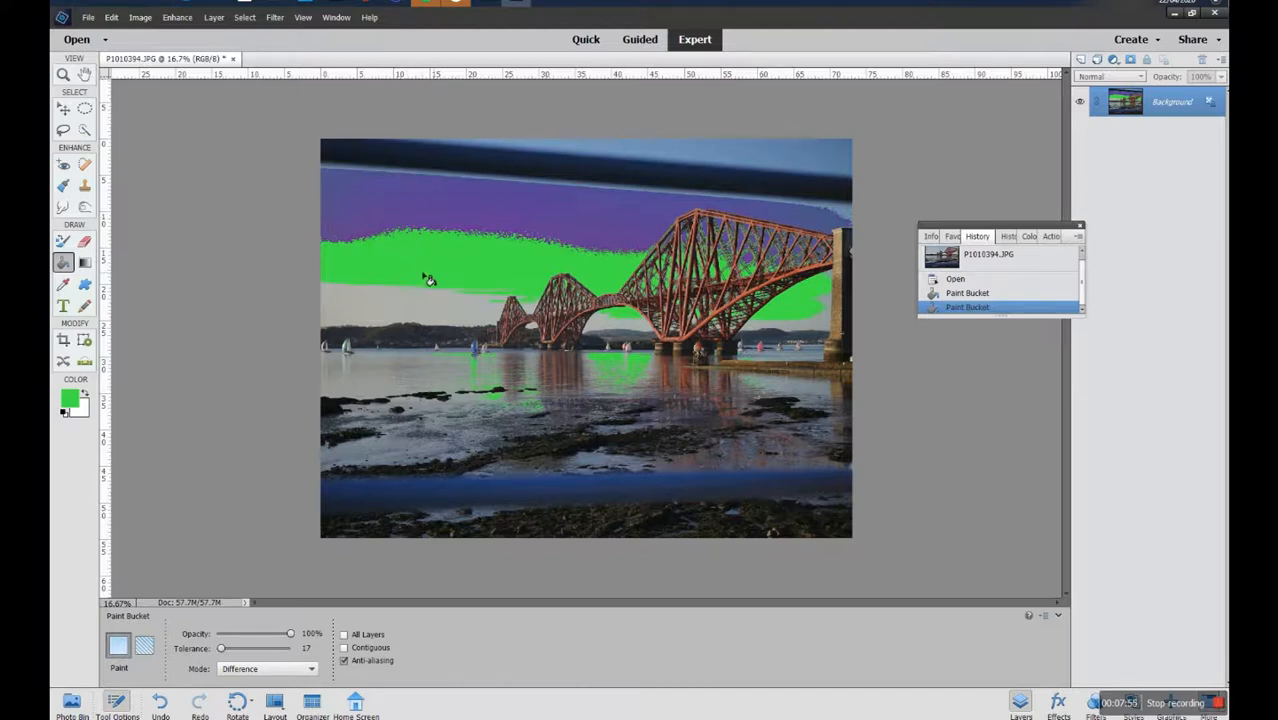
pyautogui.moveTo(412, 274)
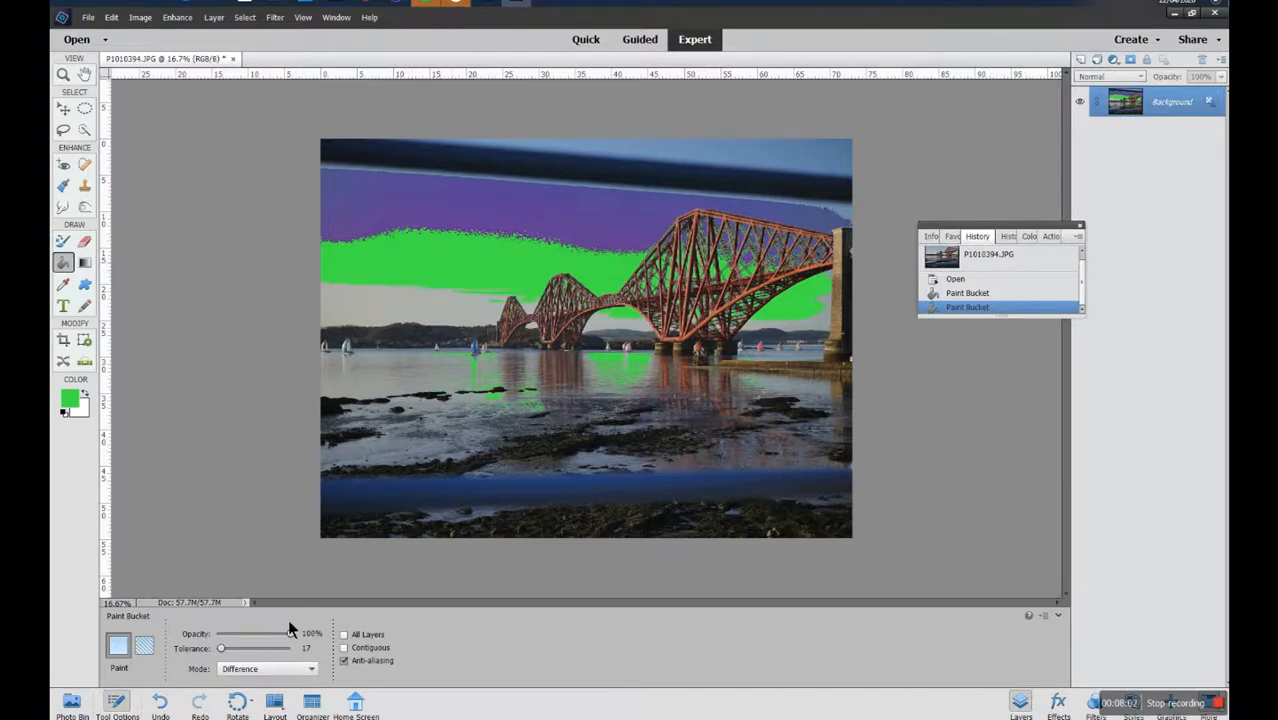
pyautogui.click(268, 668)
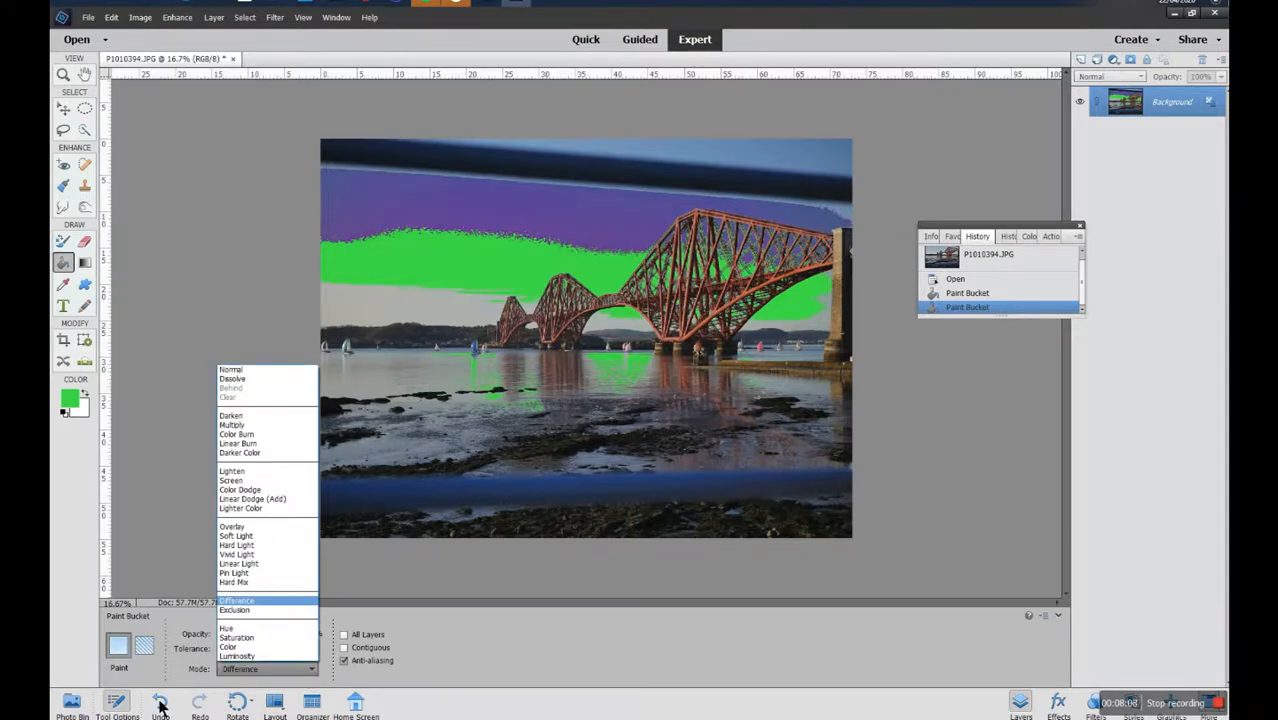
pyautogui.click(160, 702)
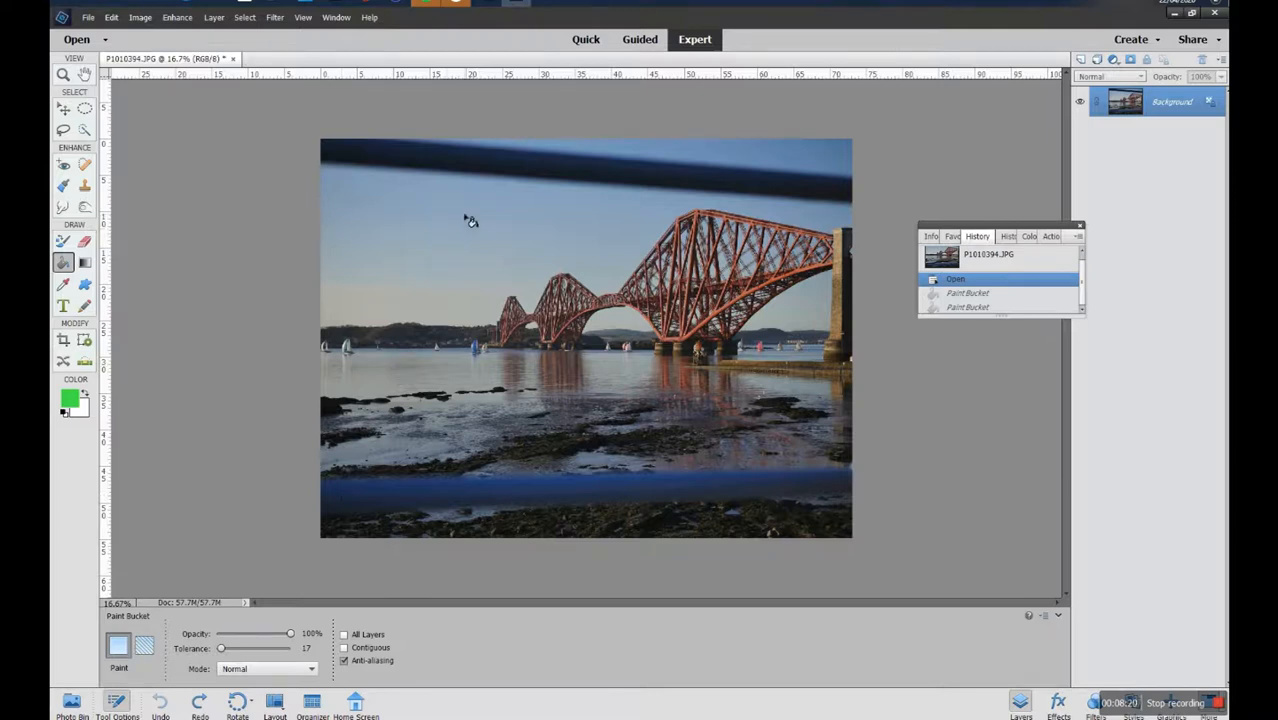
pyautogui.moveTo(516, 216)
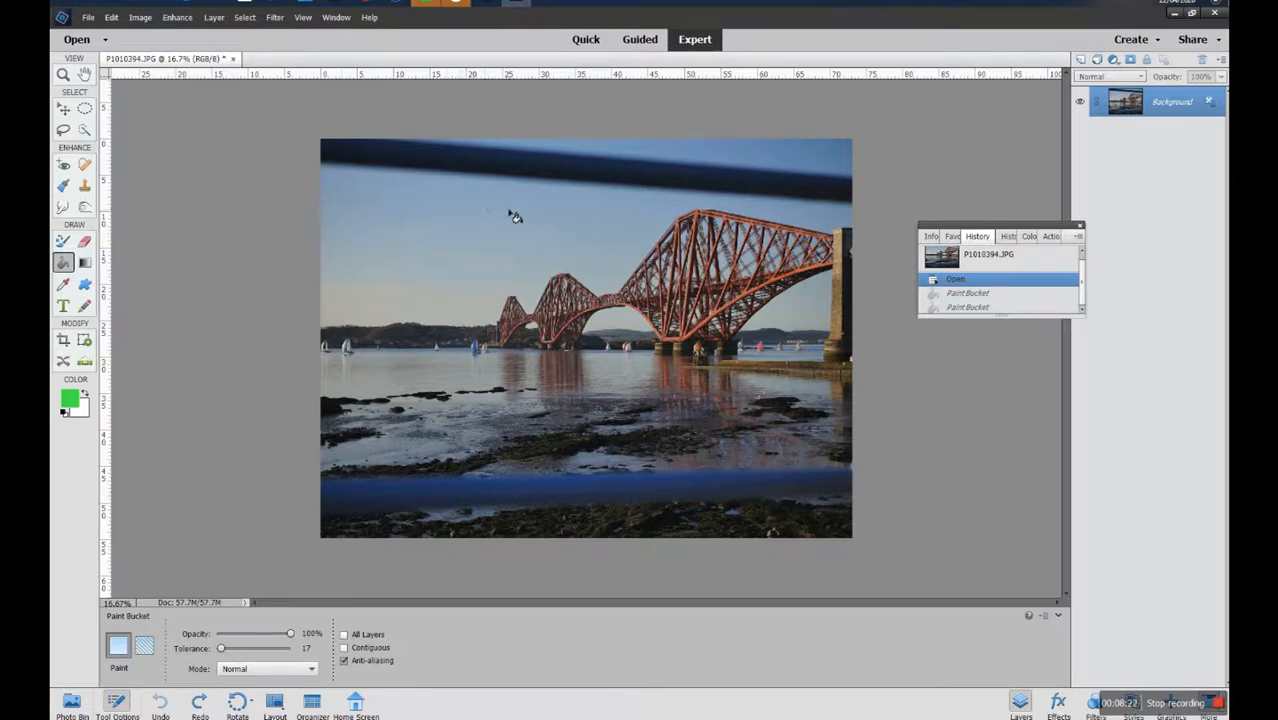
# Toggle Contiguous, raise Tolerance to 30 and fill most of the sky above the bridge with green.
pyautogui.click(524, 236)
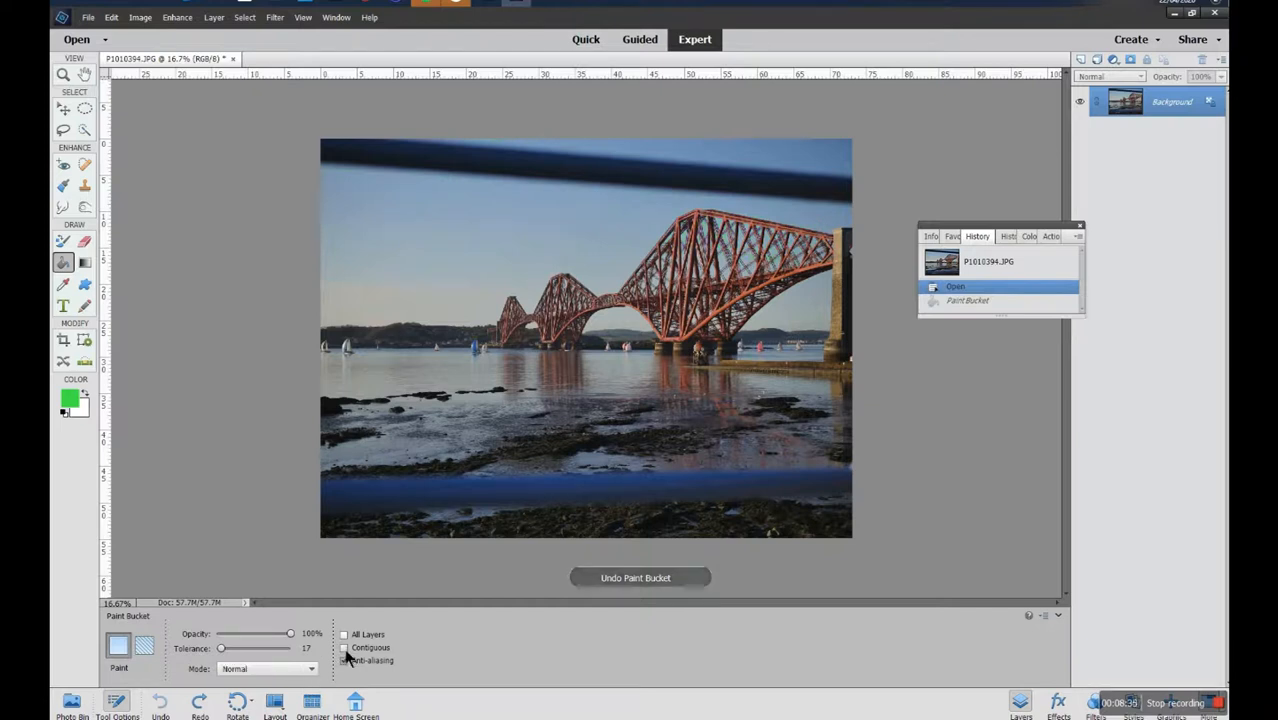
pyautogui.moveTo(344, 660)
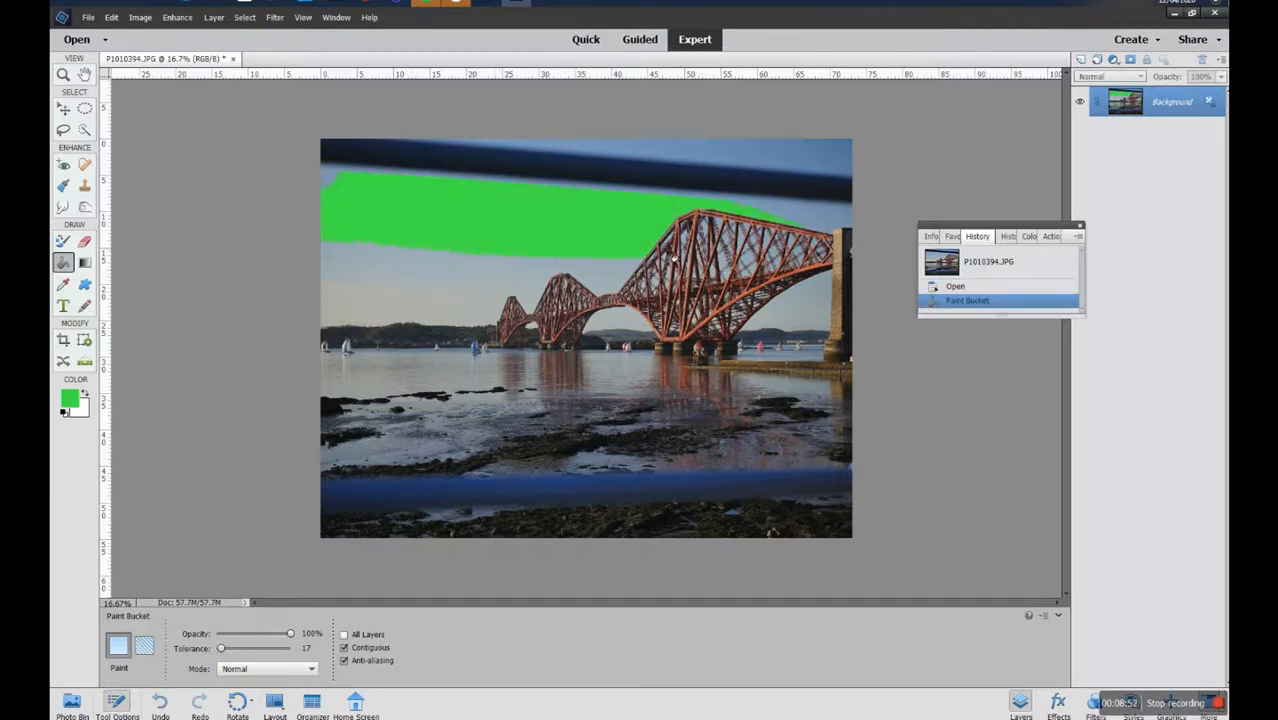
pyautogui.moveTo(664, 272)
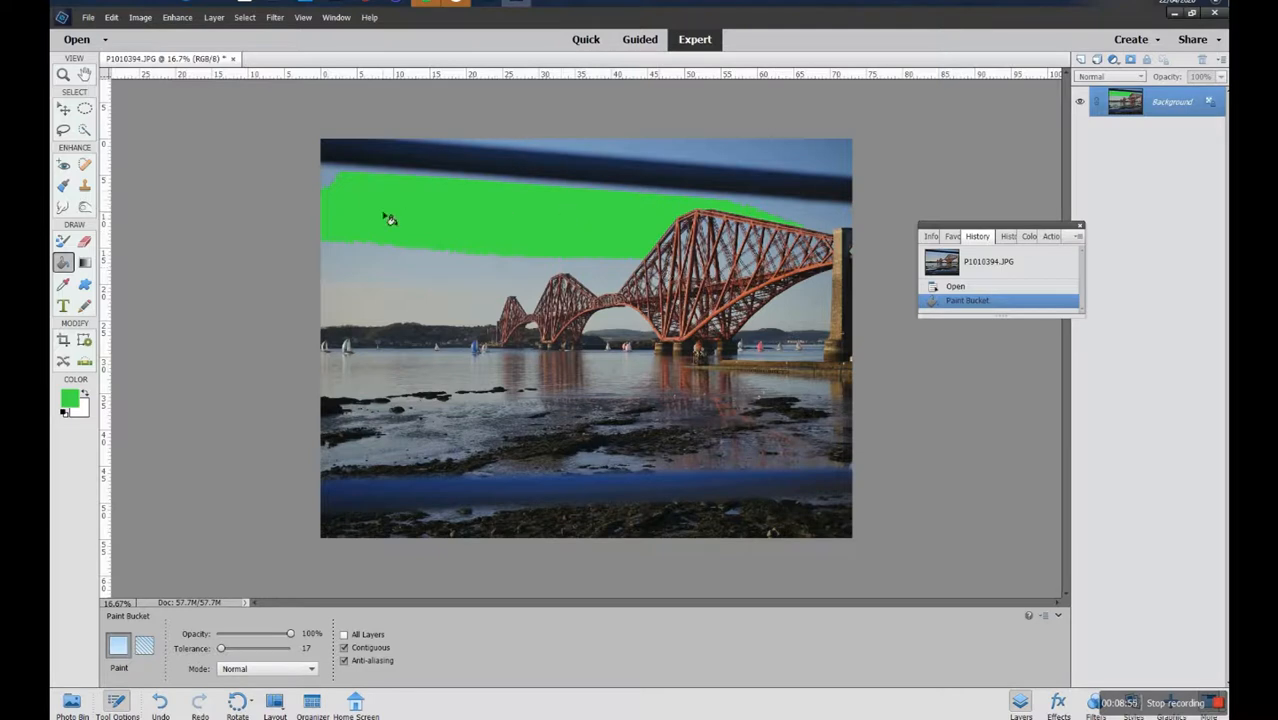
pyautogui.moveTo(796, 222)
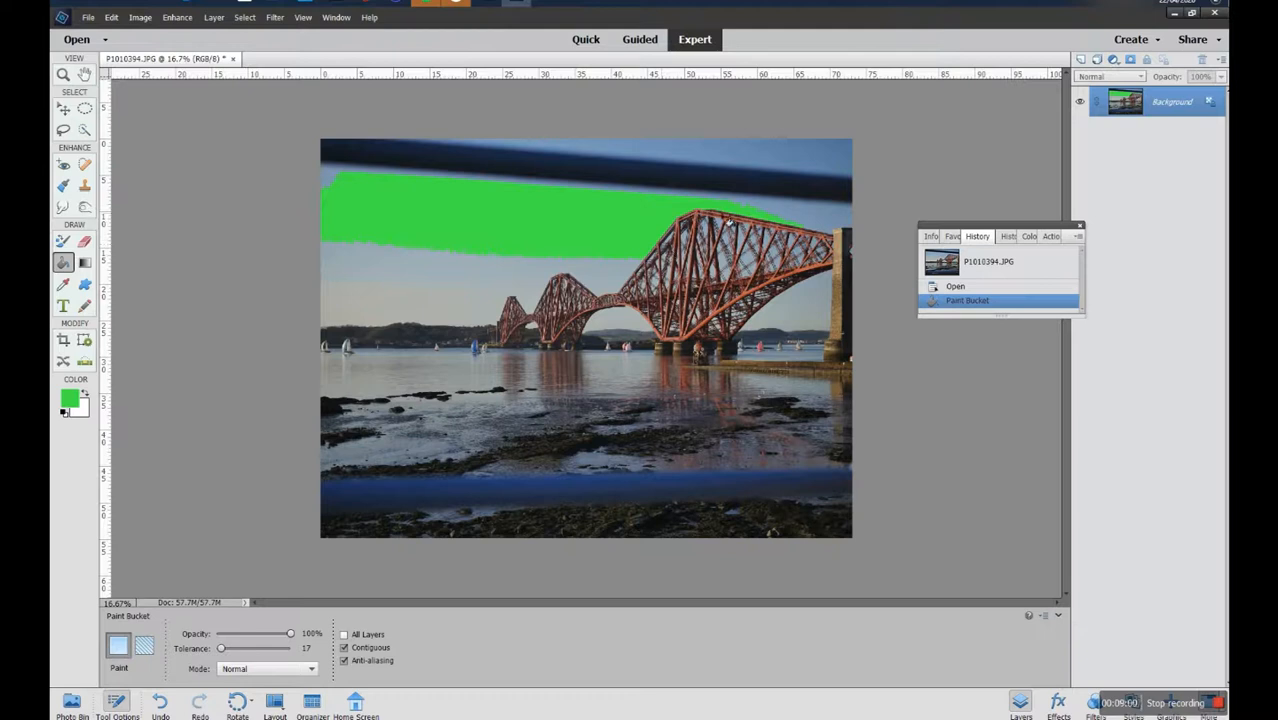
pyautogui.moveTo(622, 290)
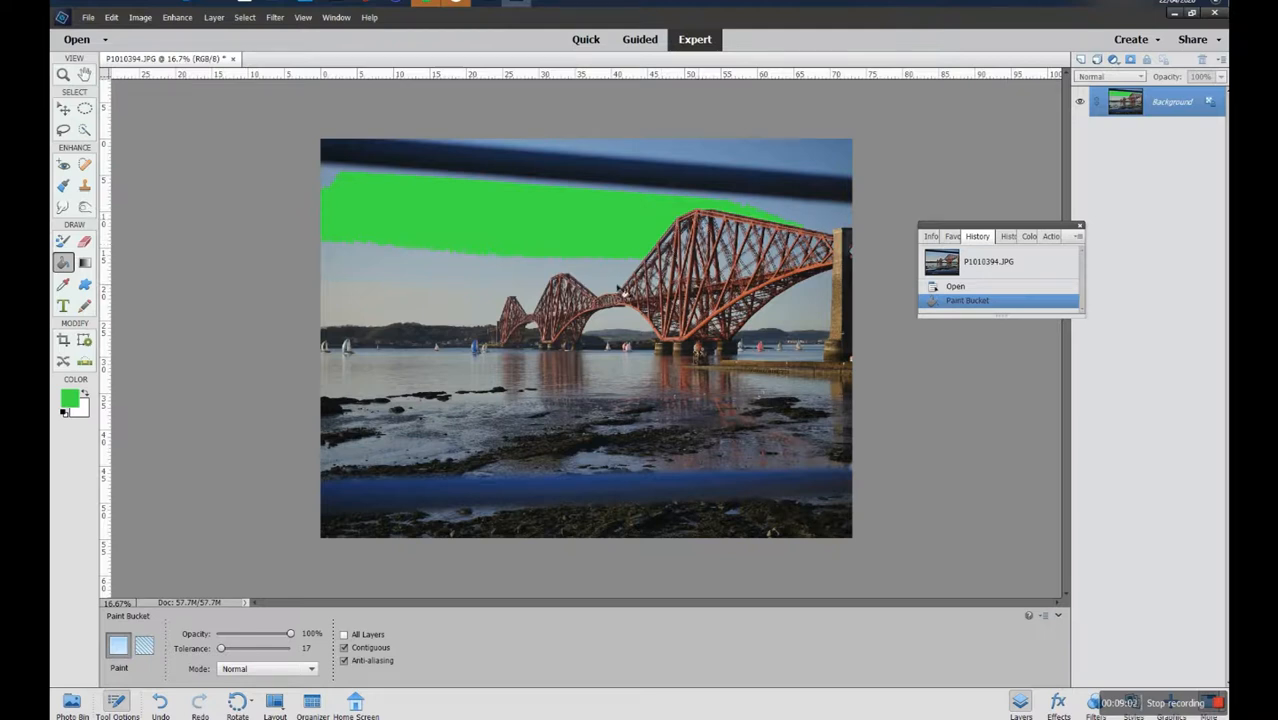
pyautogui.moveTo(438, 322)
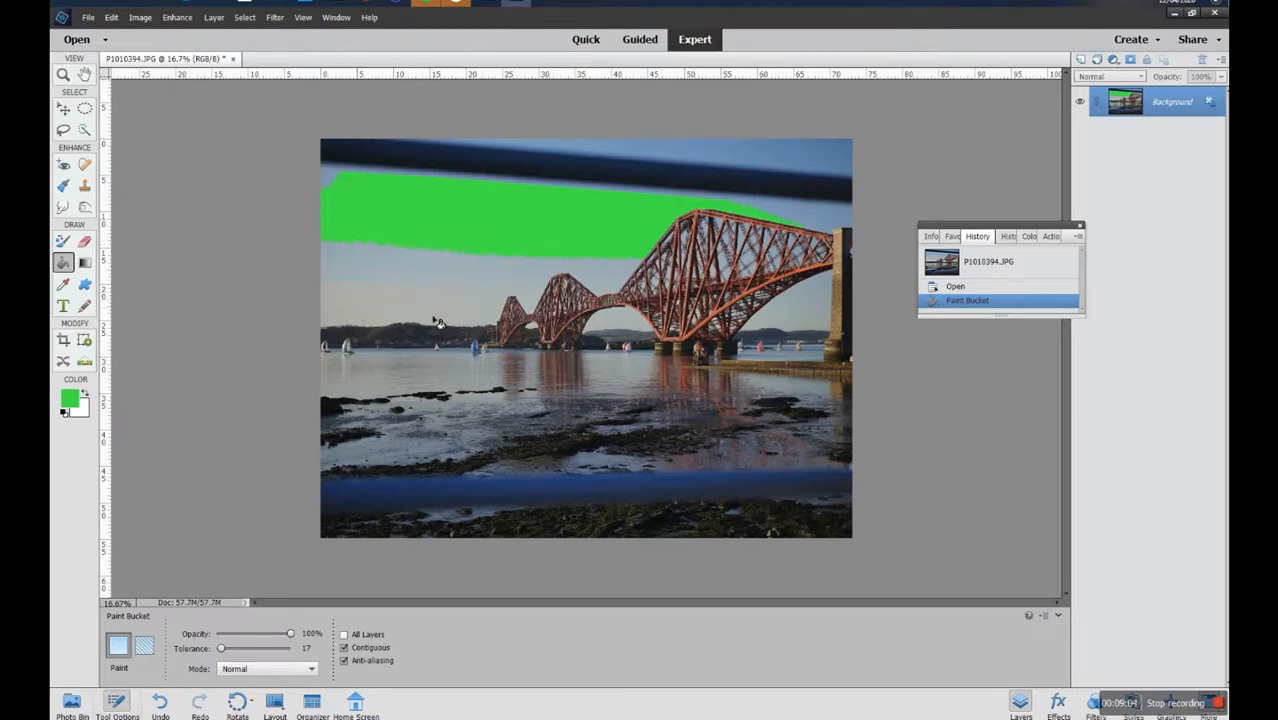
pyautogui.moveTo(220, 648); pyautogui.dragTo(230, 648)
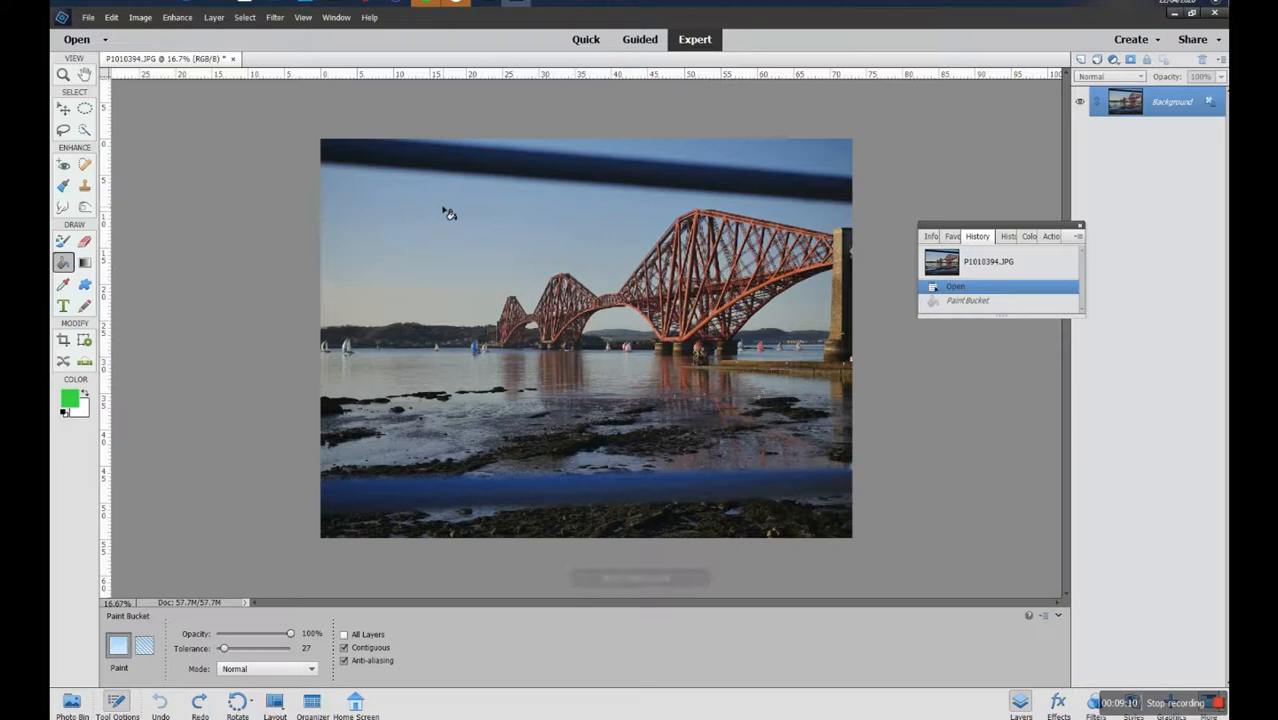
pyautogui.click(448, 216)
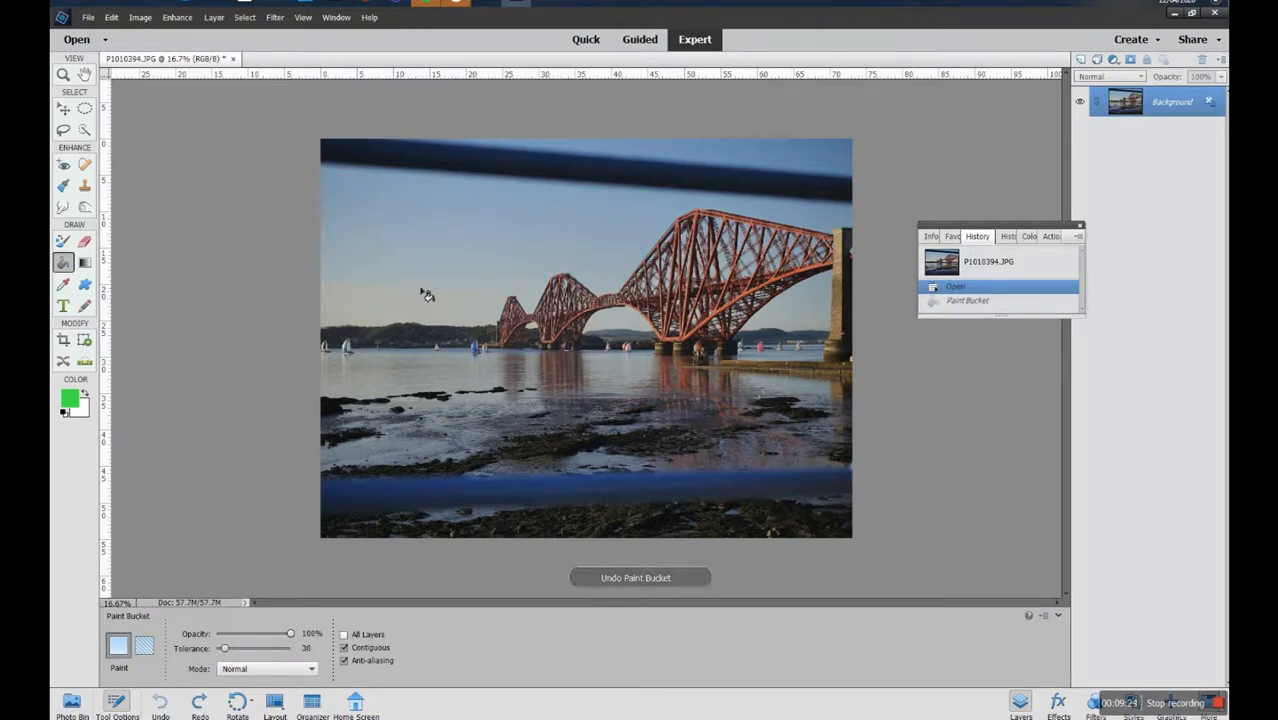
pyautogui.click(428, 292)
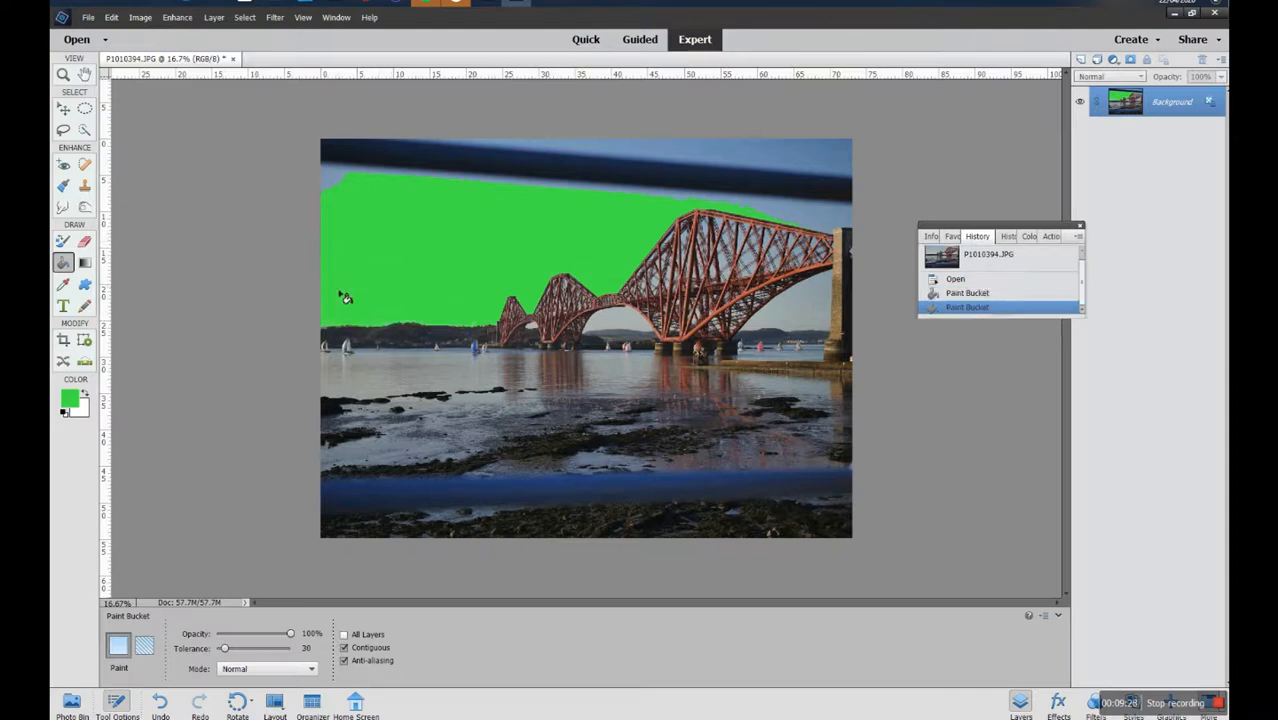
pyautogui.moveTo(570, 222)
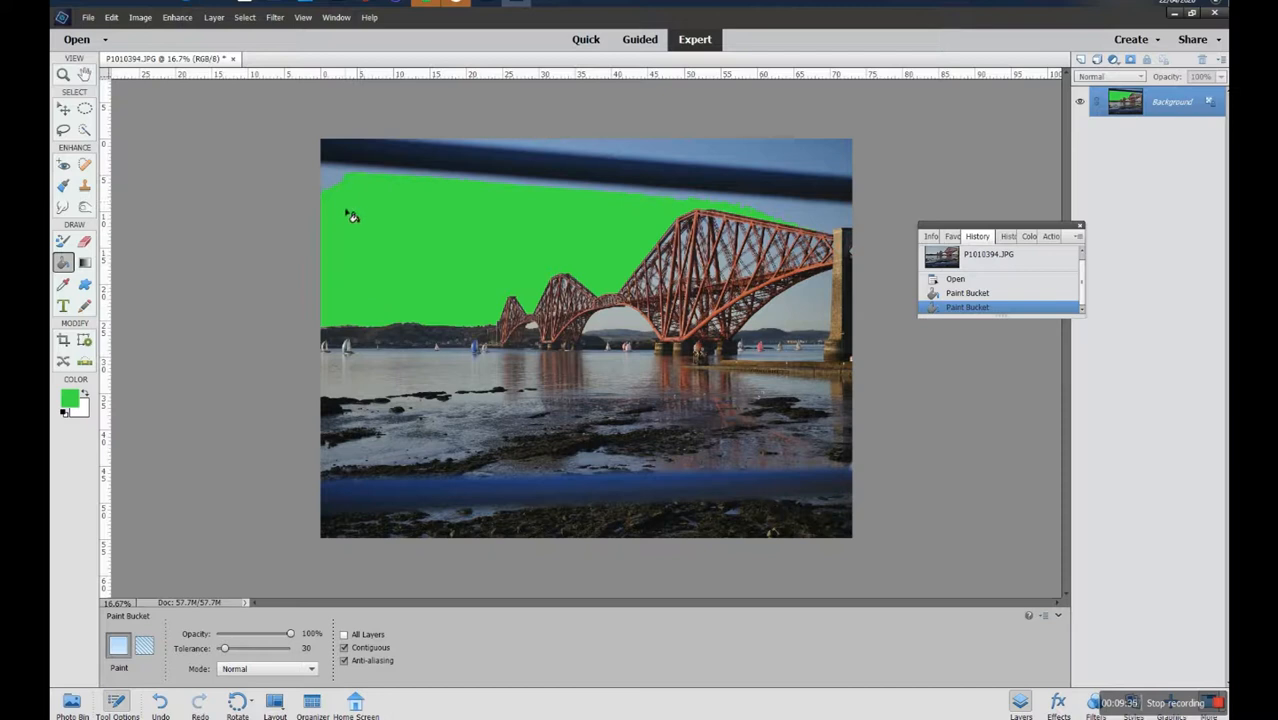
pyautogui.moveTo(436, 272)
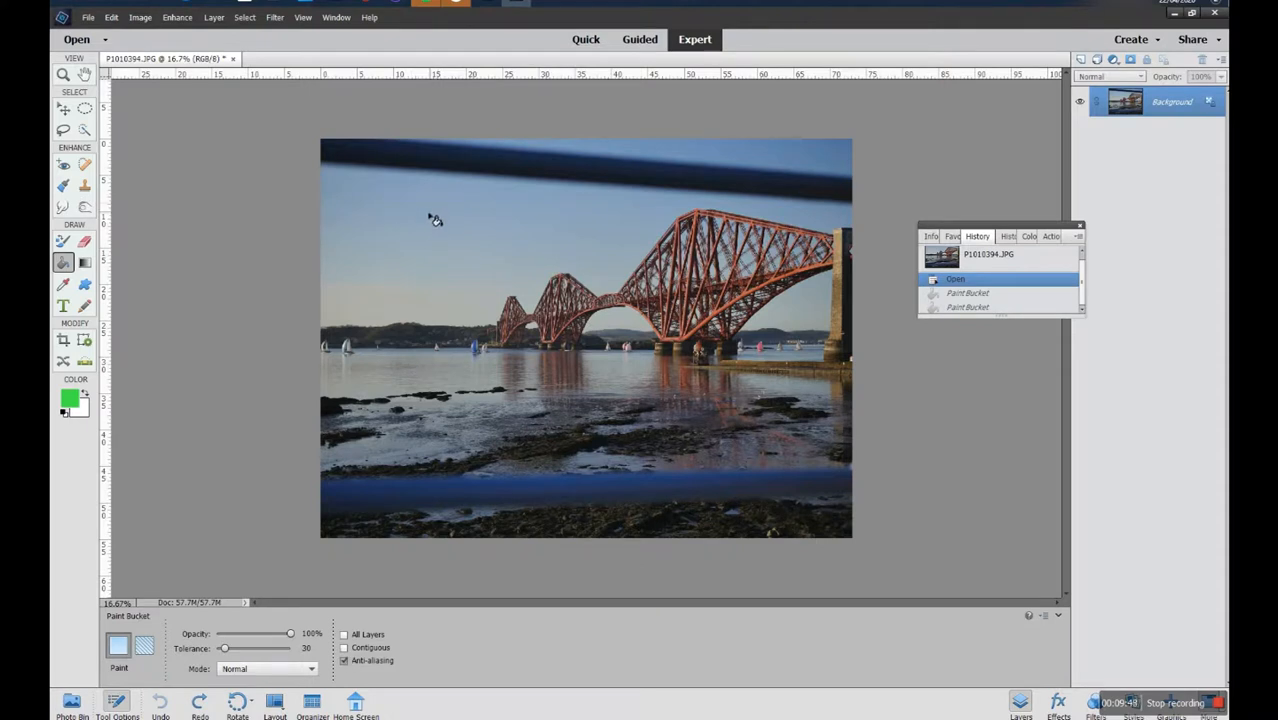
pyautogui.click(410, 320)
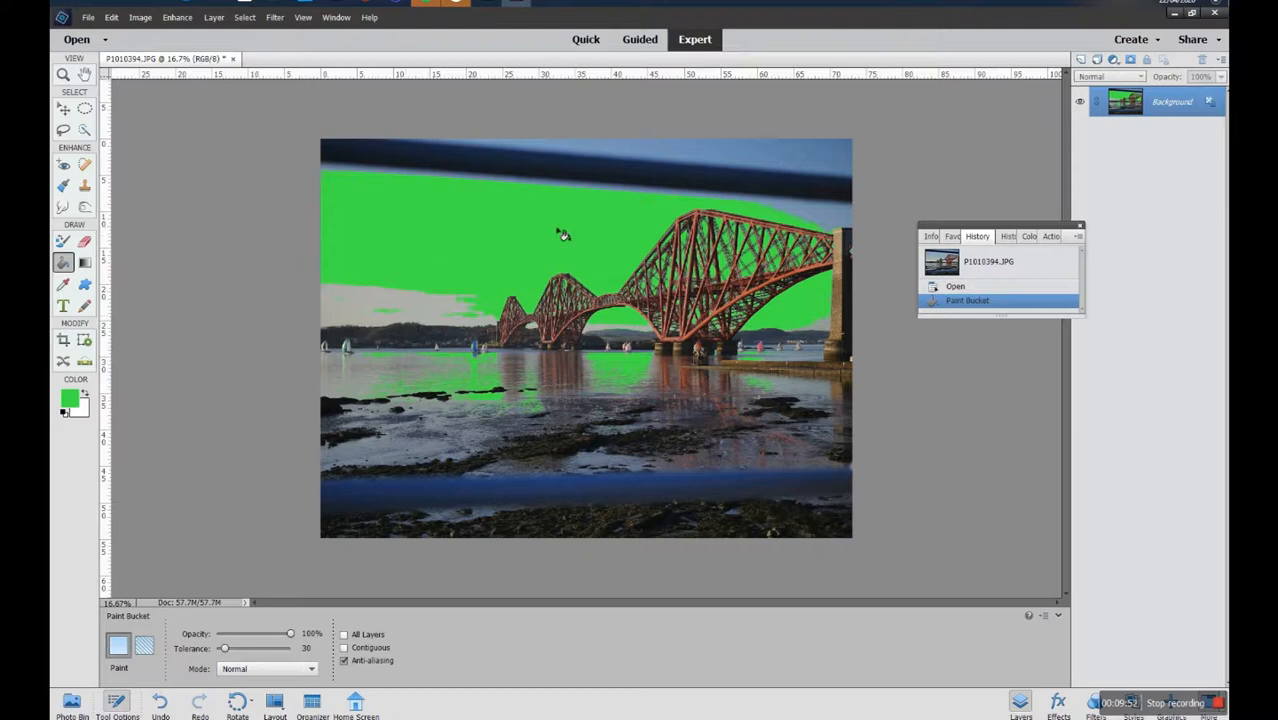
pyautogui.moveTo(420, 308)
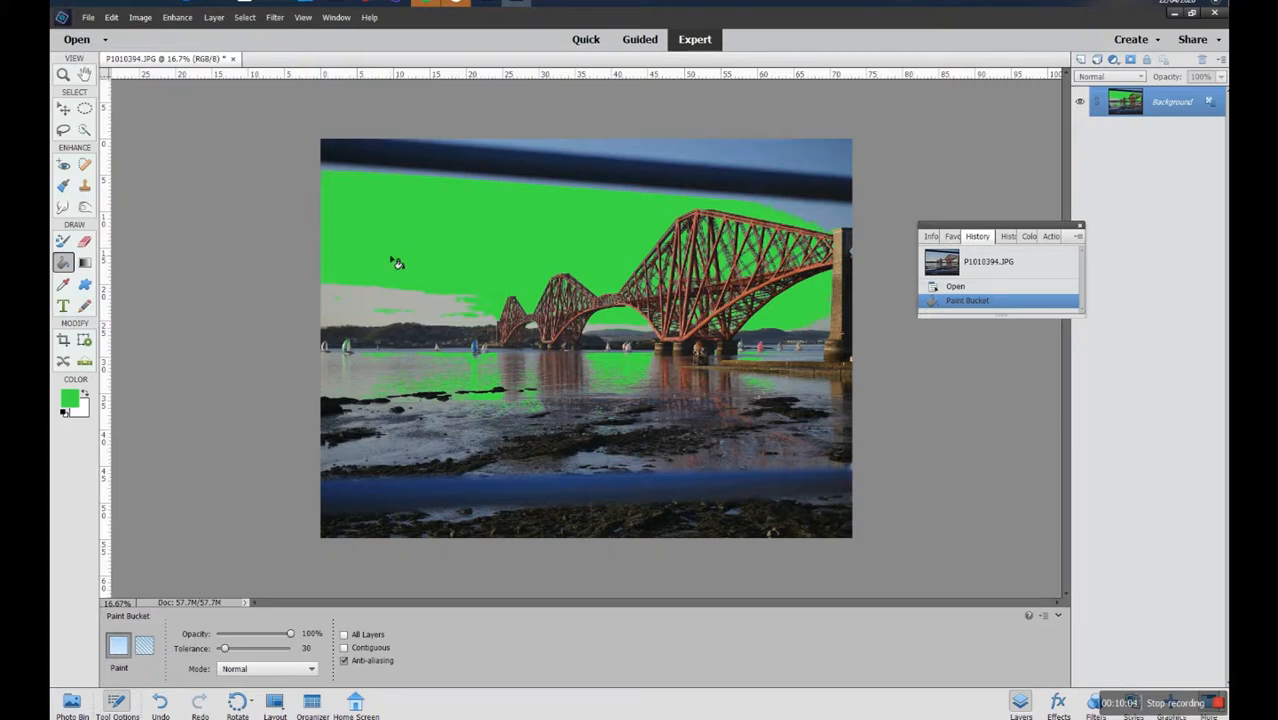
pyautogui.moveTo(436, 400)
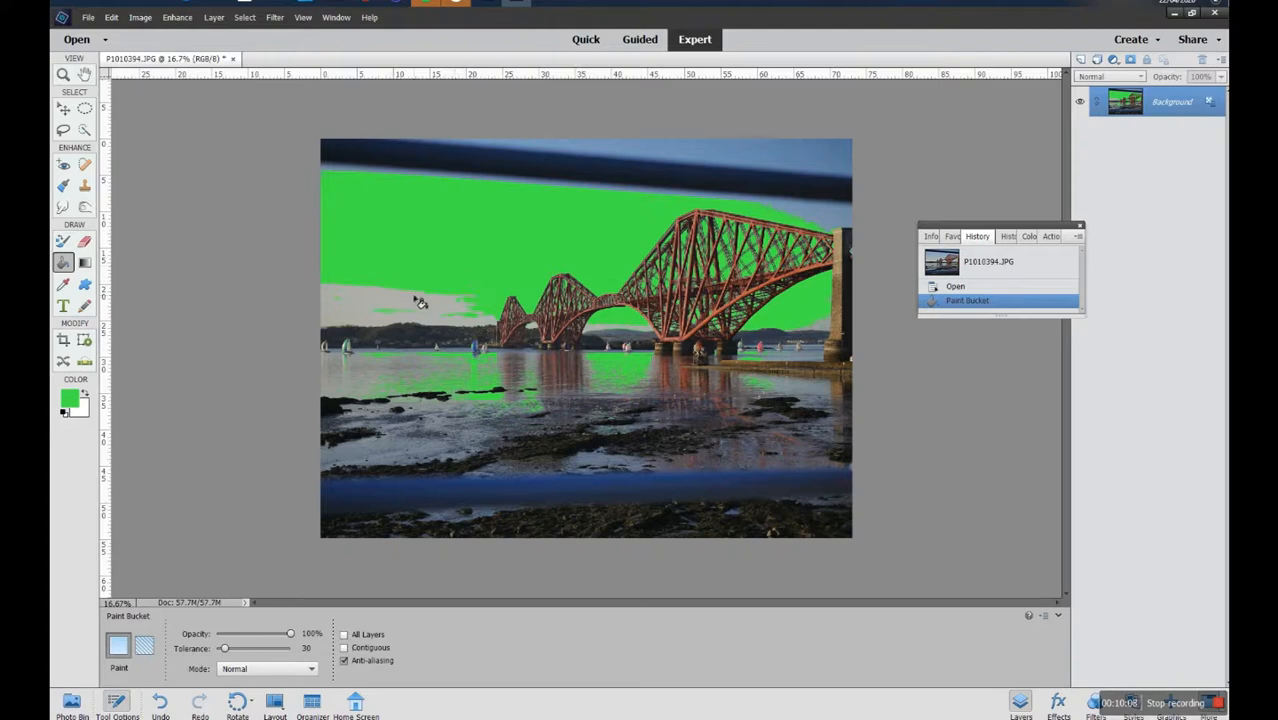
pyautogui.moveTo(436, 304)
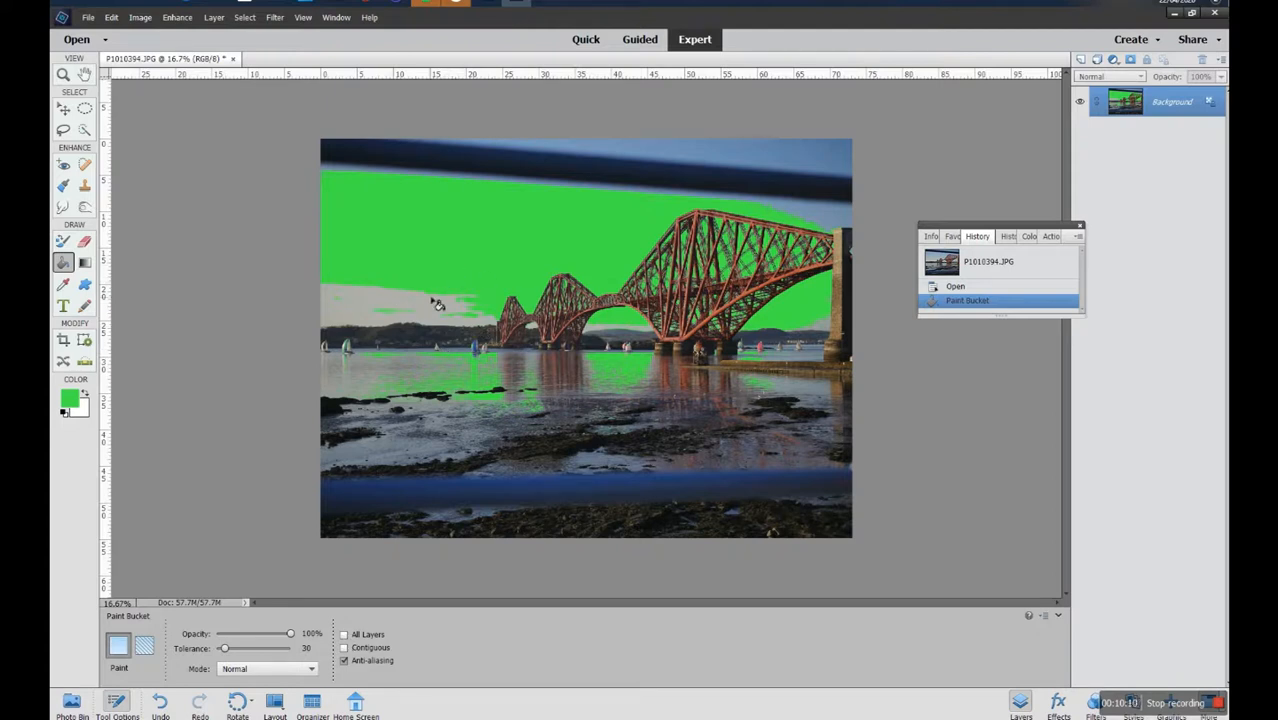
pyautogui.click(428, 302)
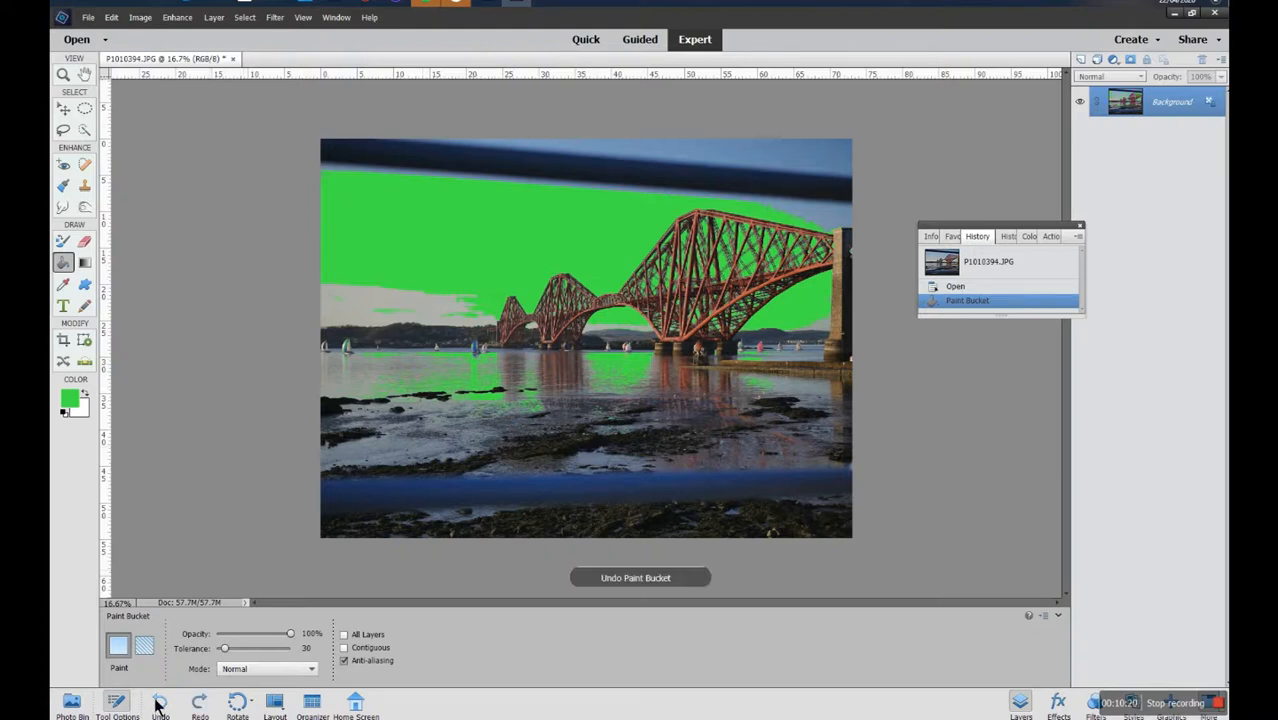
pyautogui.click(956, 286)
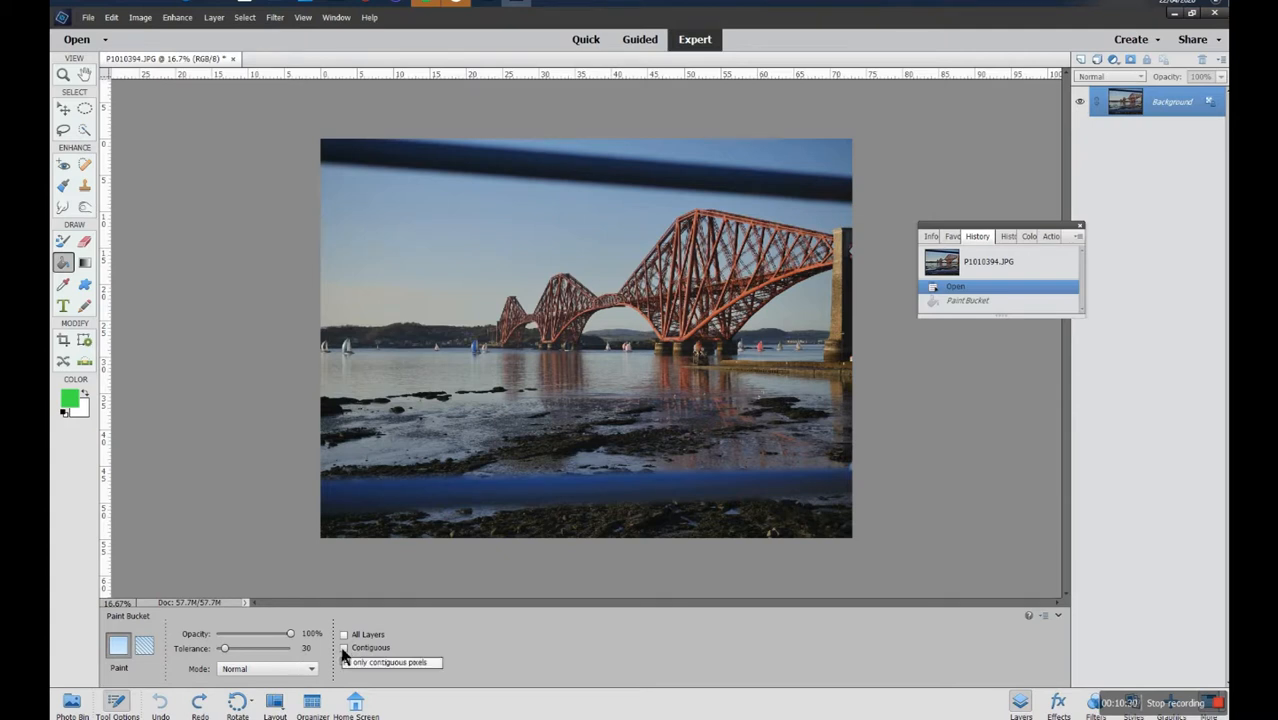
# Set the Paint Bucket to fill with a Pattern instead of the foreground colour.
pyautogui.click(344, 660)
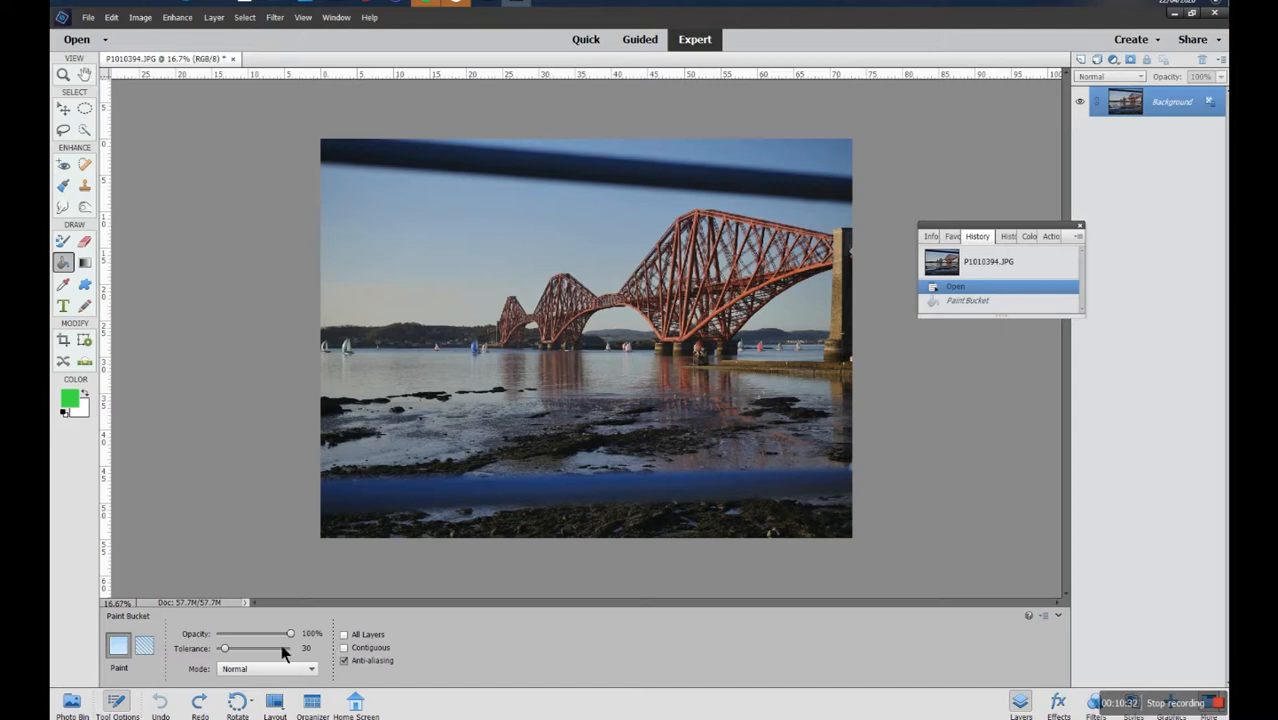
pyautogui.moveTo(200, 630)
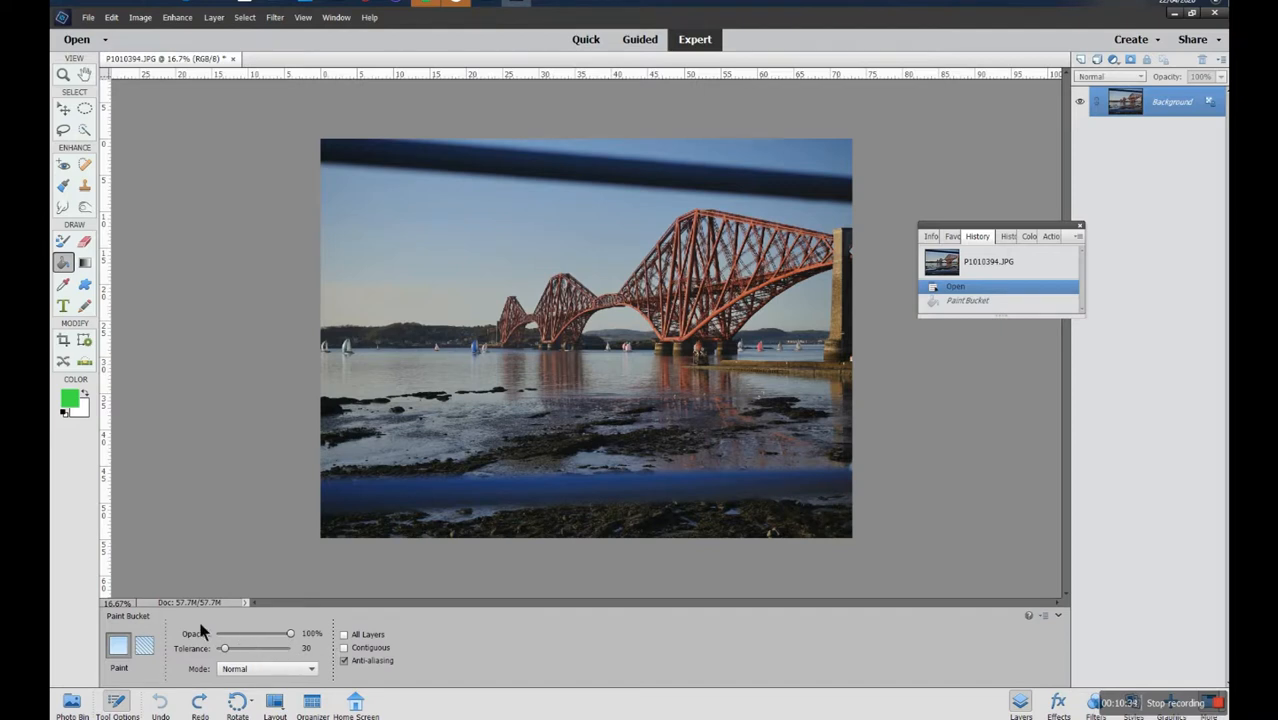
pyautogui.moveTo(152, 630)
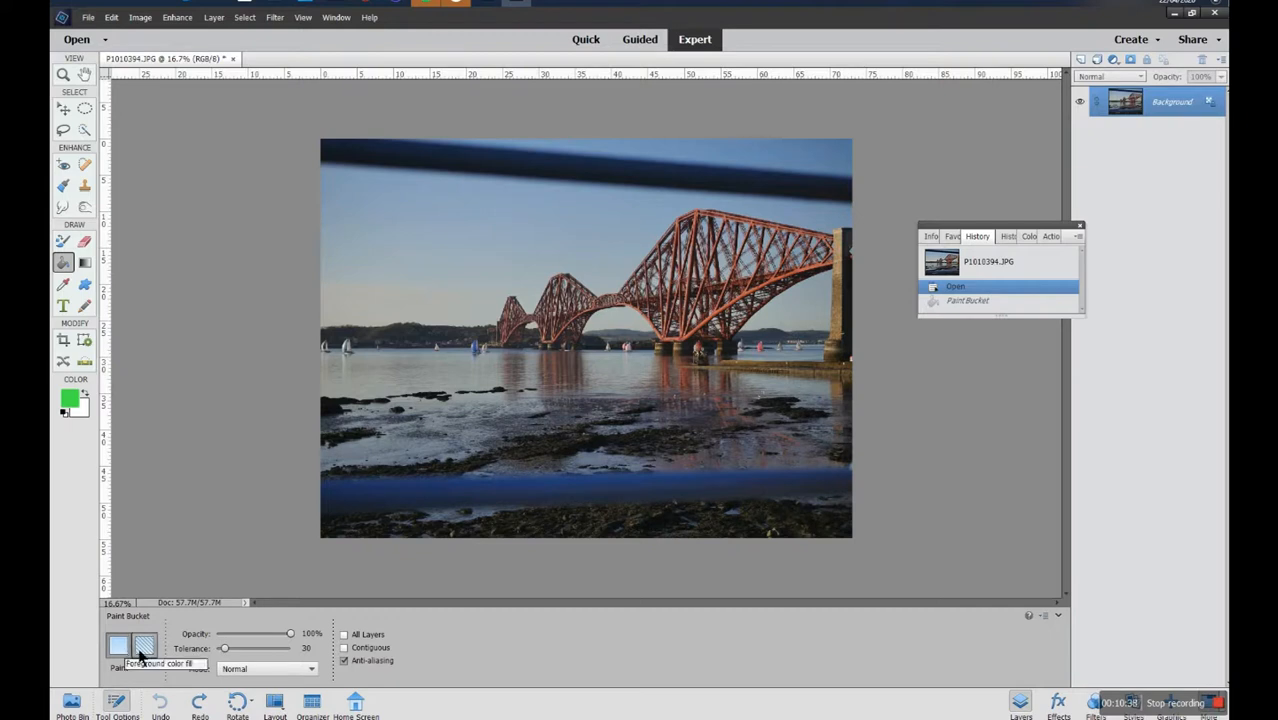
pyautogui.click(144, 644)
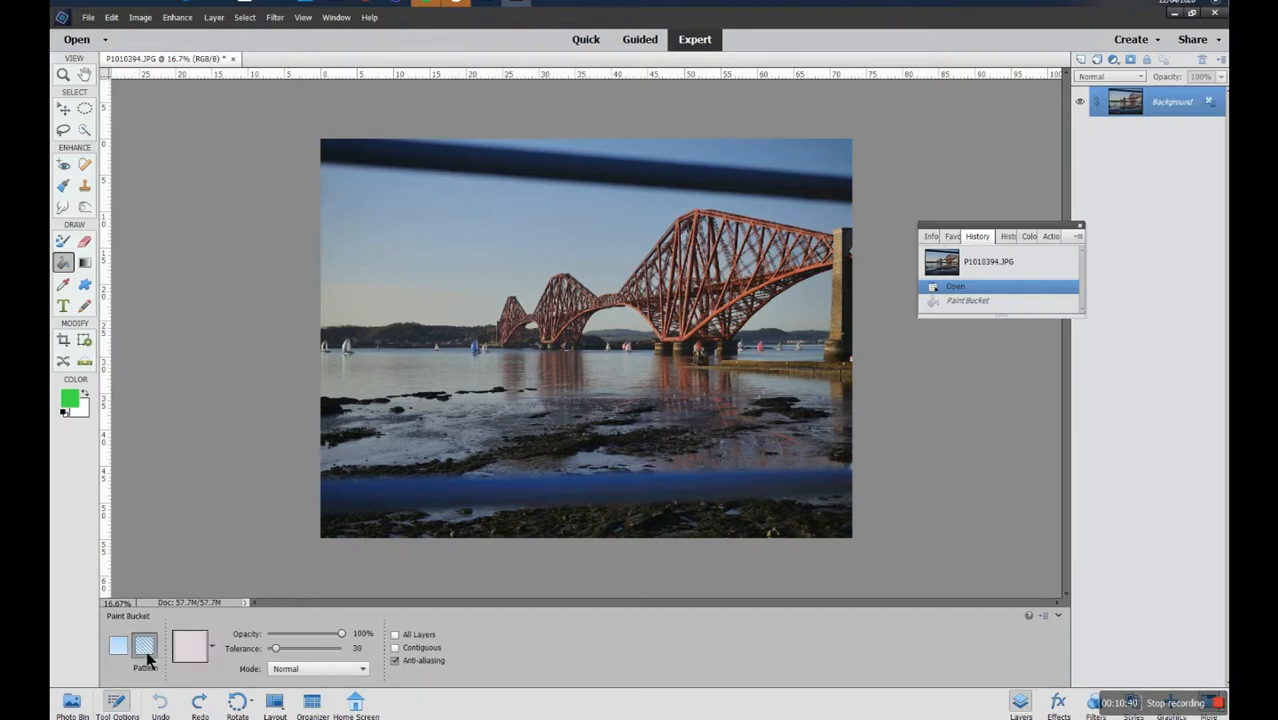
pyautogui.click(210, 644)
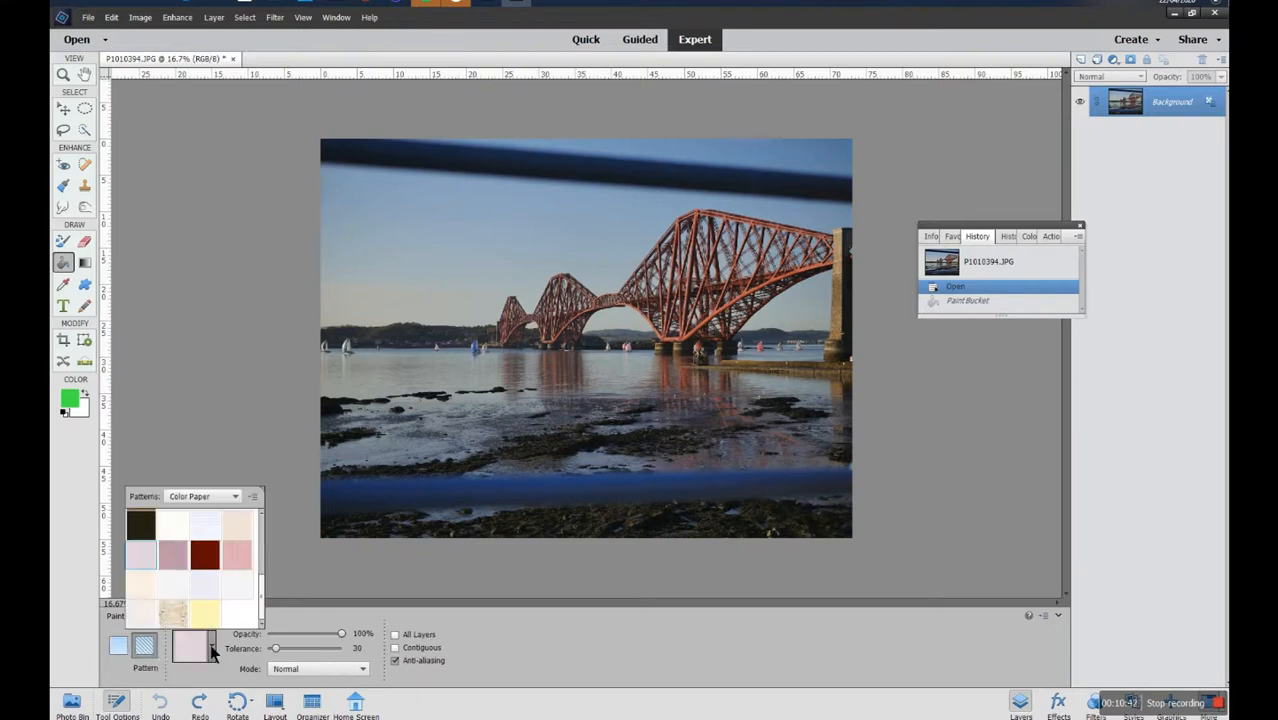
# Browse the Default, Rock, Grayscale Paper and Texture Fill sets, settling on Nature Patterns.
pyautogui.click(234, 496)
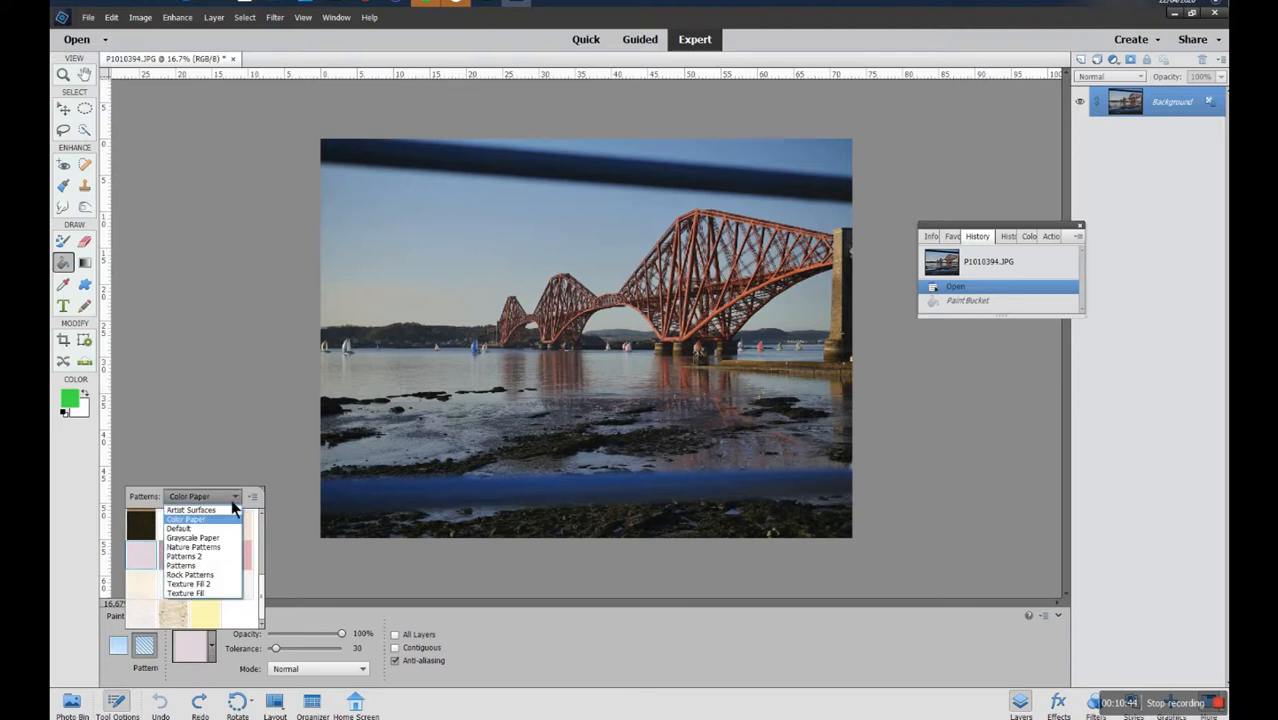
pyautogui.moveTo(196, 528)
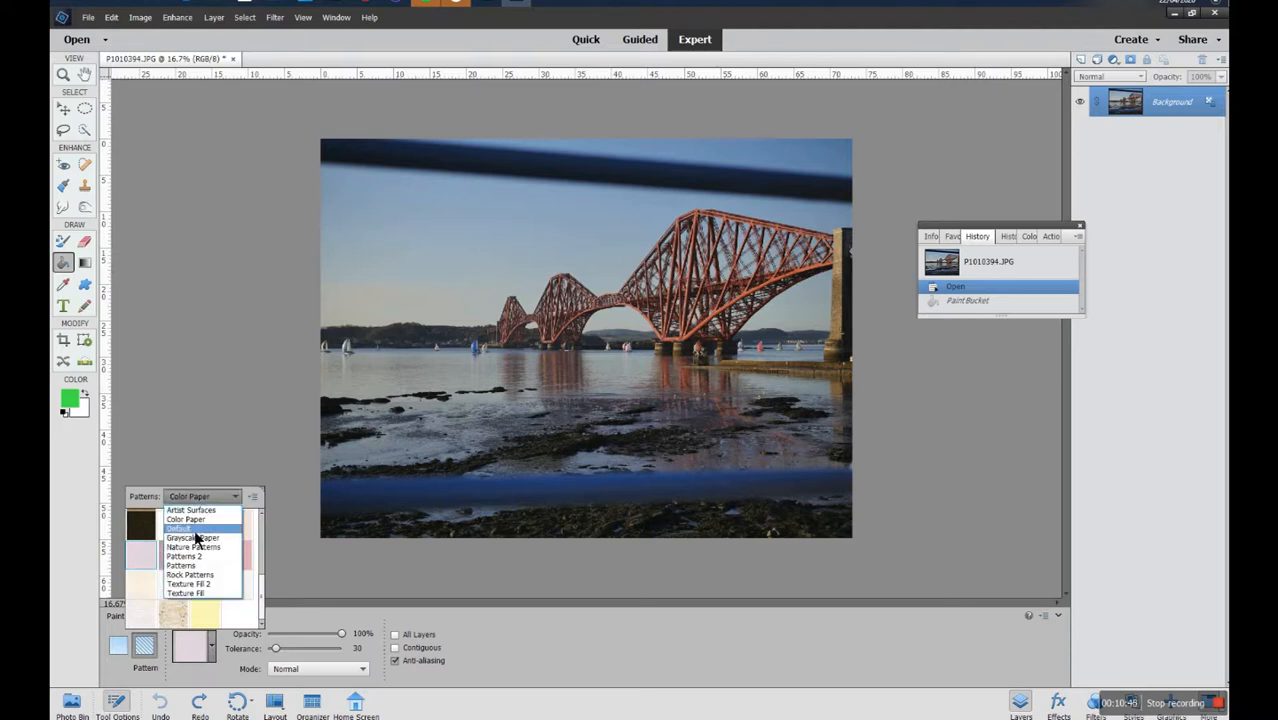
pyautogui.click(178, 528)
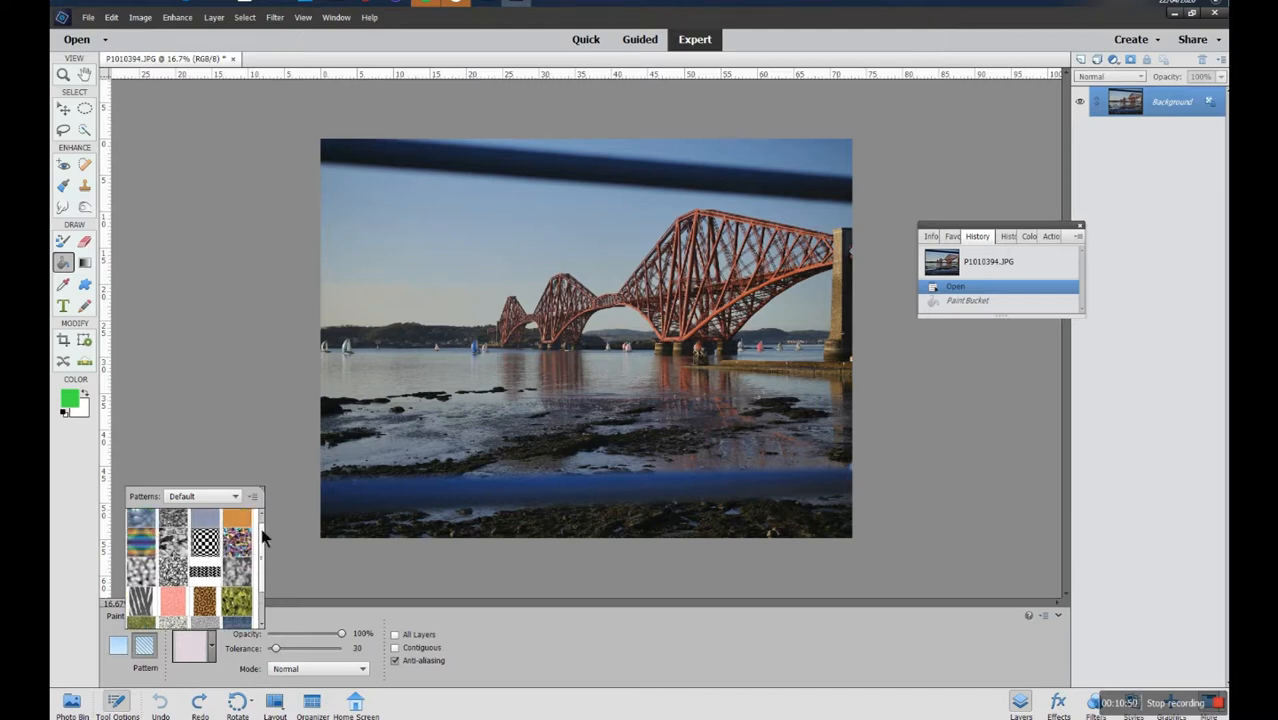
pyautogui.click(252, 496)
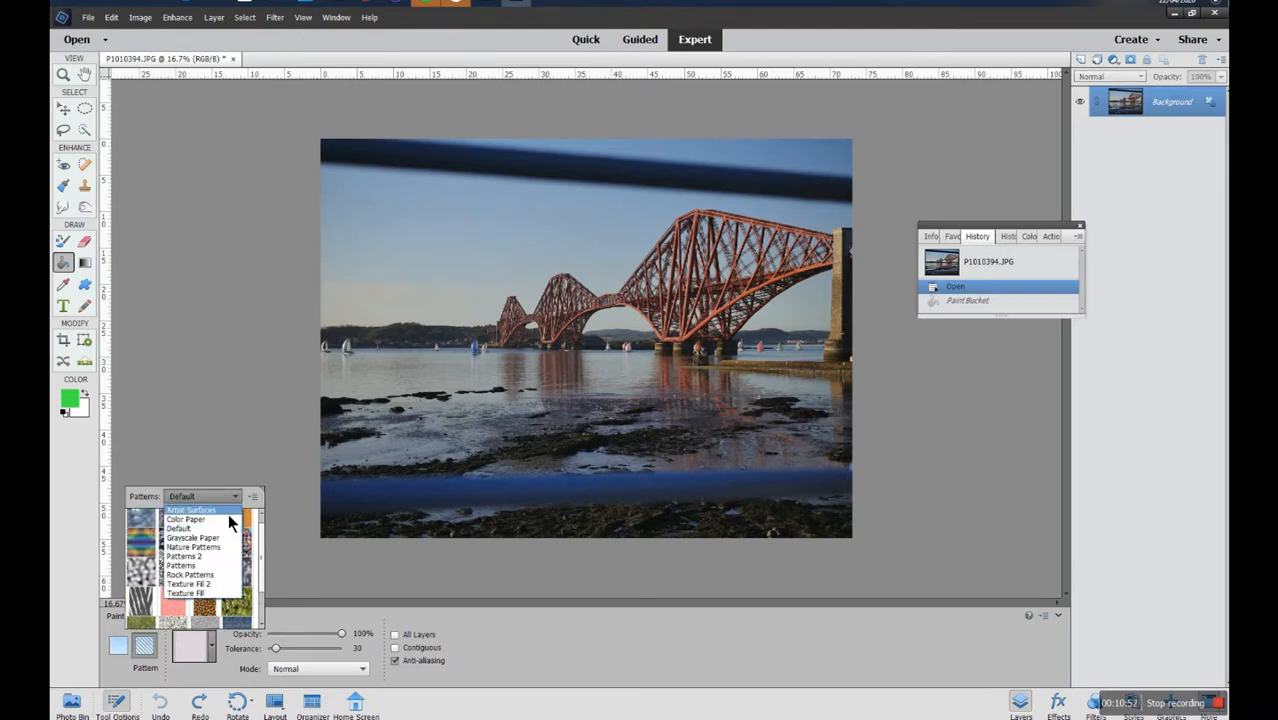
pyautogui.click(192, 574)
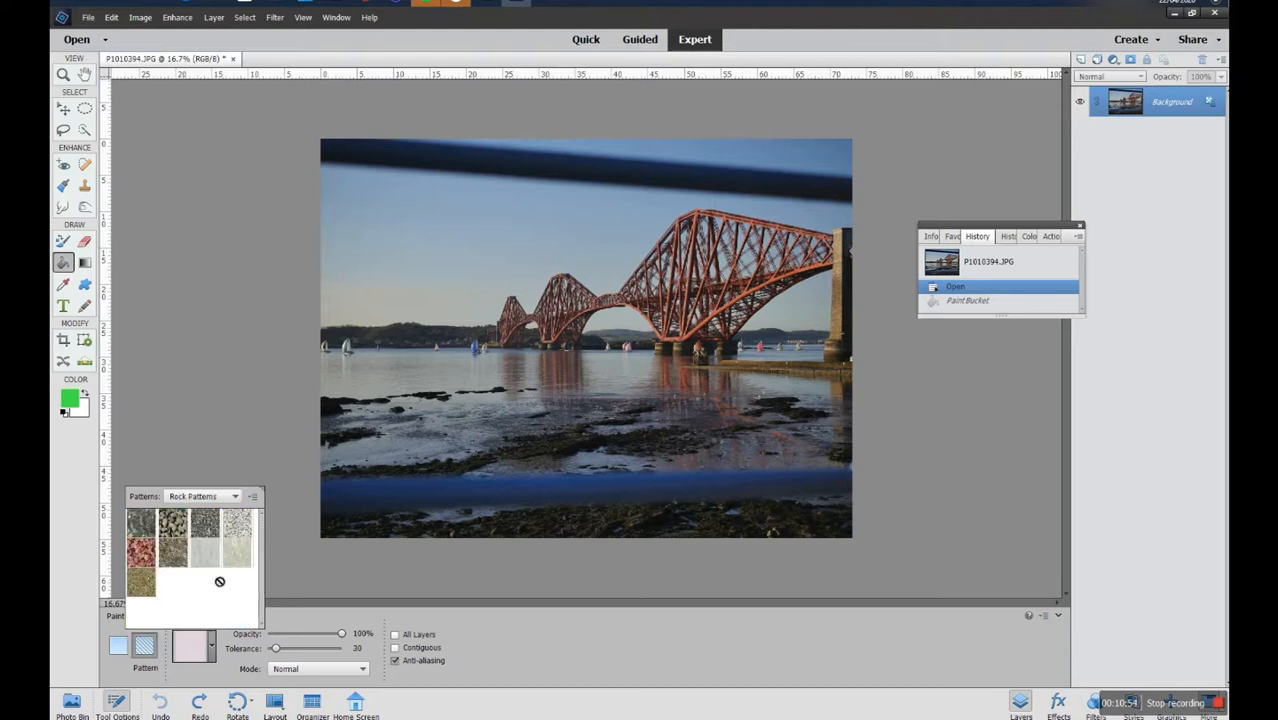
pyautogui.click(234, 496)
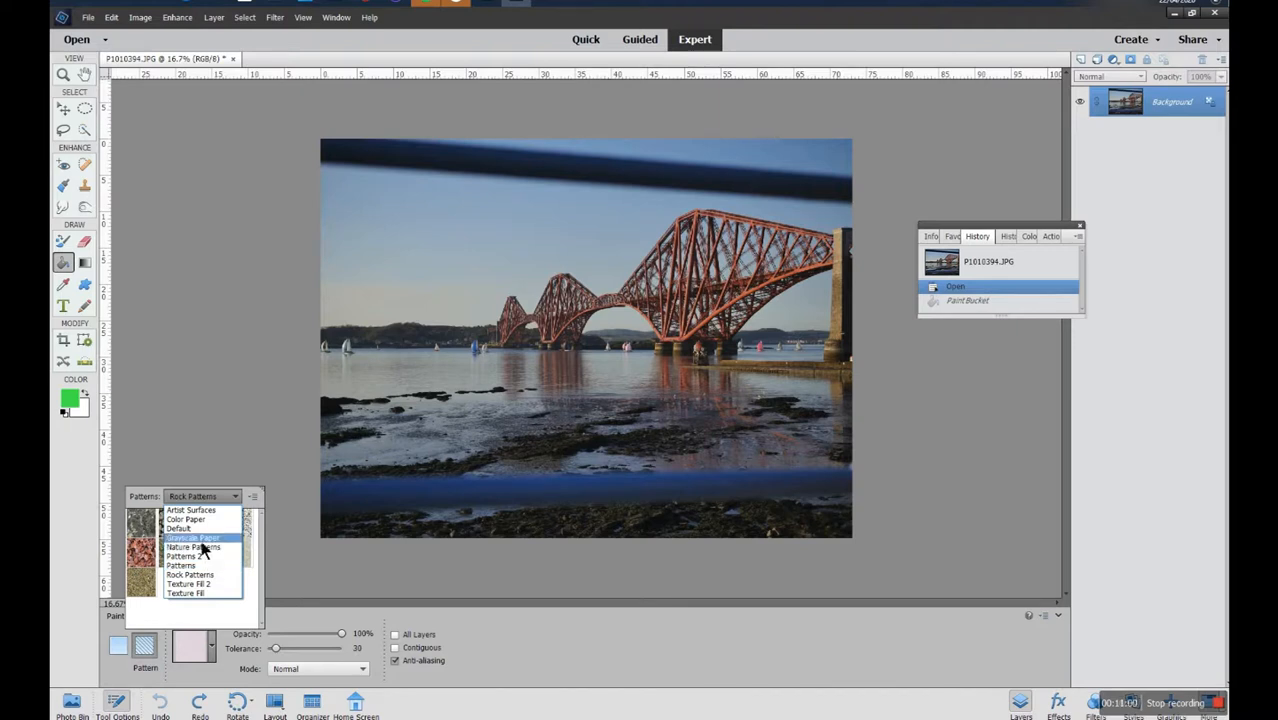
pyautogui.click(192, 538)
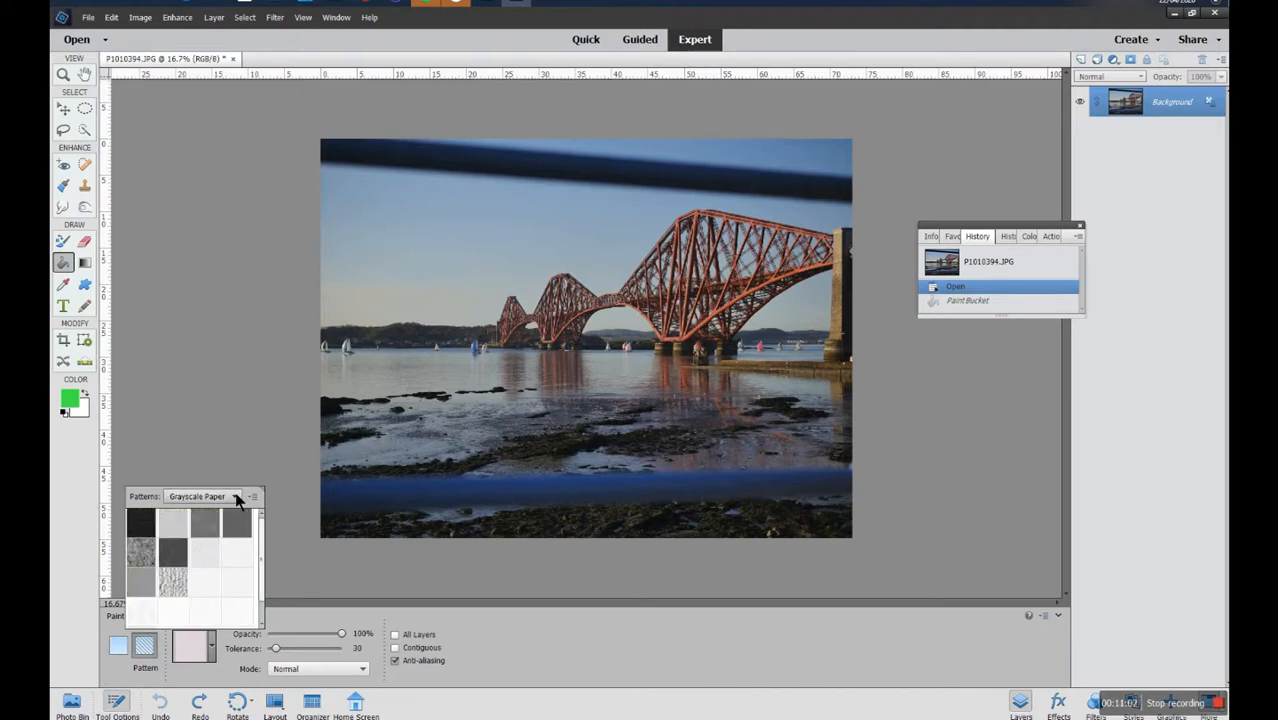
pyautogui.click(236, 496)
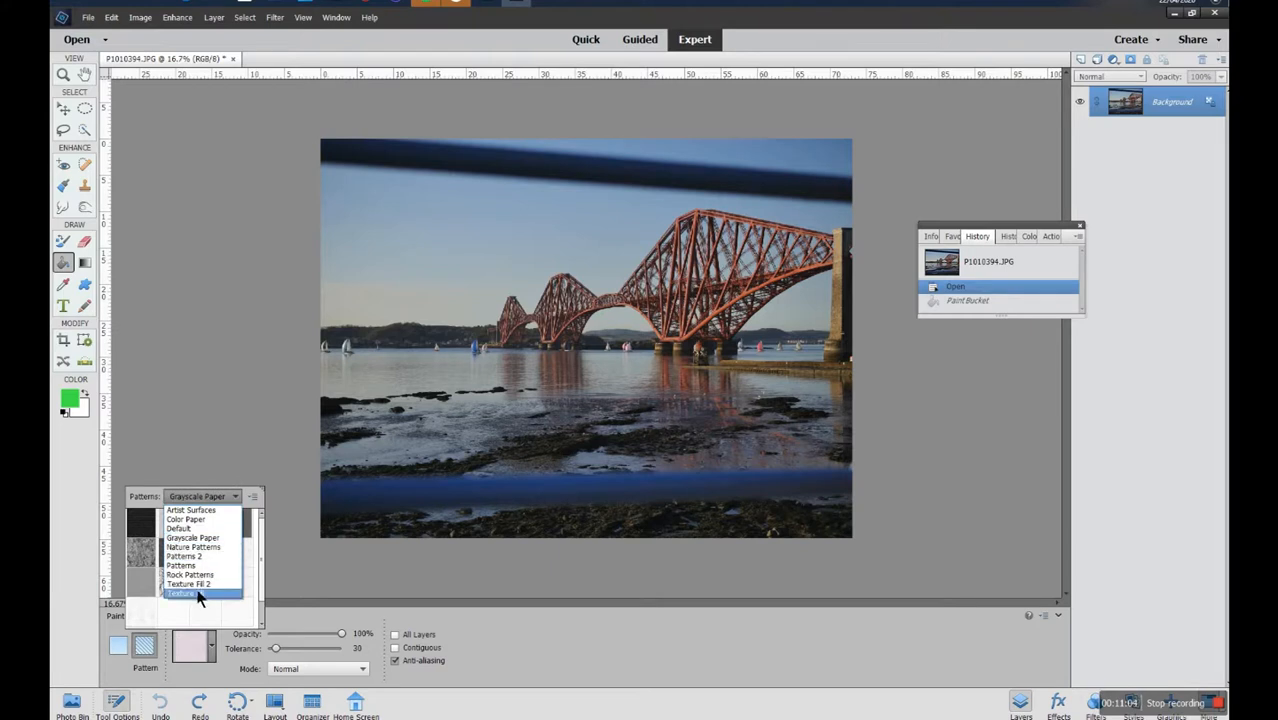
pyautogui.click(188, 592)
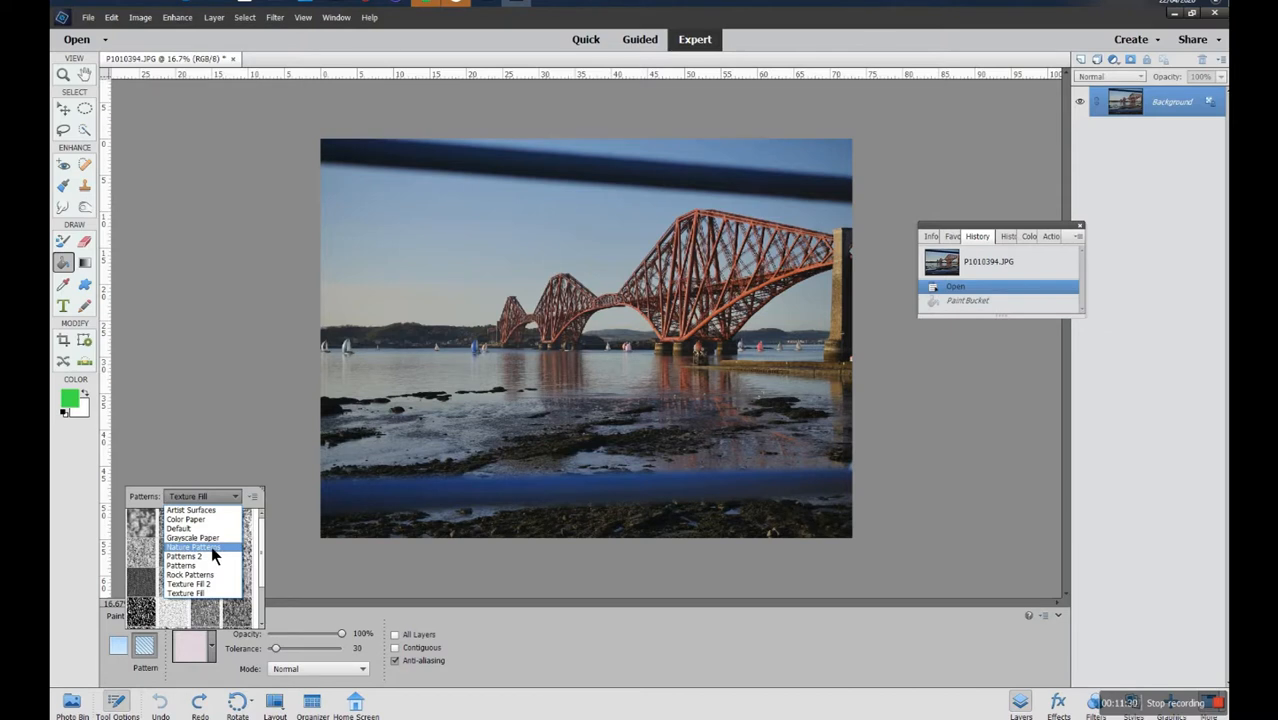
pyautogui.click(188, 546)
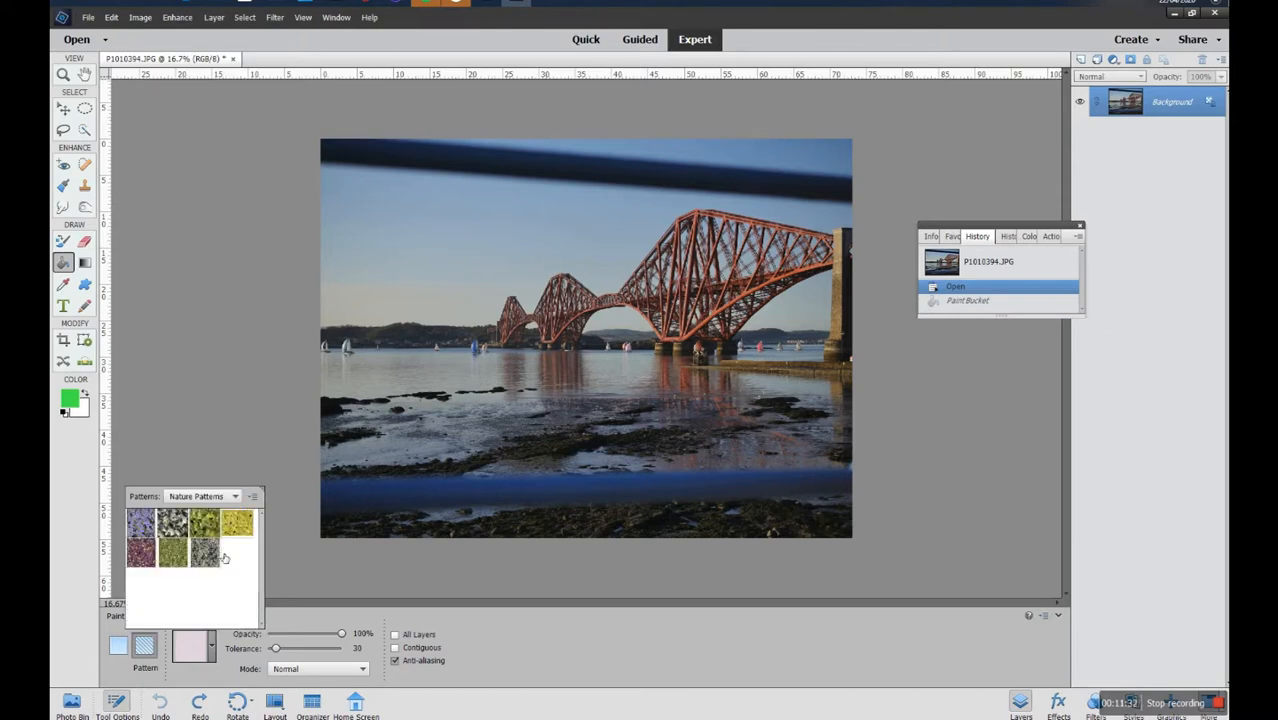
pyautogui.moveTo(200, 556)
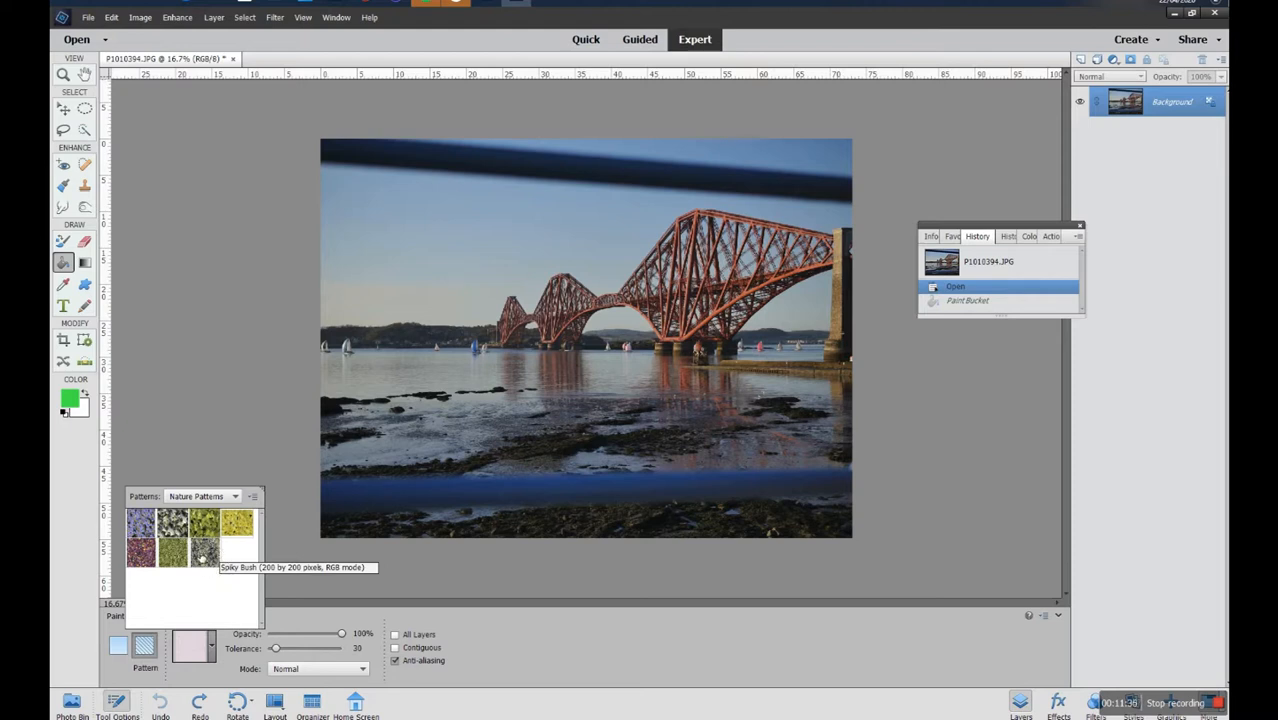
pyautogui.moveTo(172, 522)
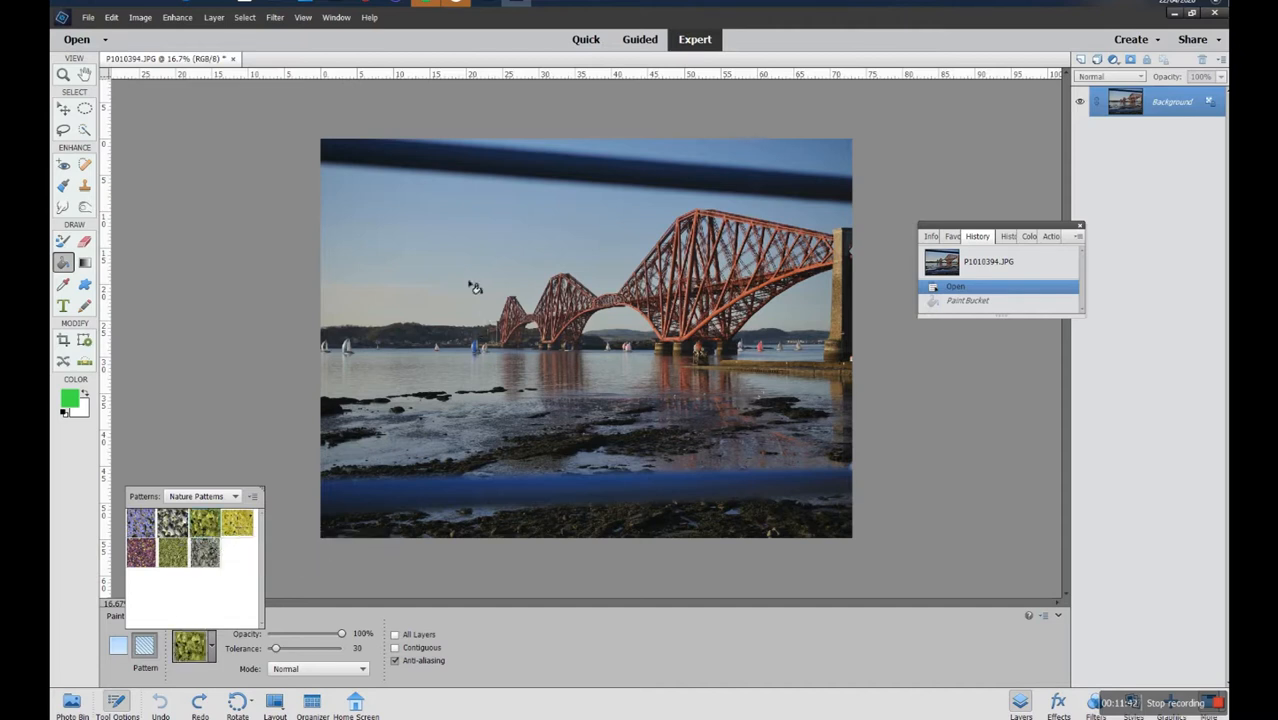
pyautogui.moveTo(402, 258)
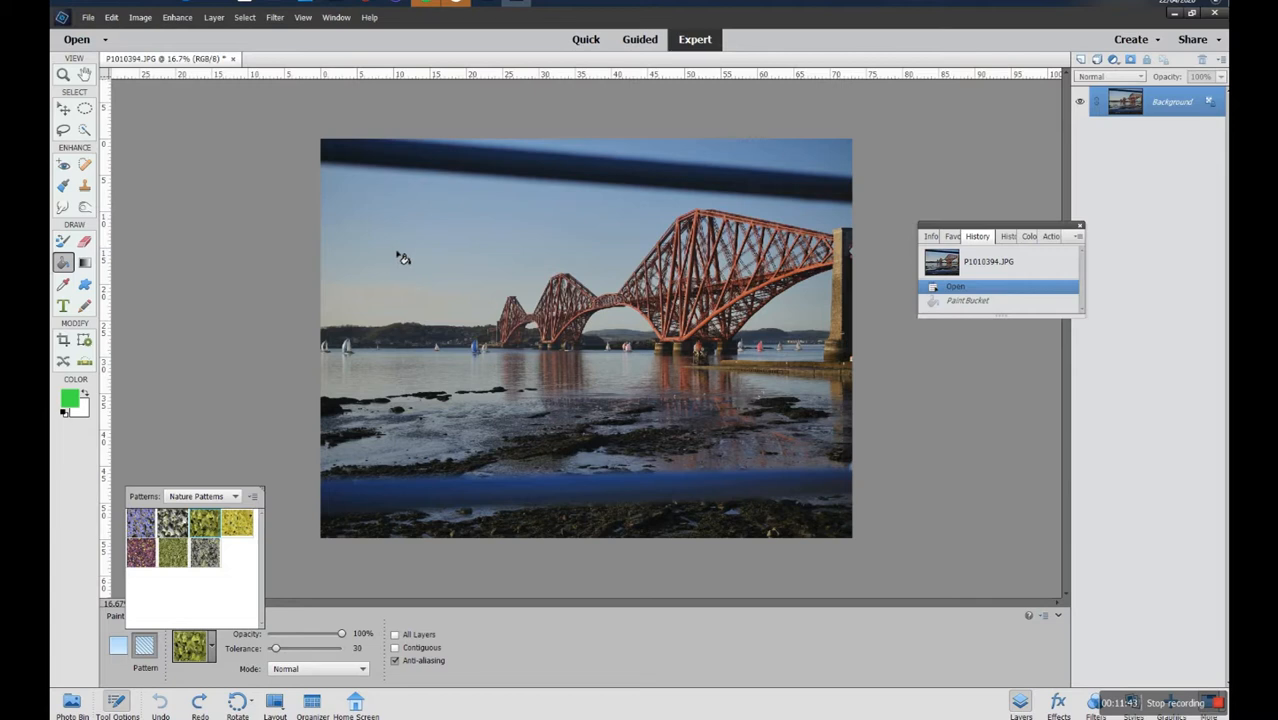
# Fill the sky and water around the bridge with the green leafy pattern, then reopen the picker's options.
pyautogui.click(404, 252)
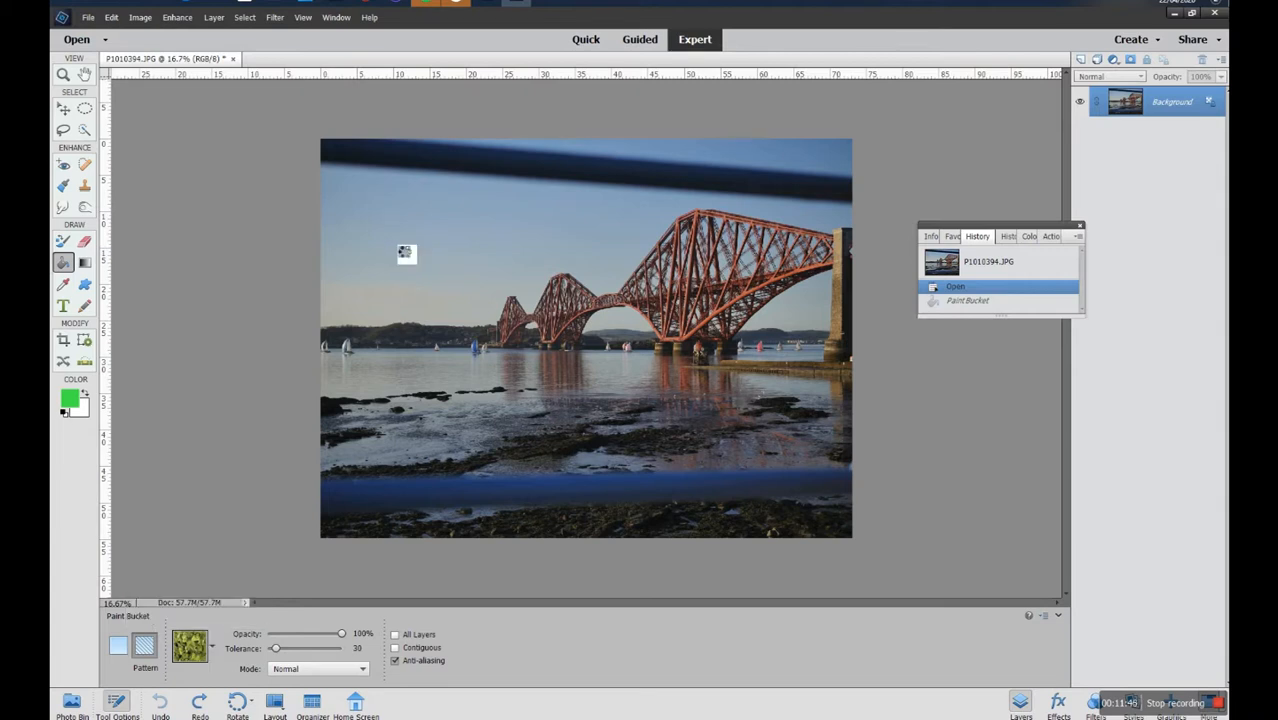
pyautogui.click(406, 252)
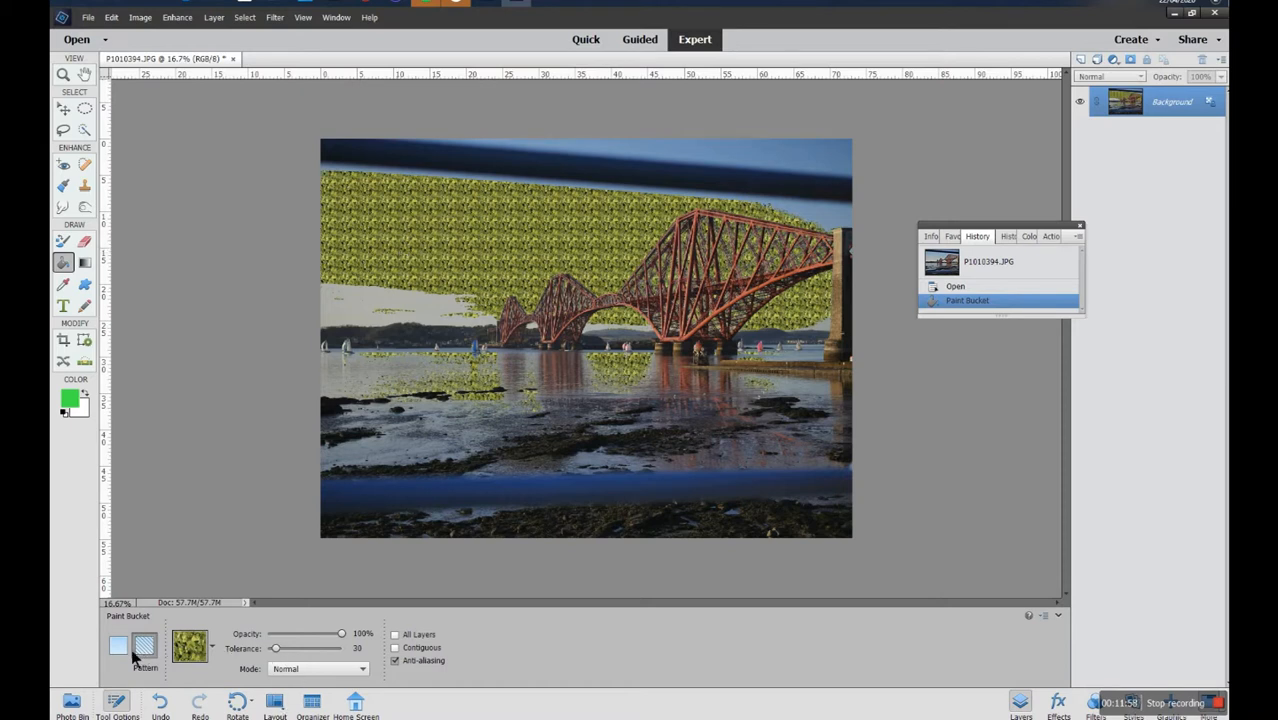
pyautogui.click(190, 644)
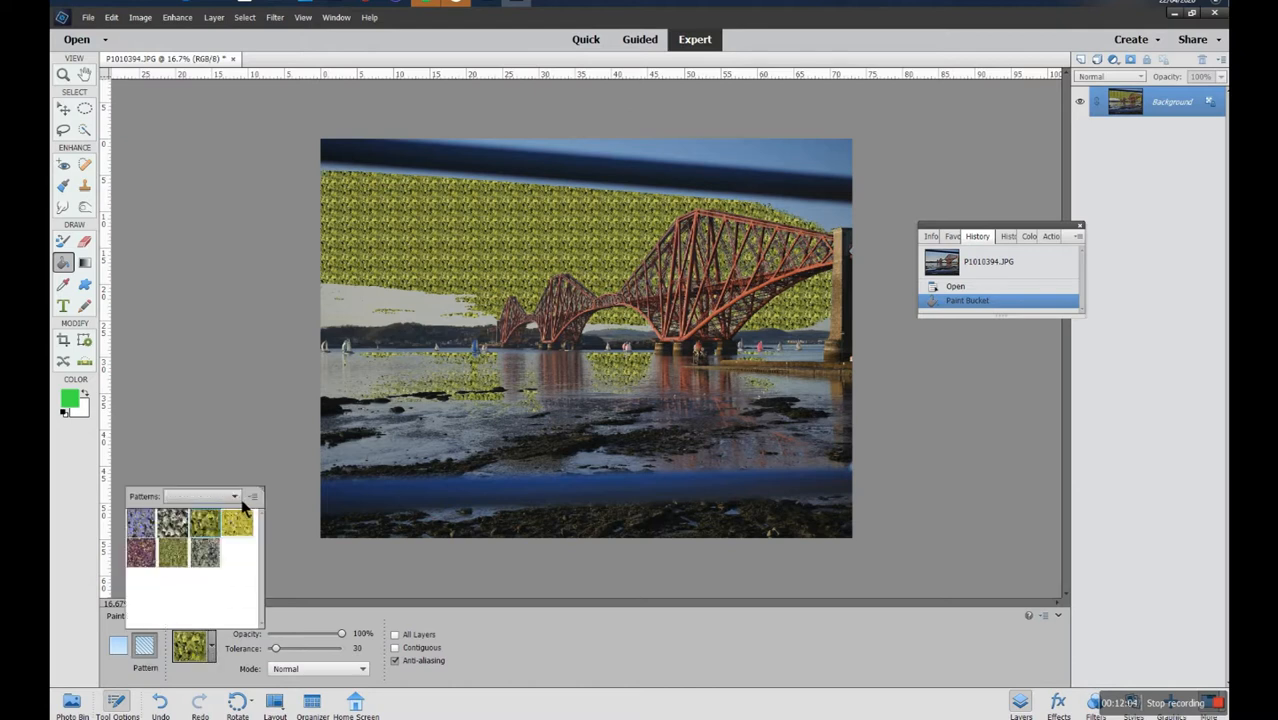
pyautogui.click(252, 496)
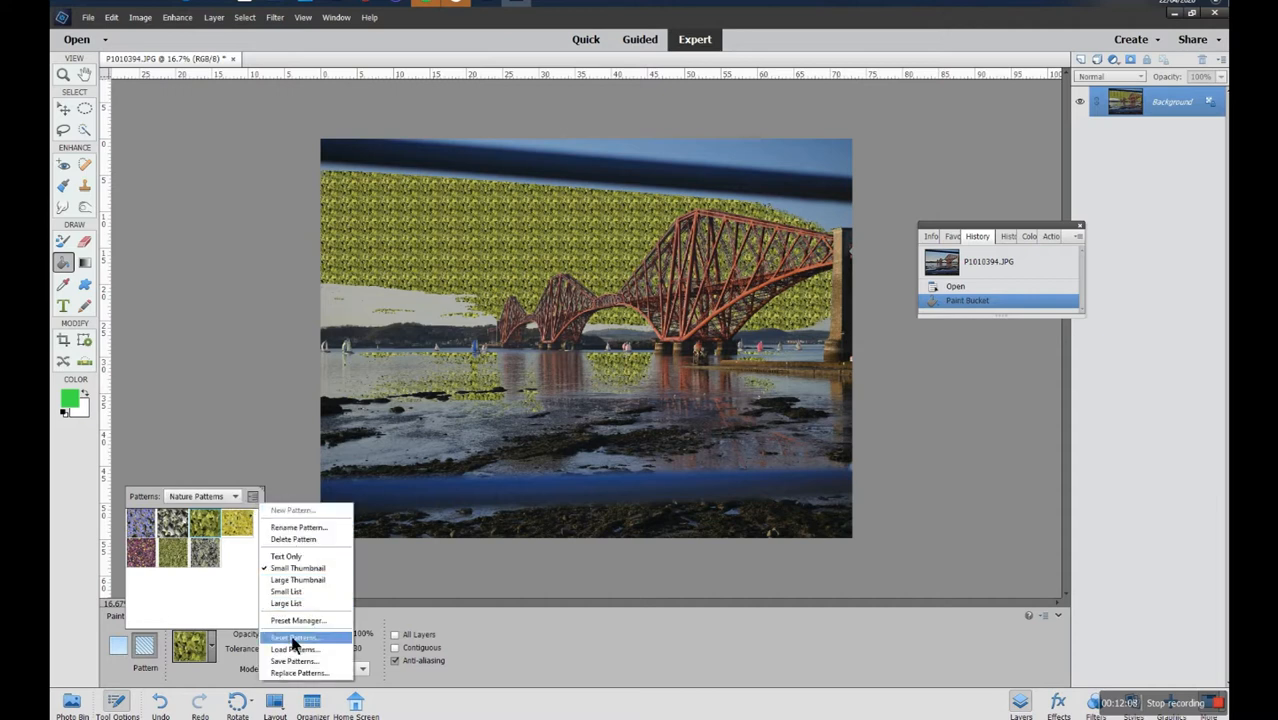
pyautogui.moveTo(304, 648)
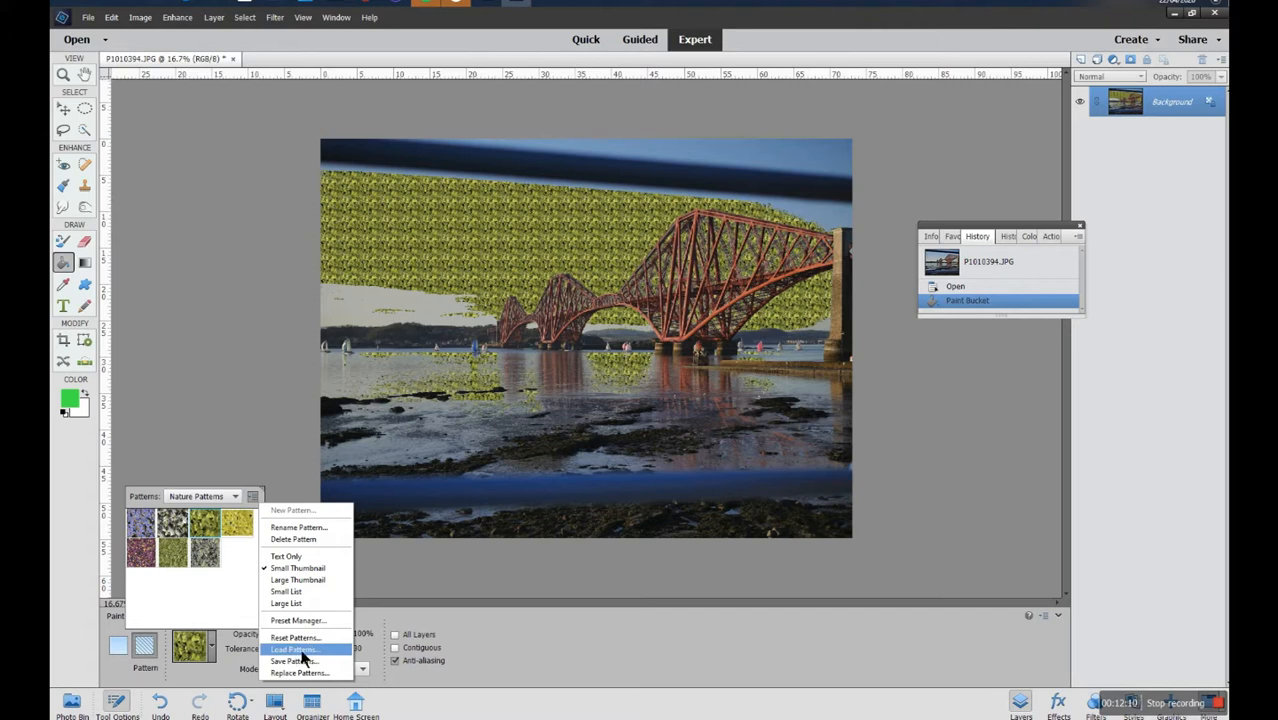
pyautogui.moveTo(308, 658)
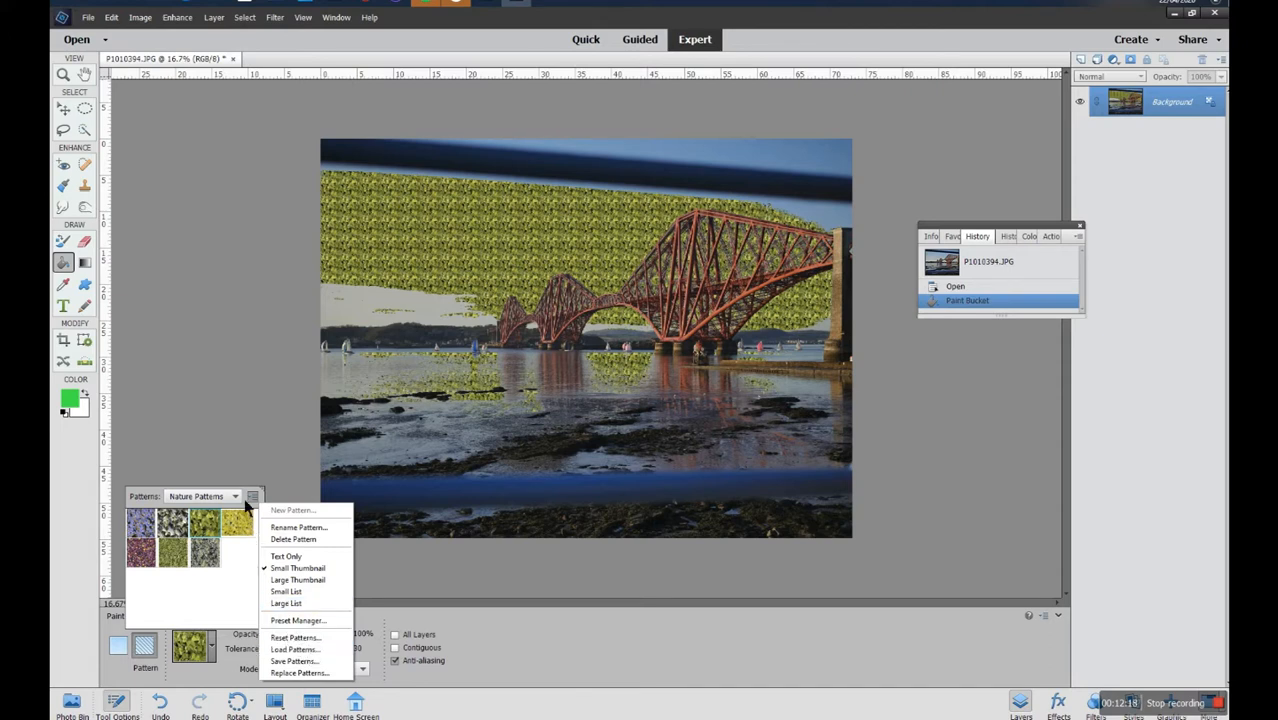
pyautogui.moveTo(206, 548)
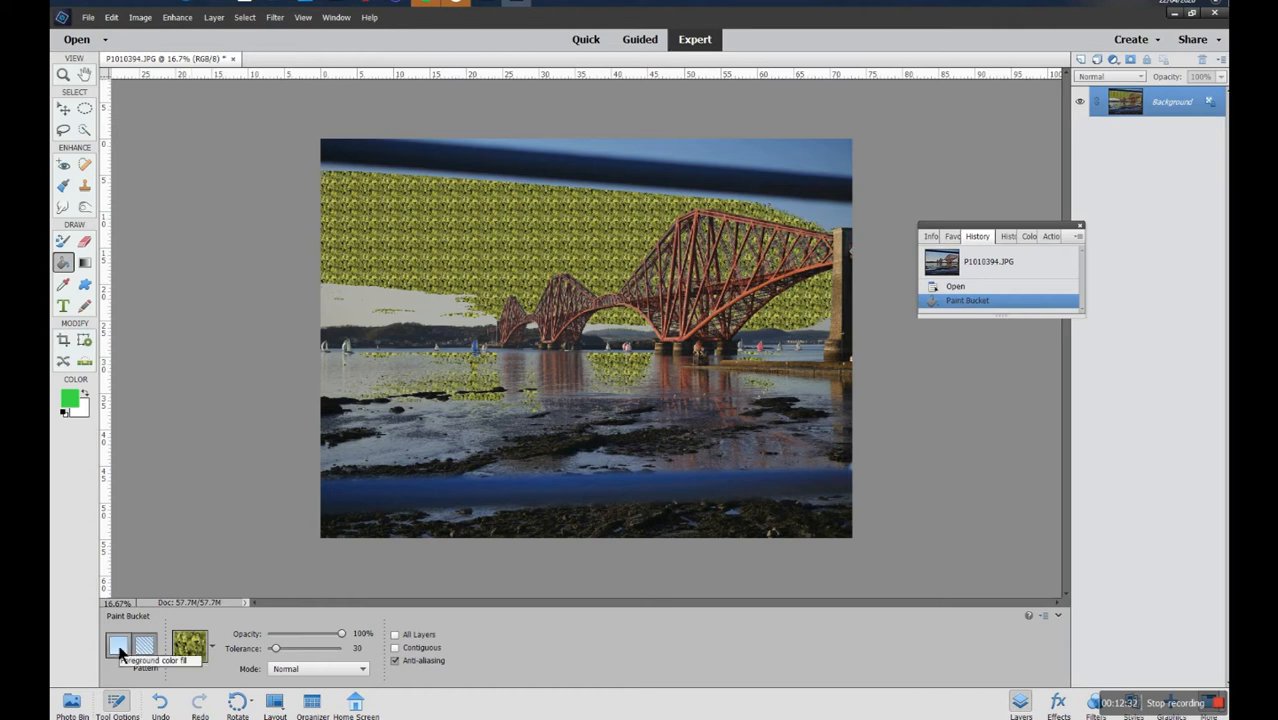
# Return the Paint Bucket to Paint mode so it fills with the solid foreground colour.
pyautogui.click(120, 644)
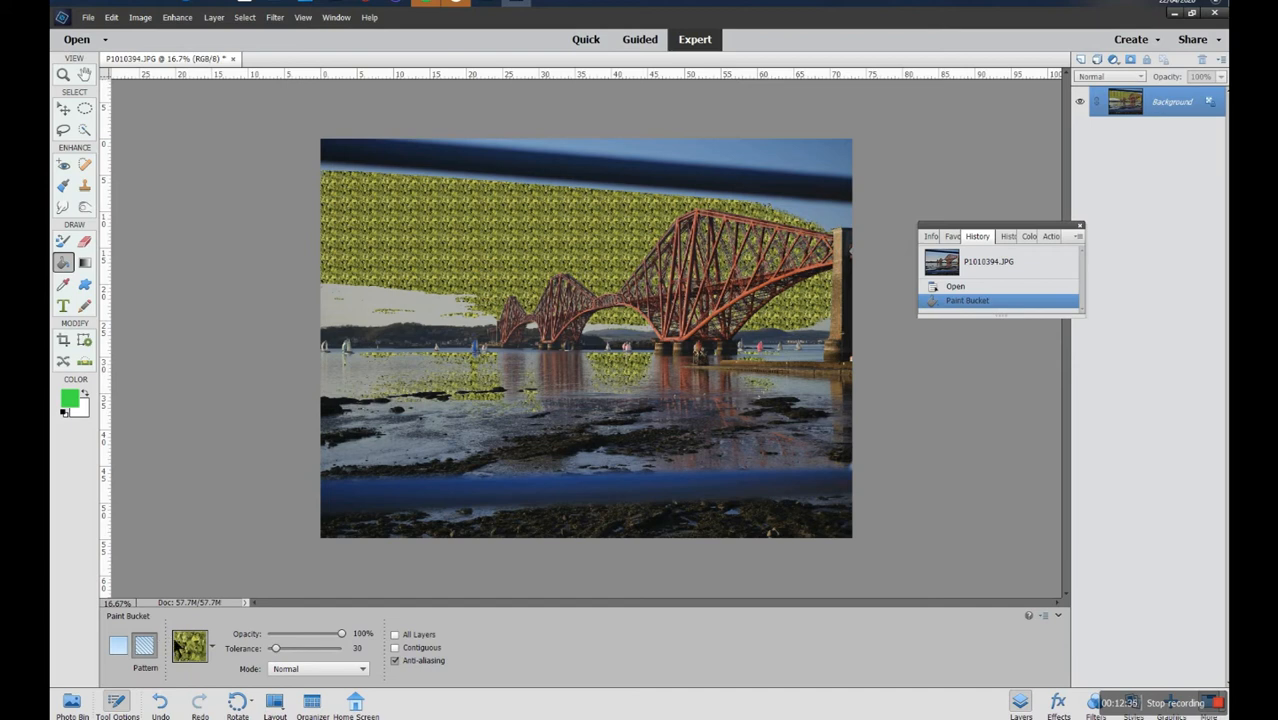
pyautogui.moveTo(210, 656)
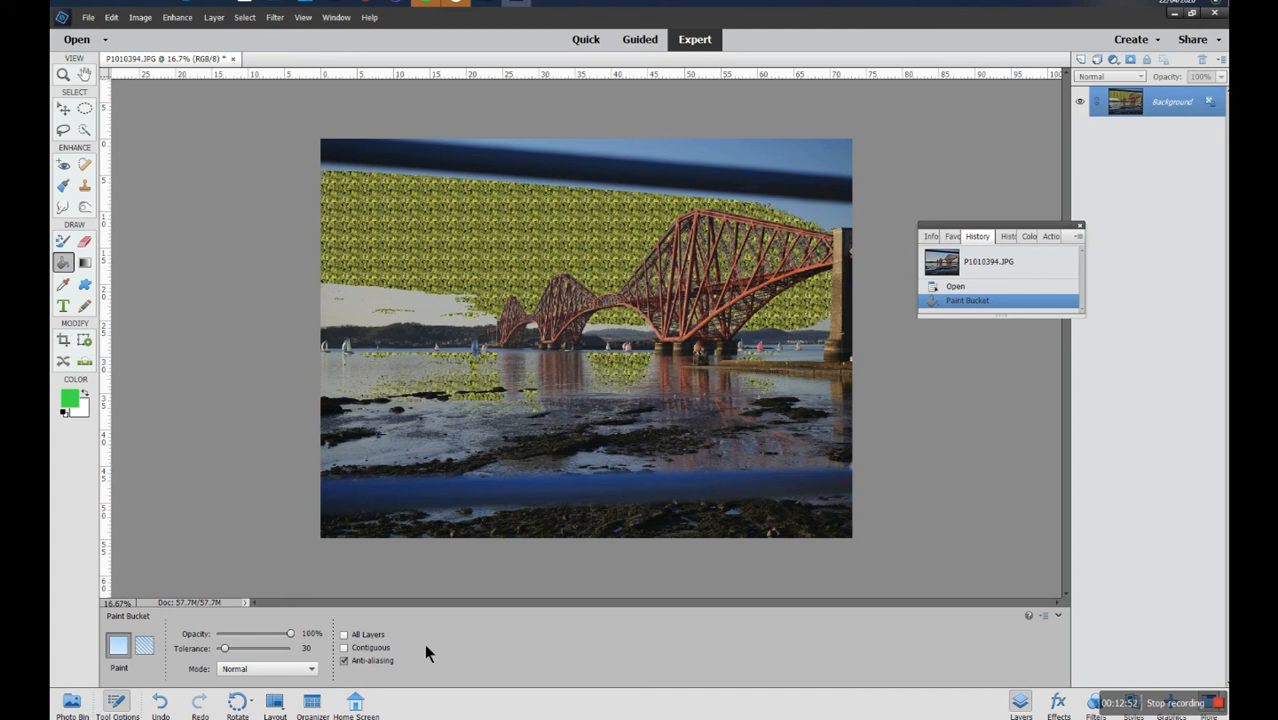
pyautogui.moveTo(658, 652)
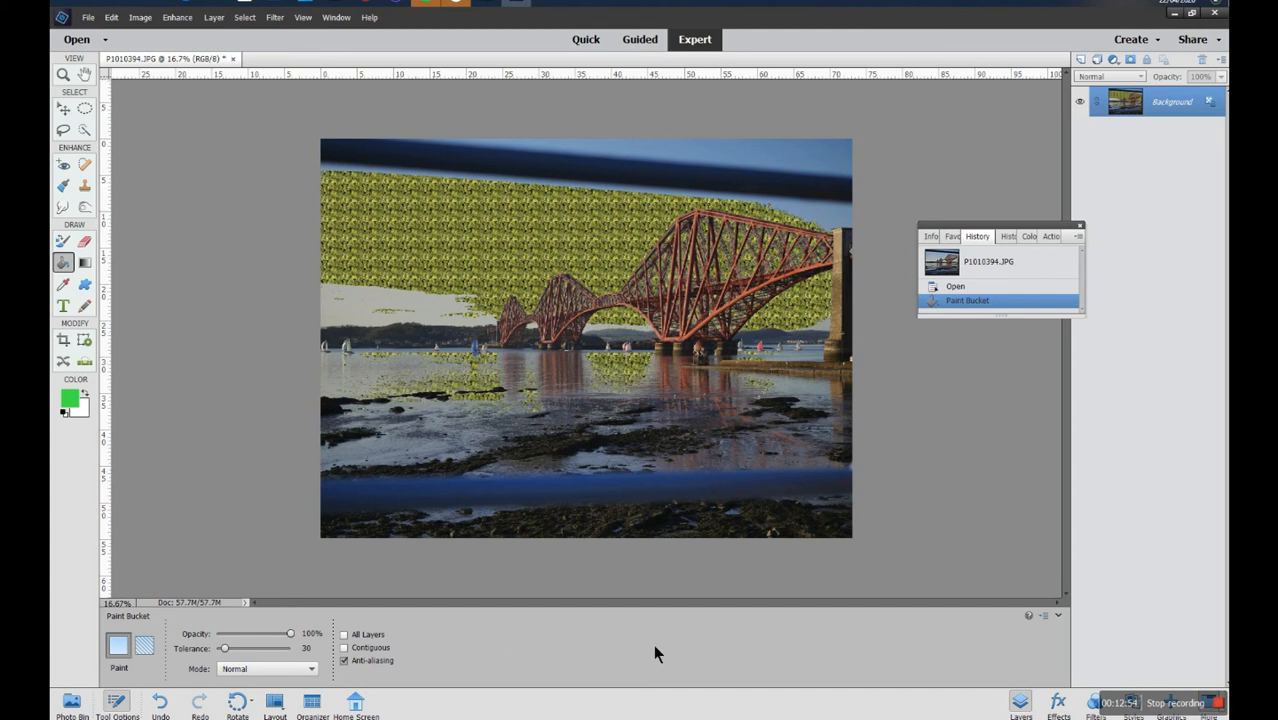